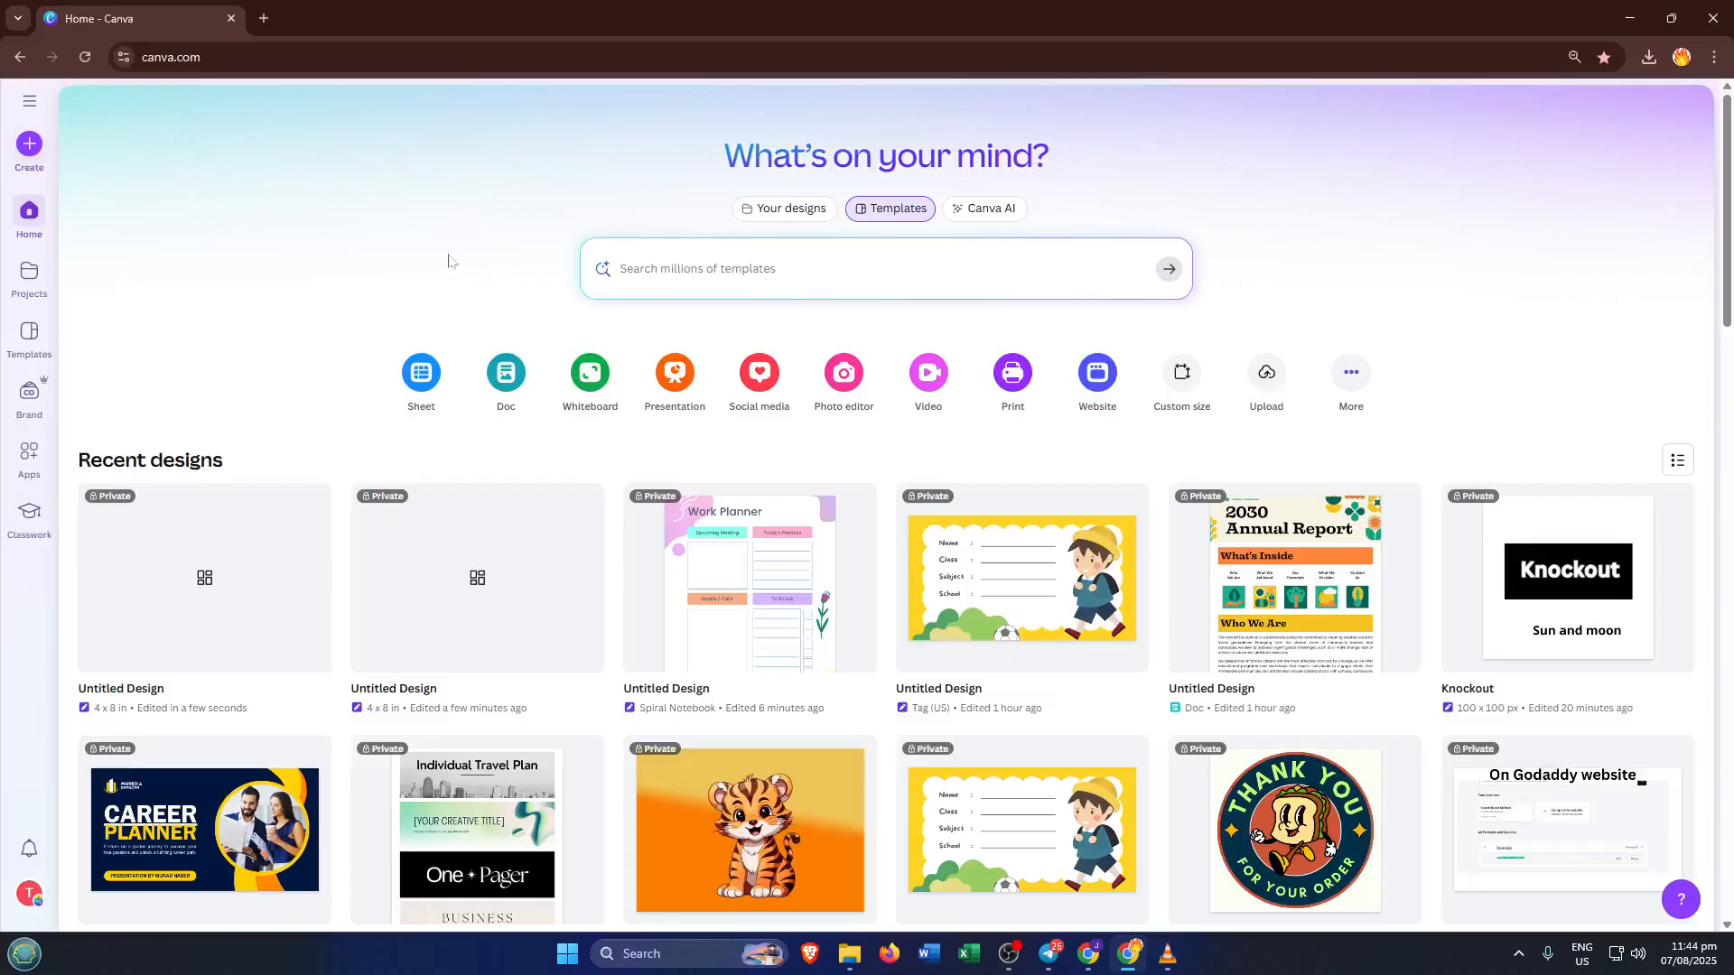
pyautogui.moveTo(340, 251)
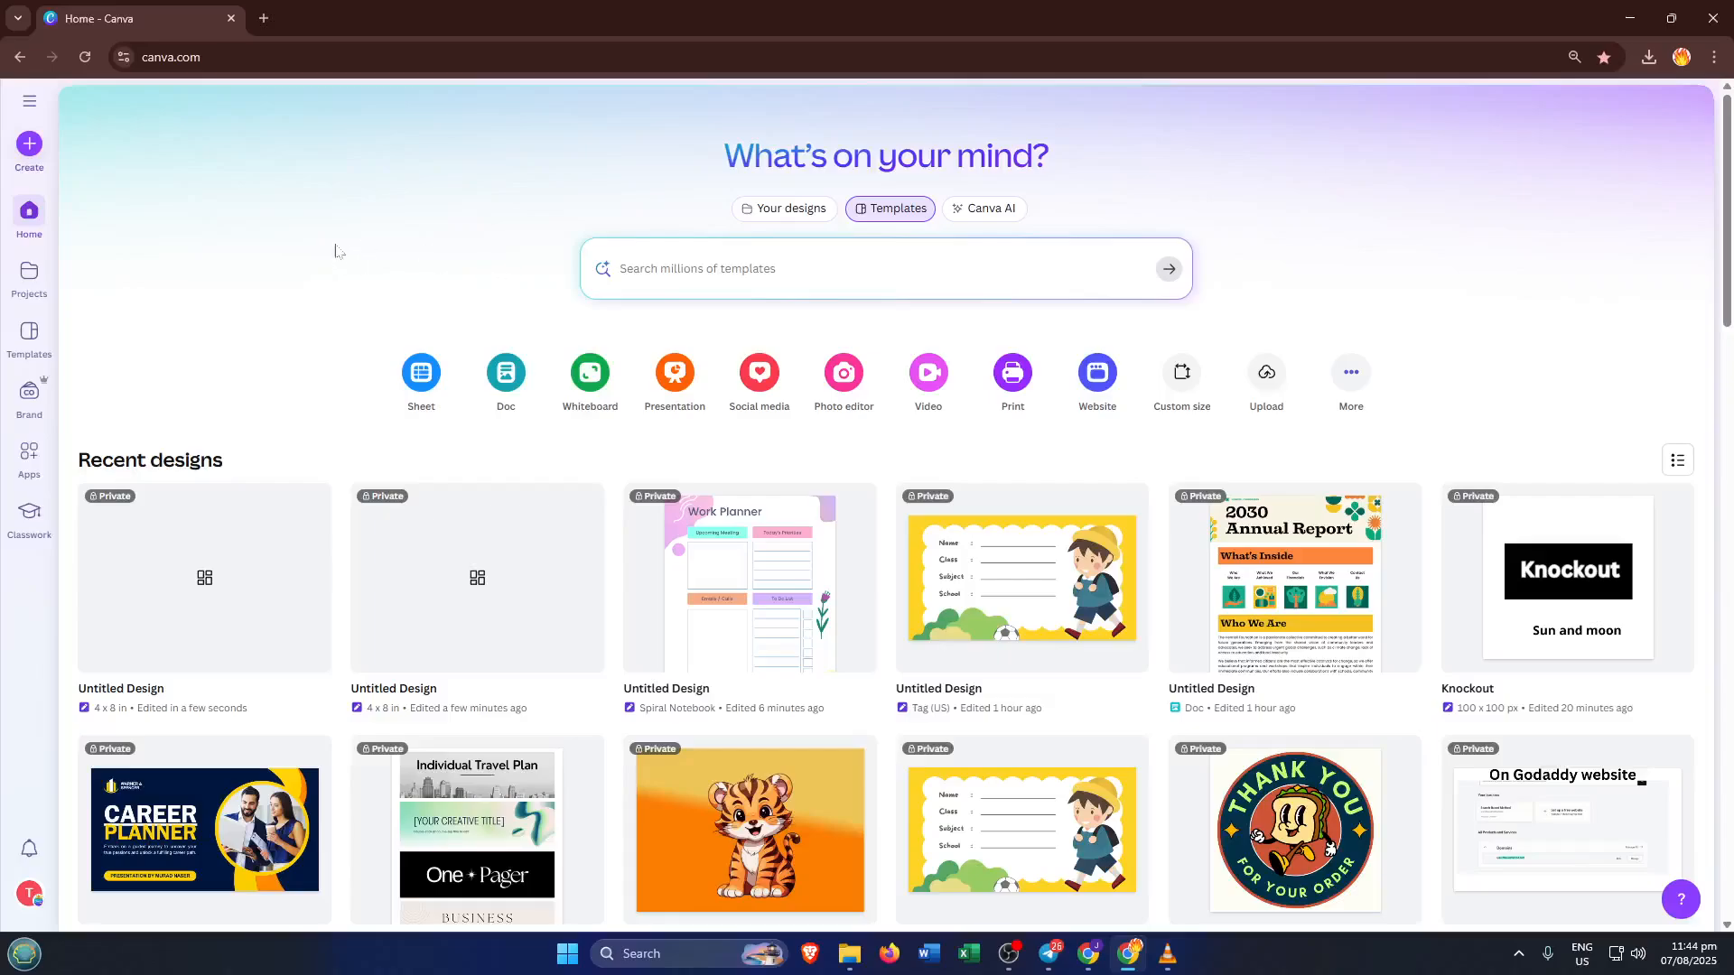
pyautogui.moveTo(202, 250)
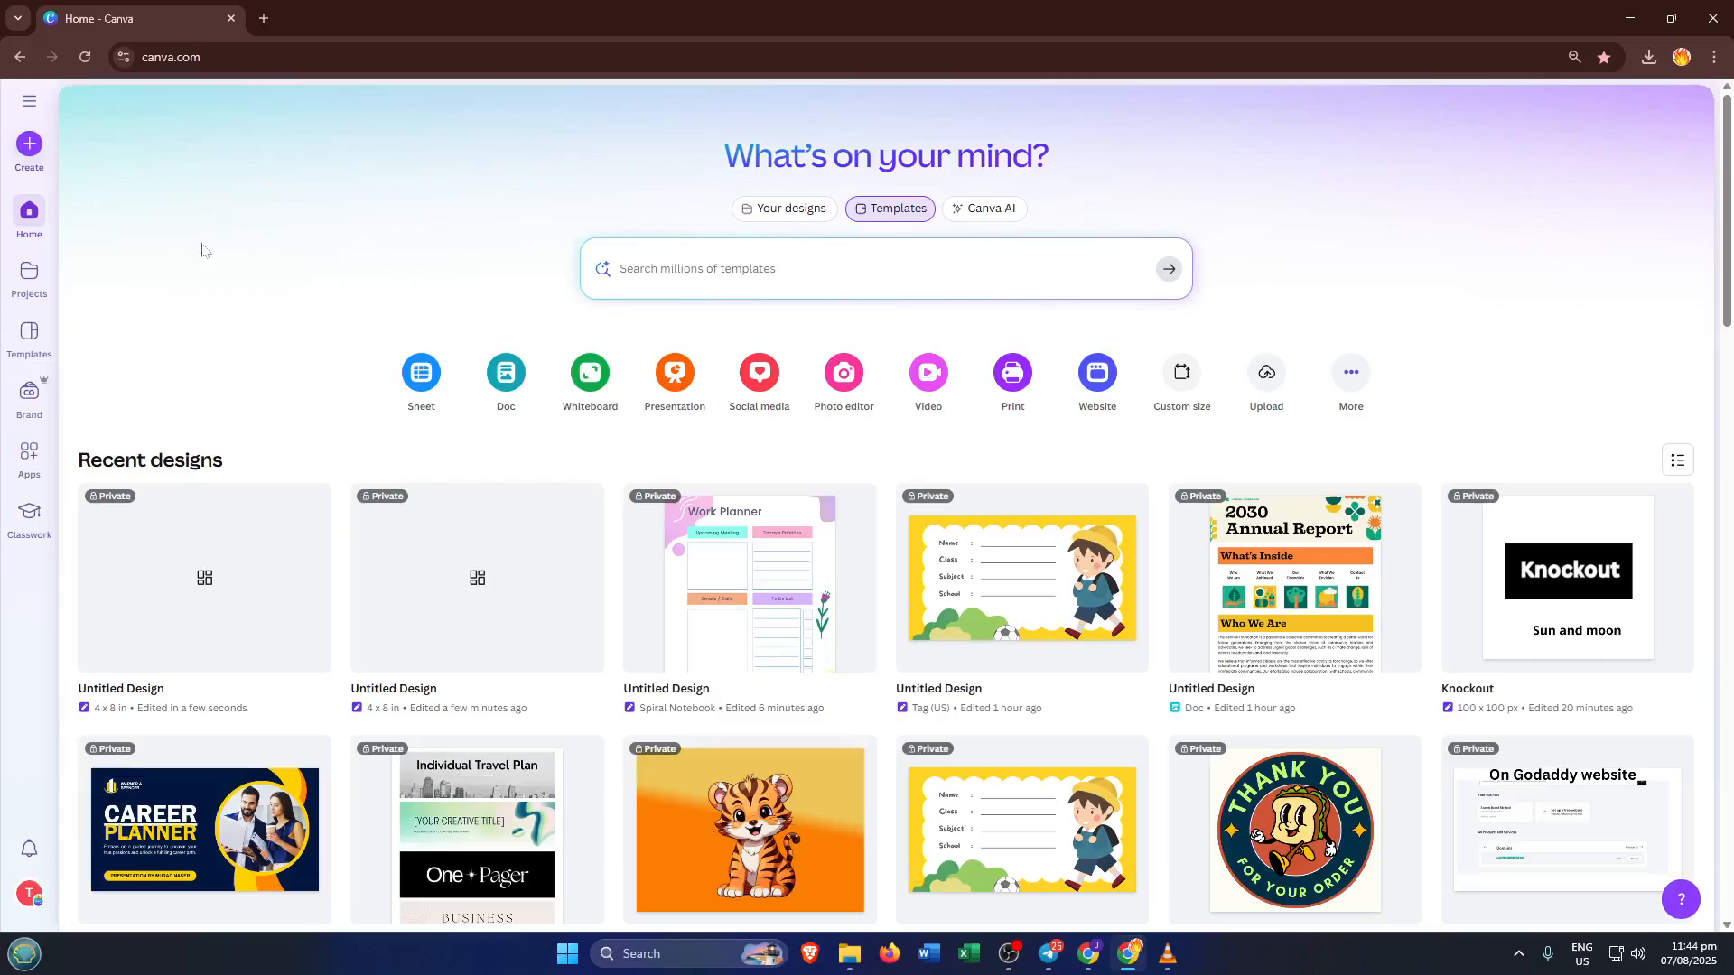
pyautogui.moveTo(231, 183)
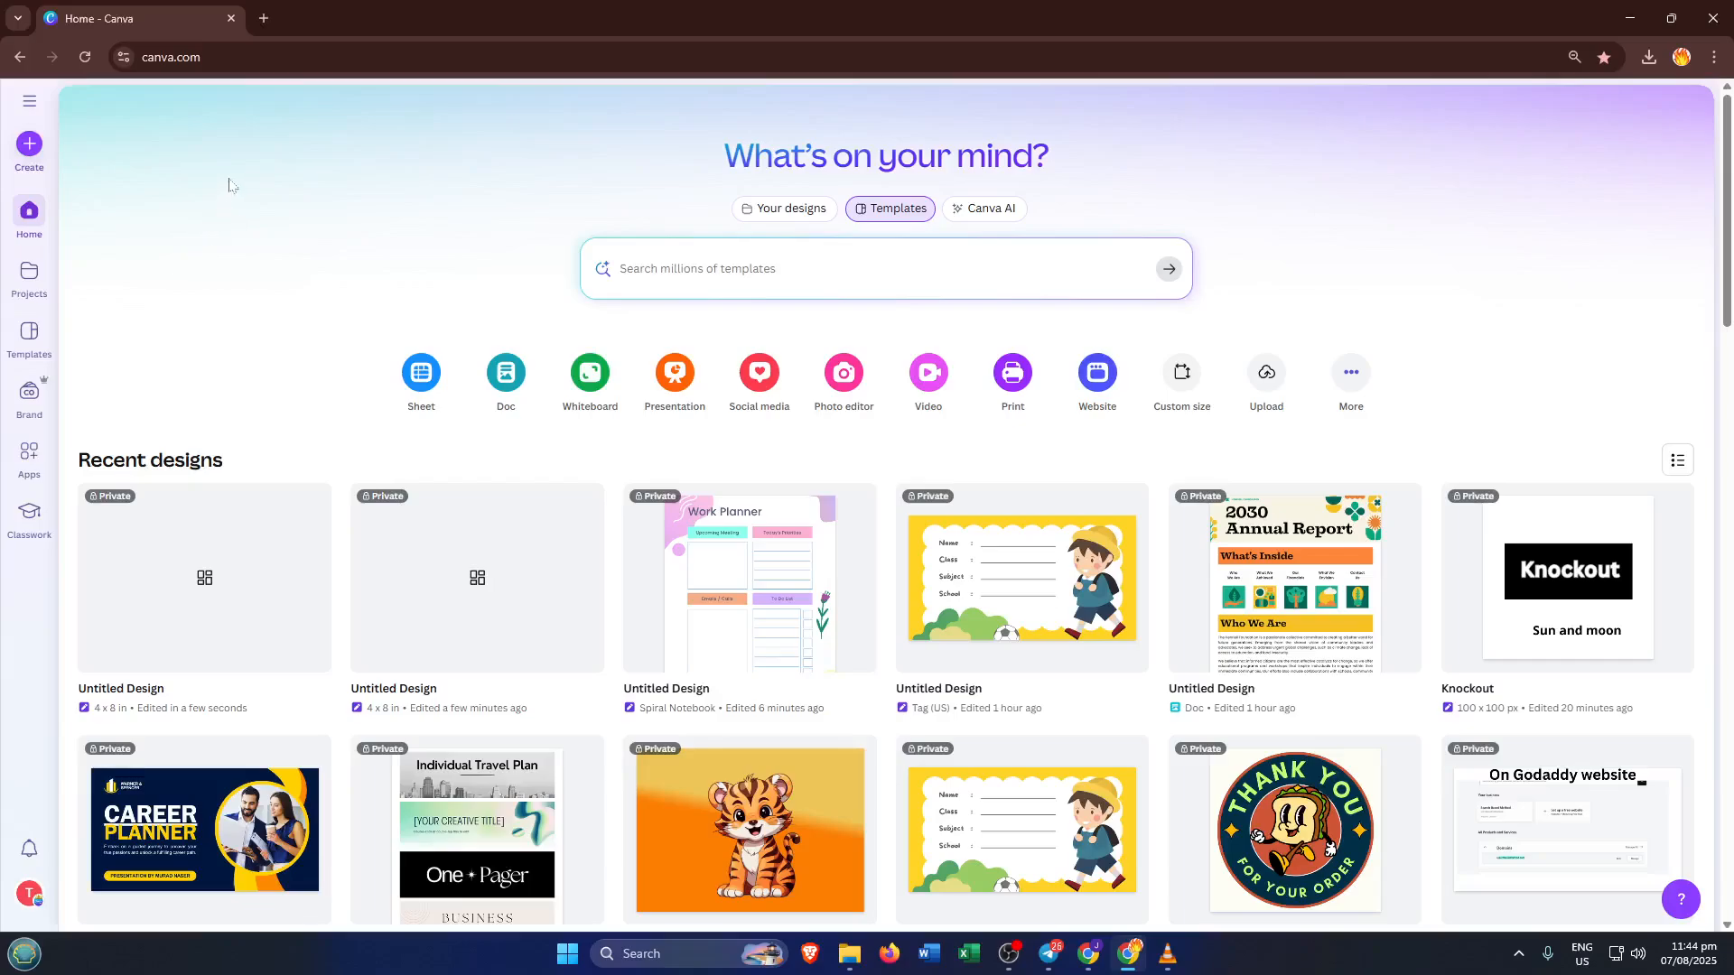
pyautogui.moveTo(292, 132)
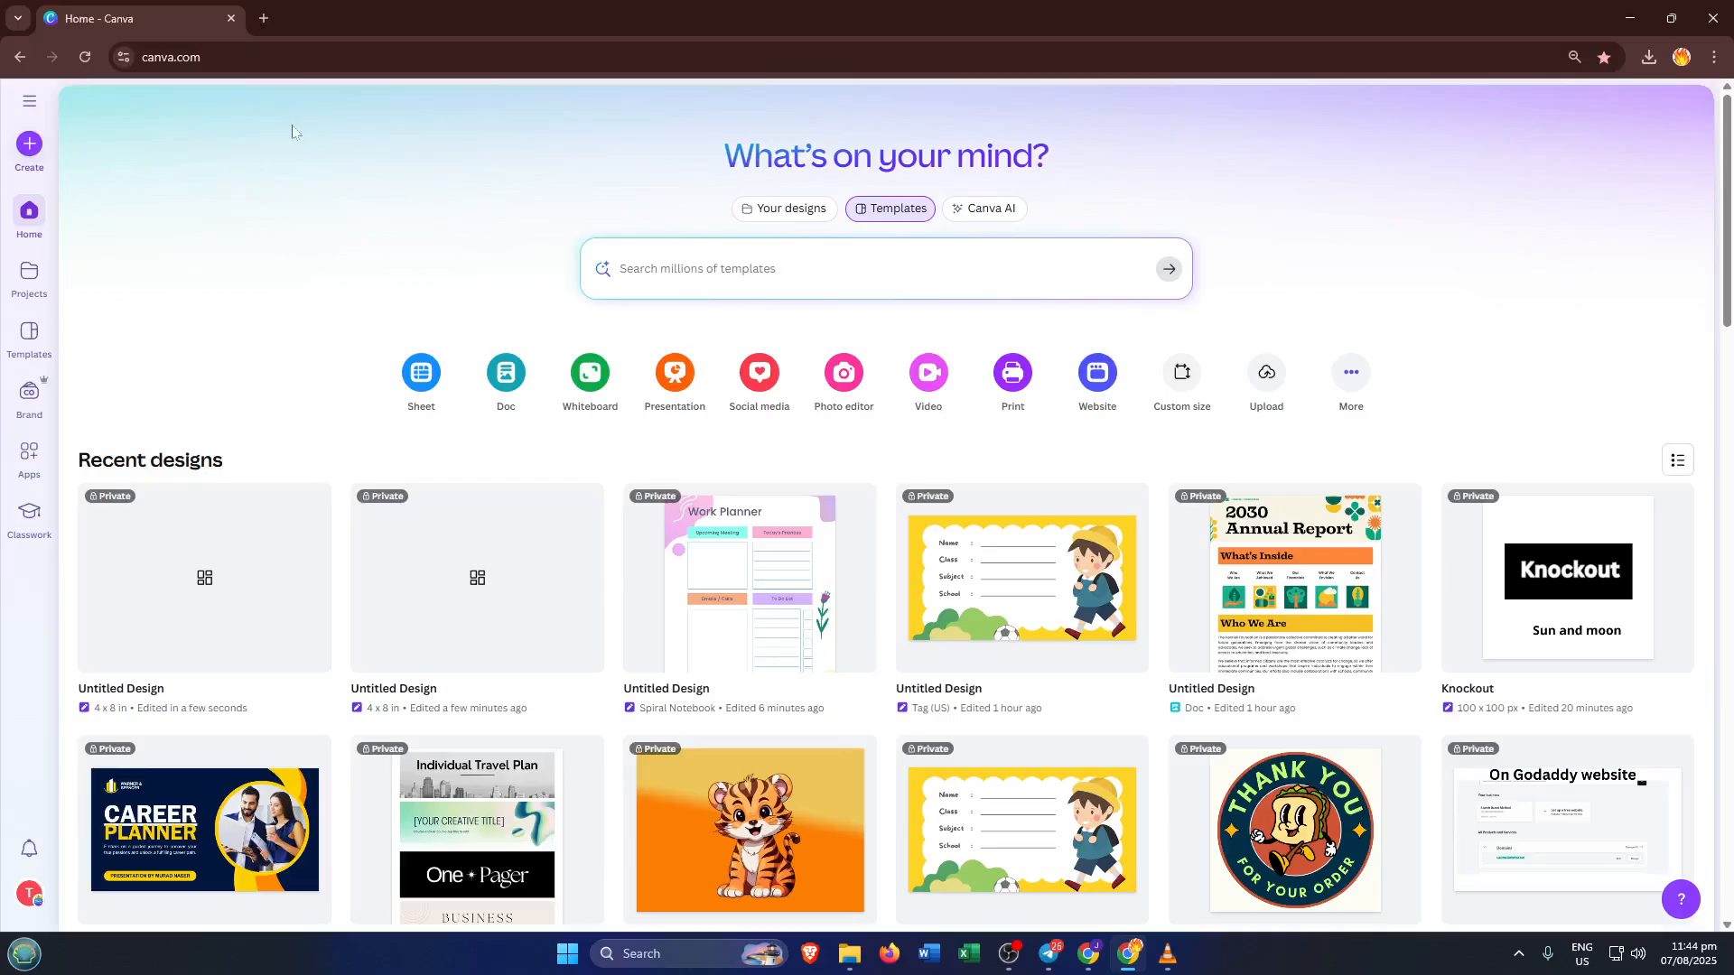
pyautogui.moveTo(218, 142)
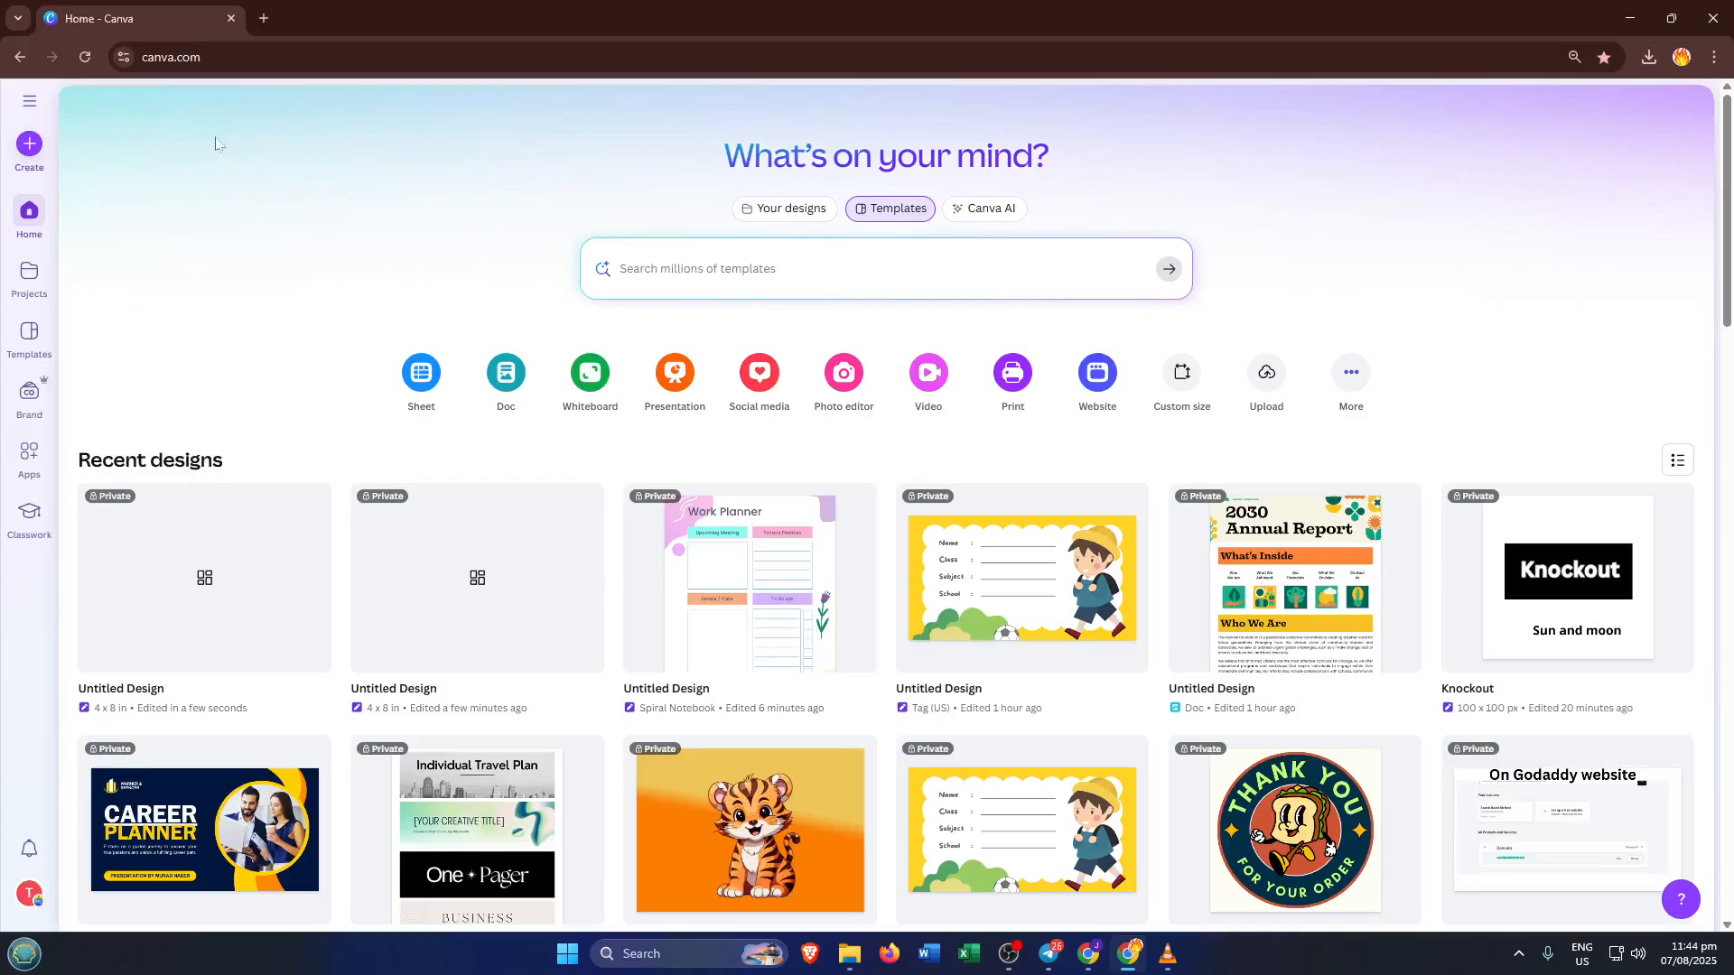
pyautogui.moveTo(236, 128)
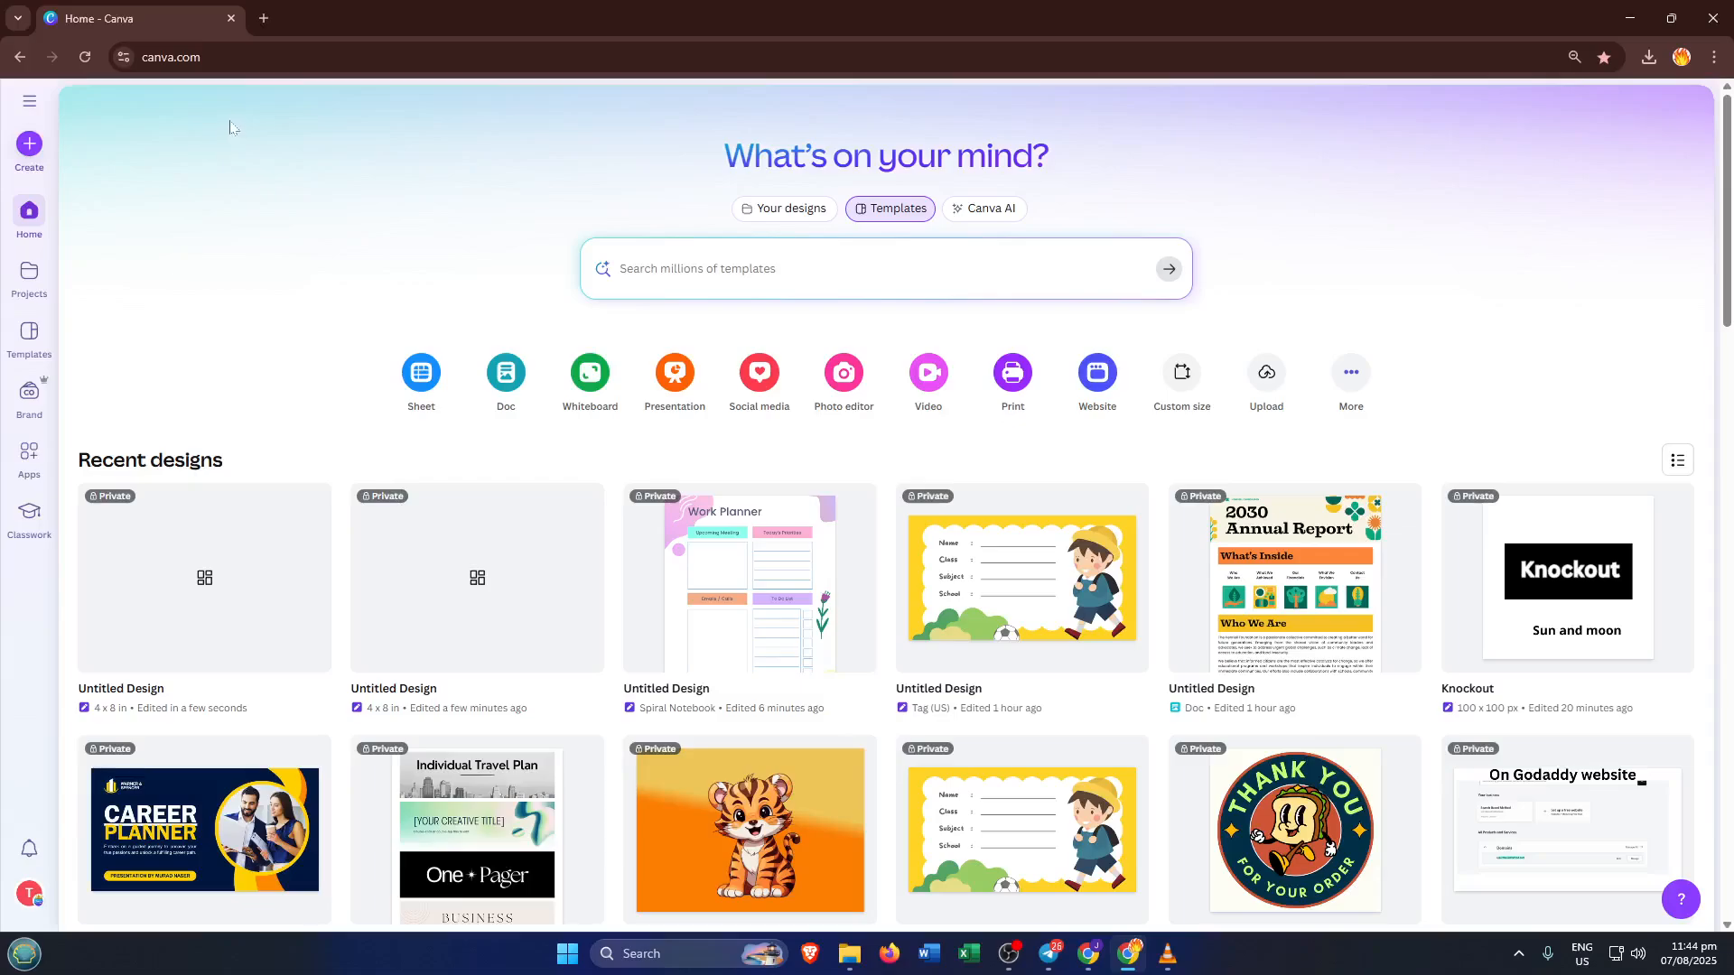
pyautogui.moveTo(215, 142)
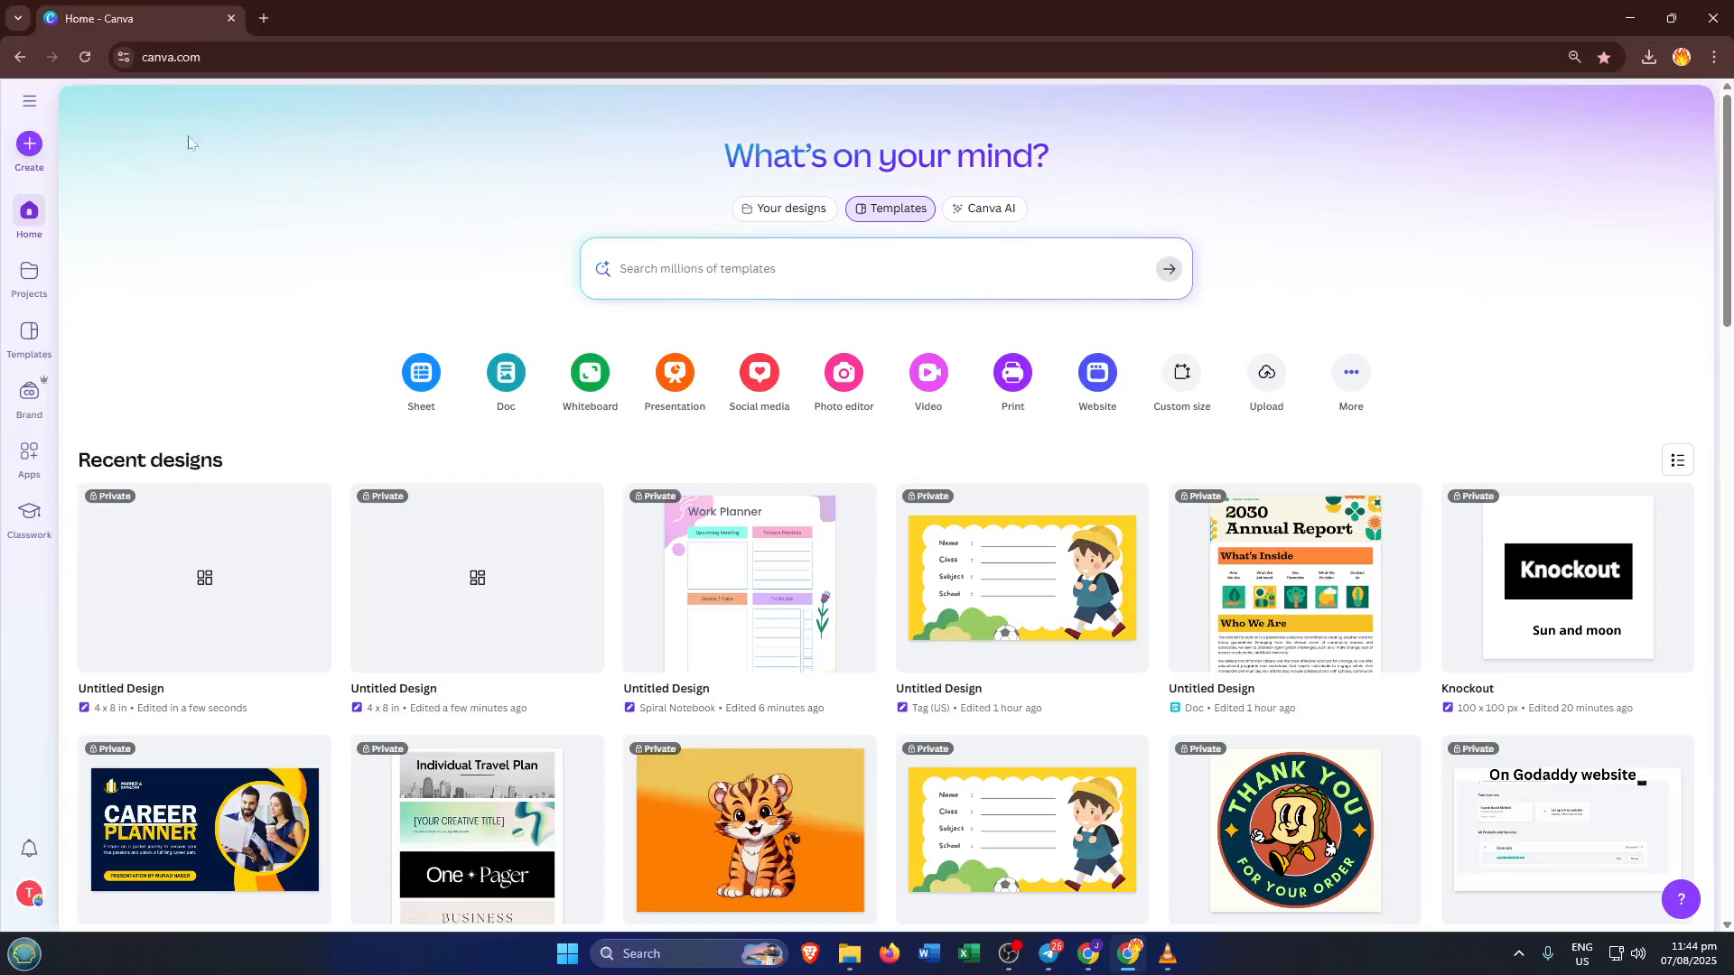
pyautogui.moveTo(202, 112)
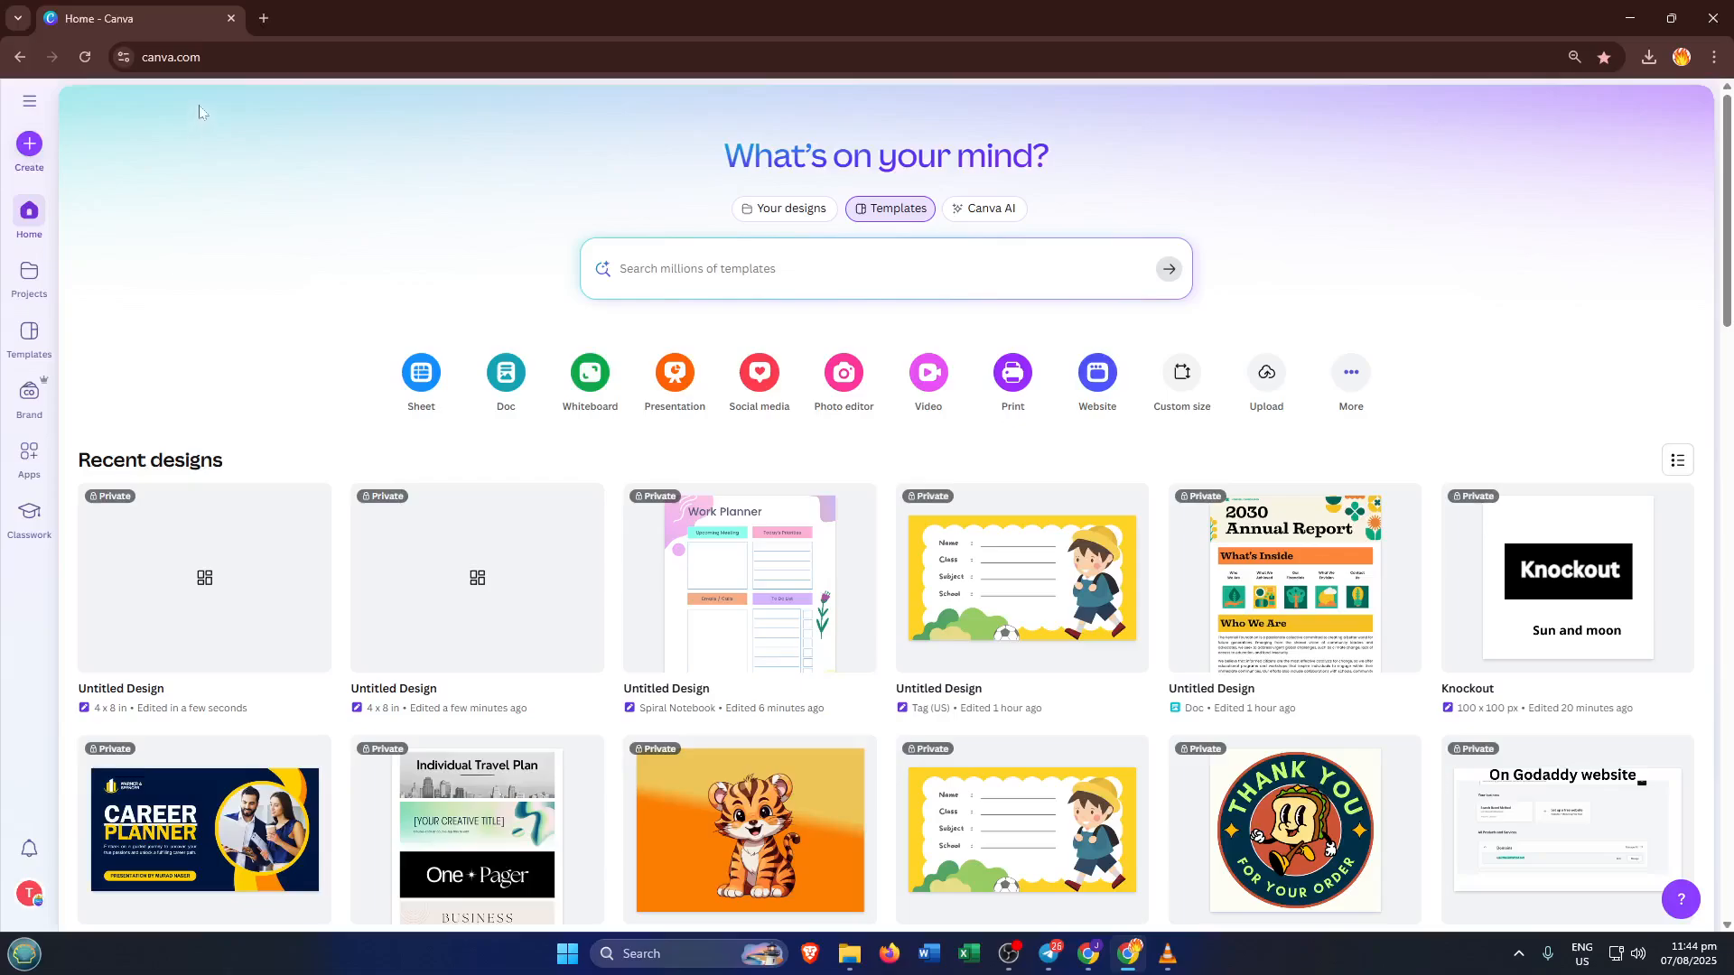
pyautogui.moveTo(116, 128)
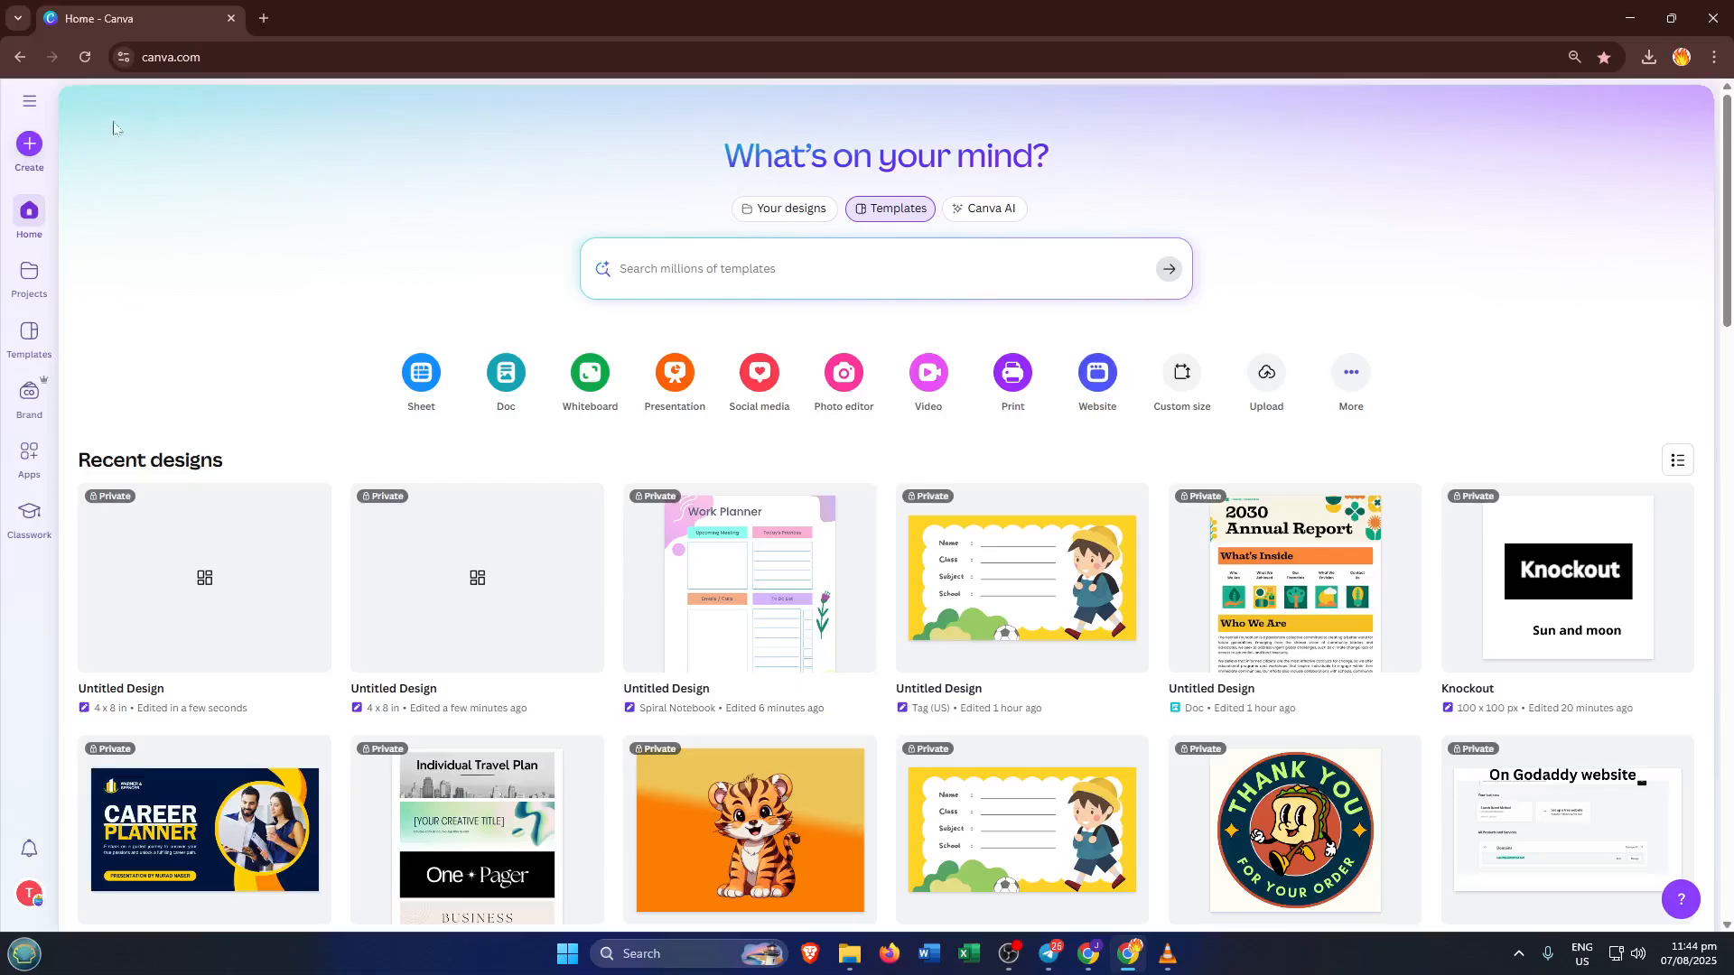
pyautogui.moveTo(200, 108)
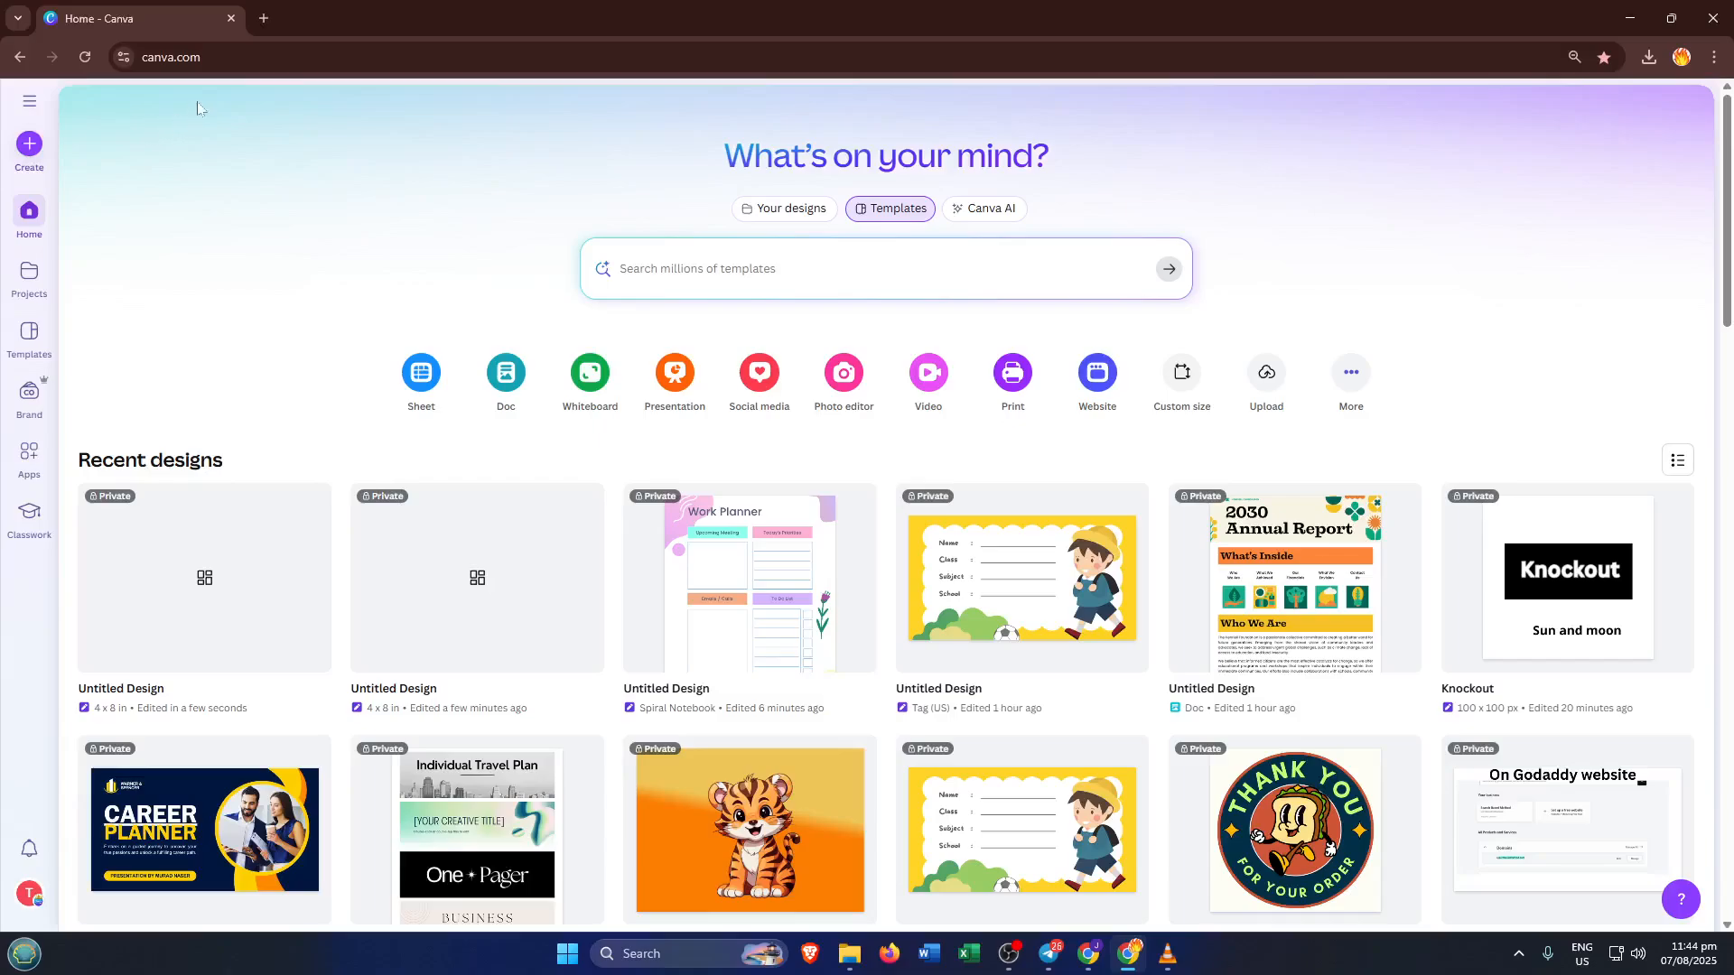
pyautogui.moveTo(161, 142)
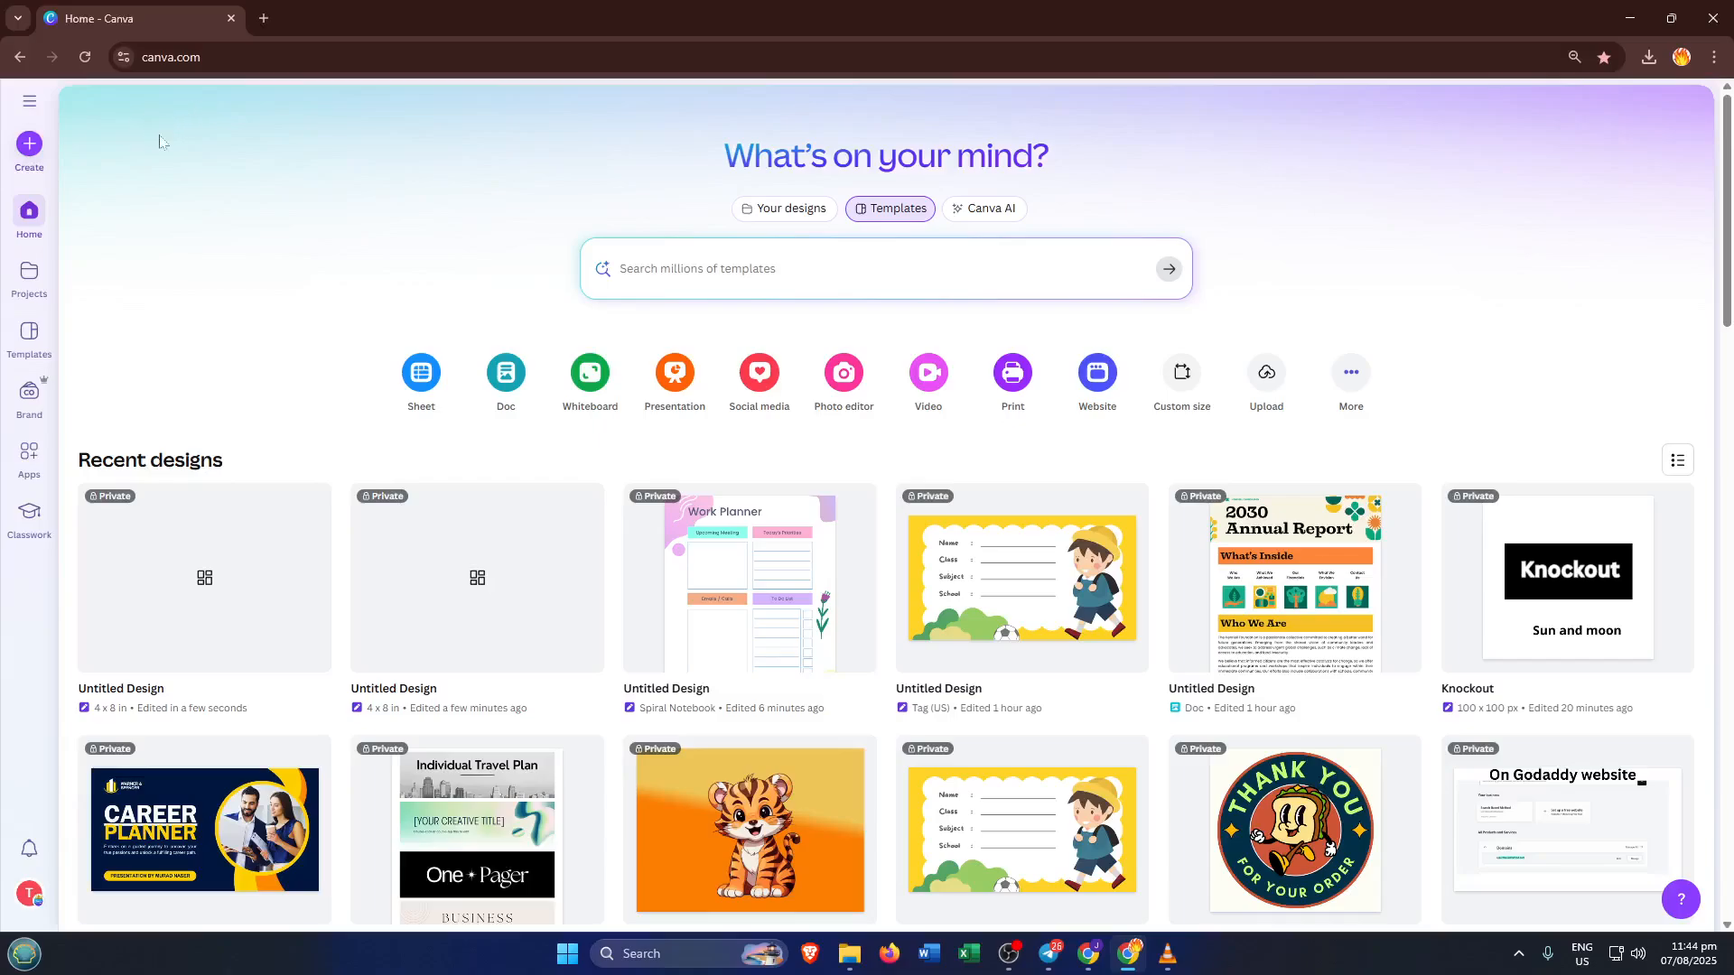
pyautogui.moveTo(87, 119)
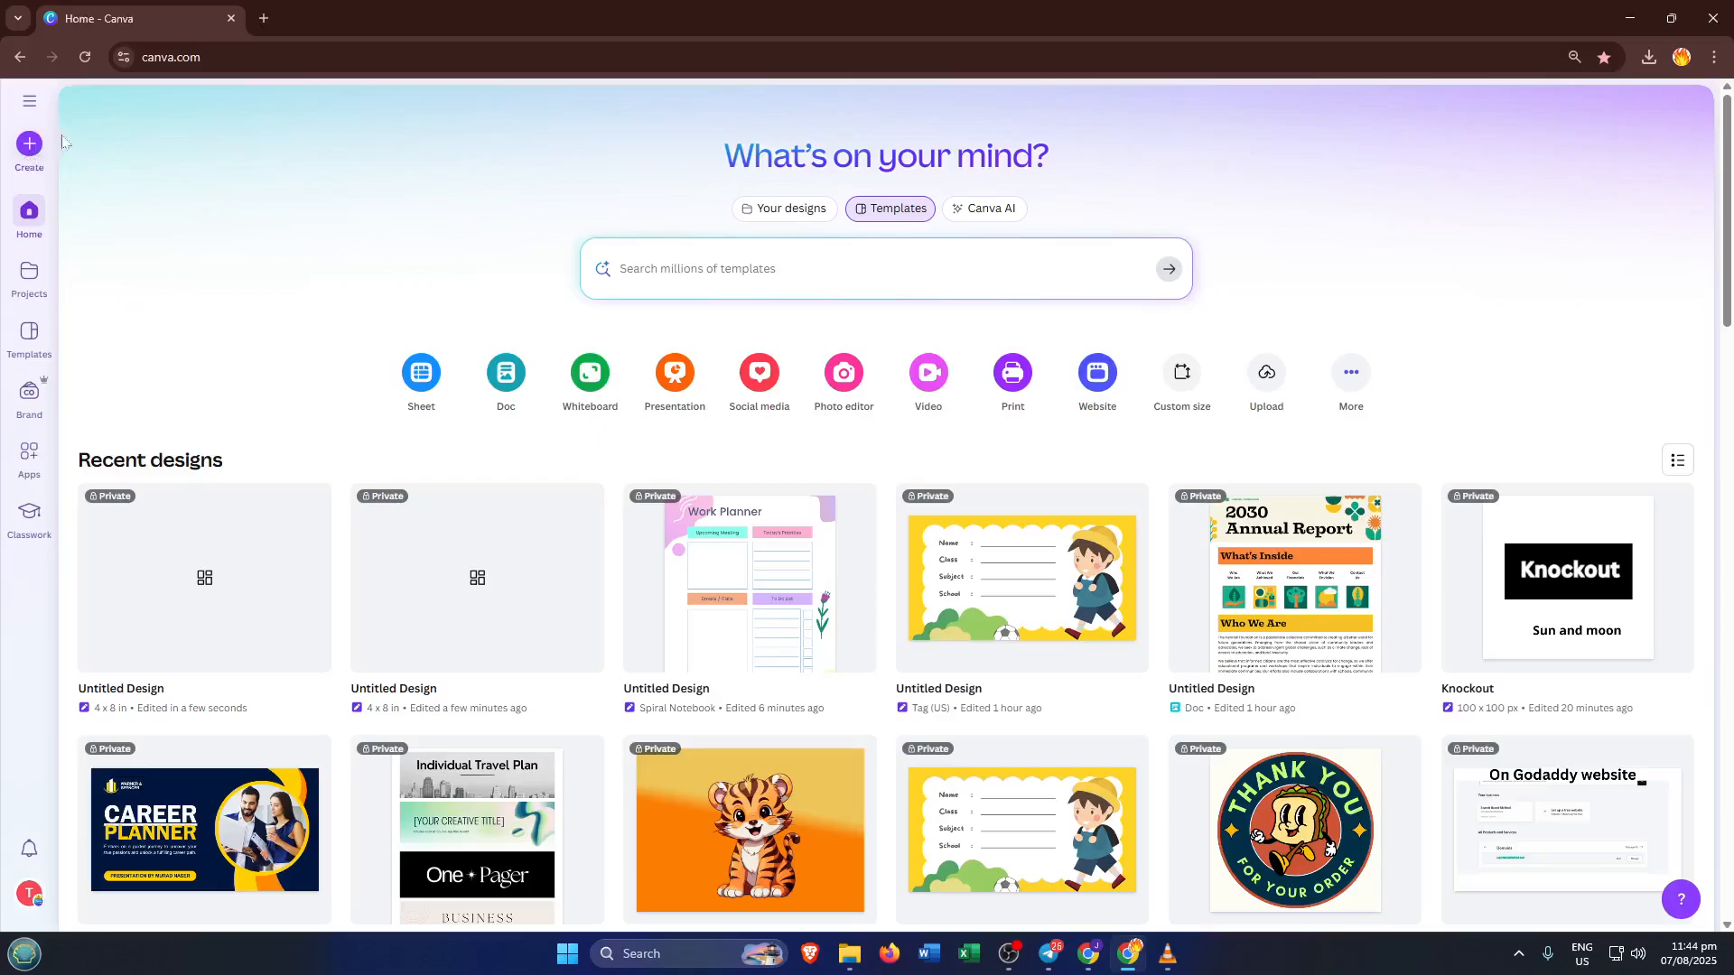
pyautogui.moveTo(29, 149)
pyautogui.write('card')
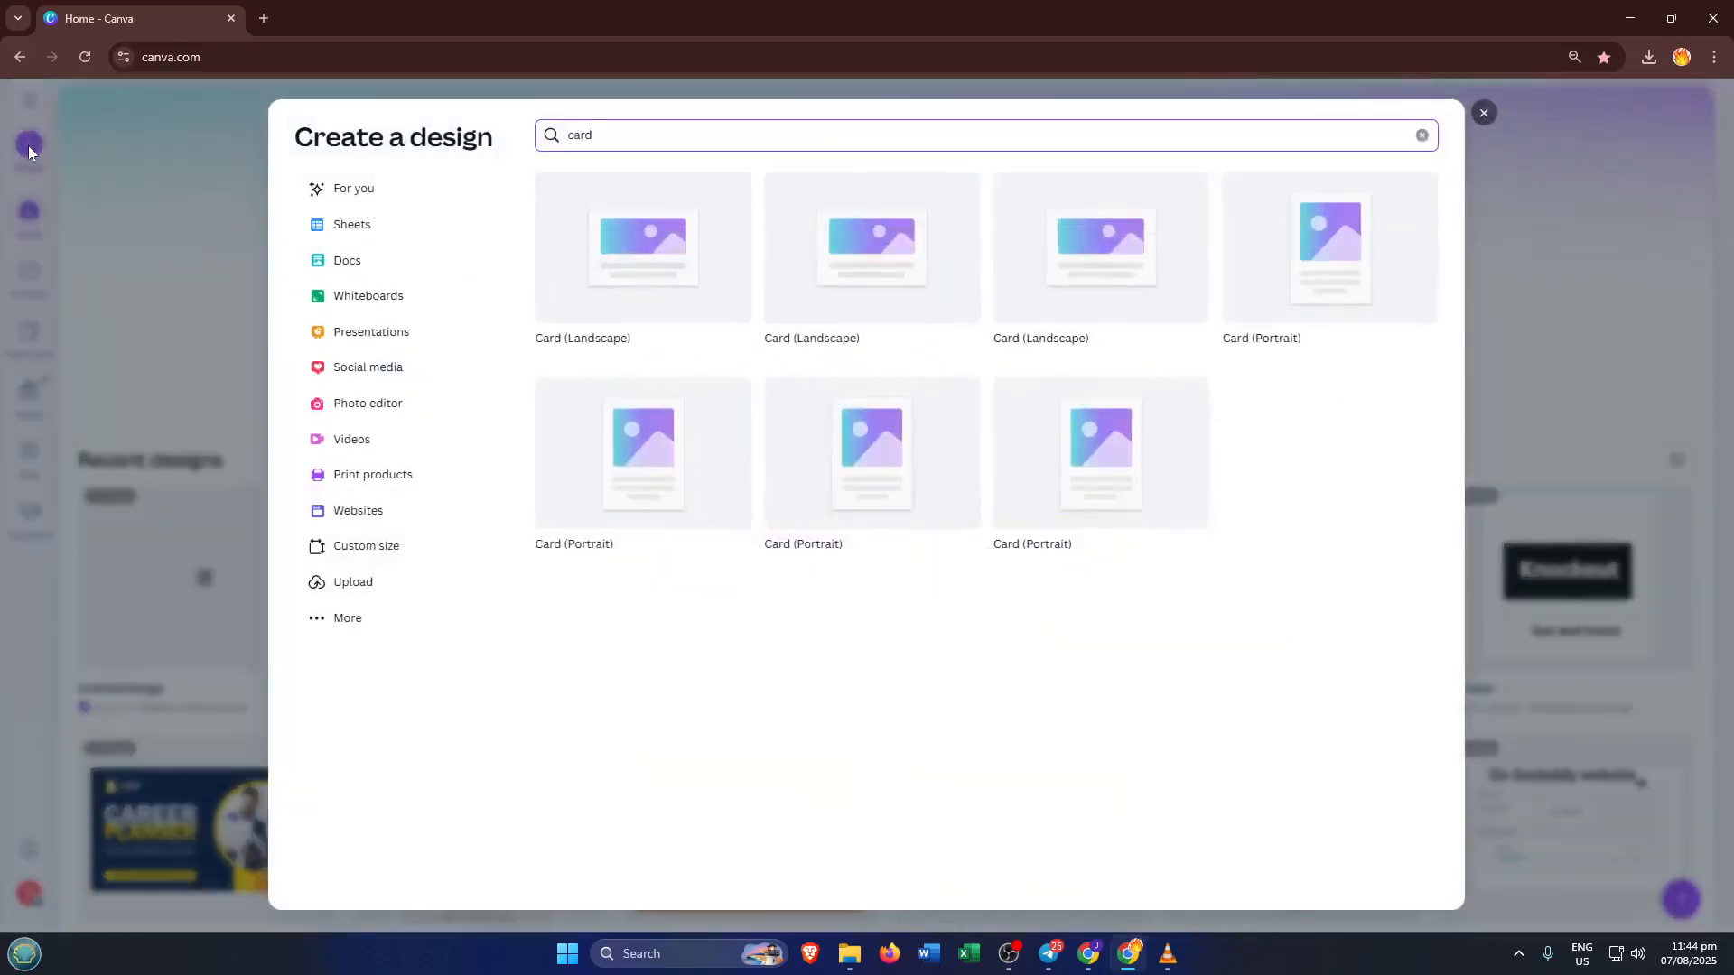
pyautogui.moveTo(149, 141)
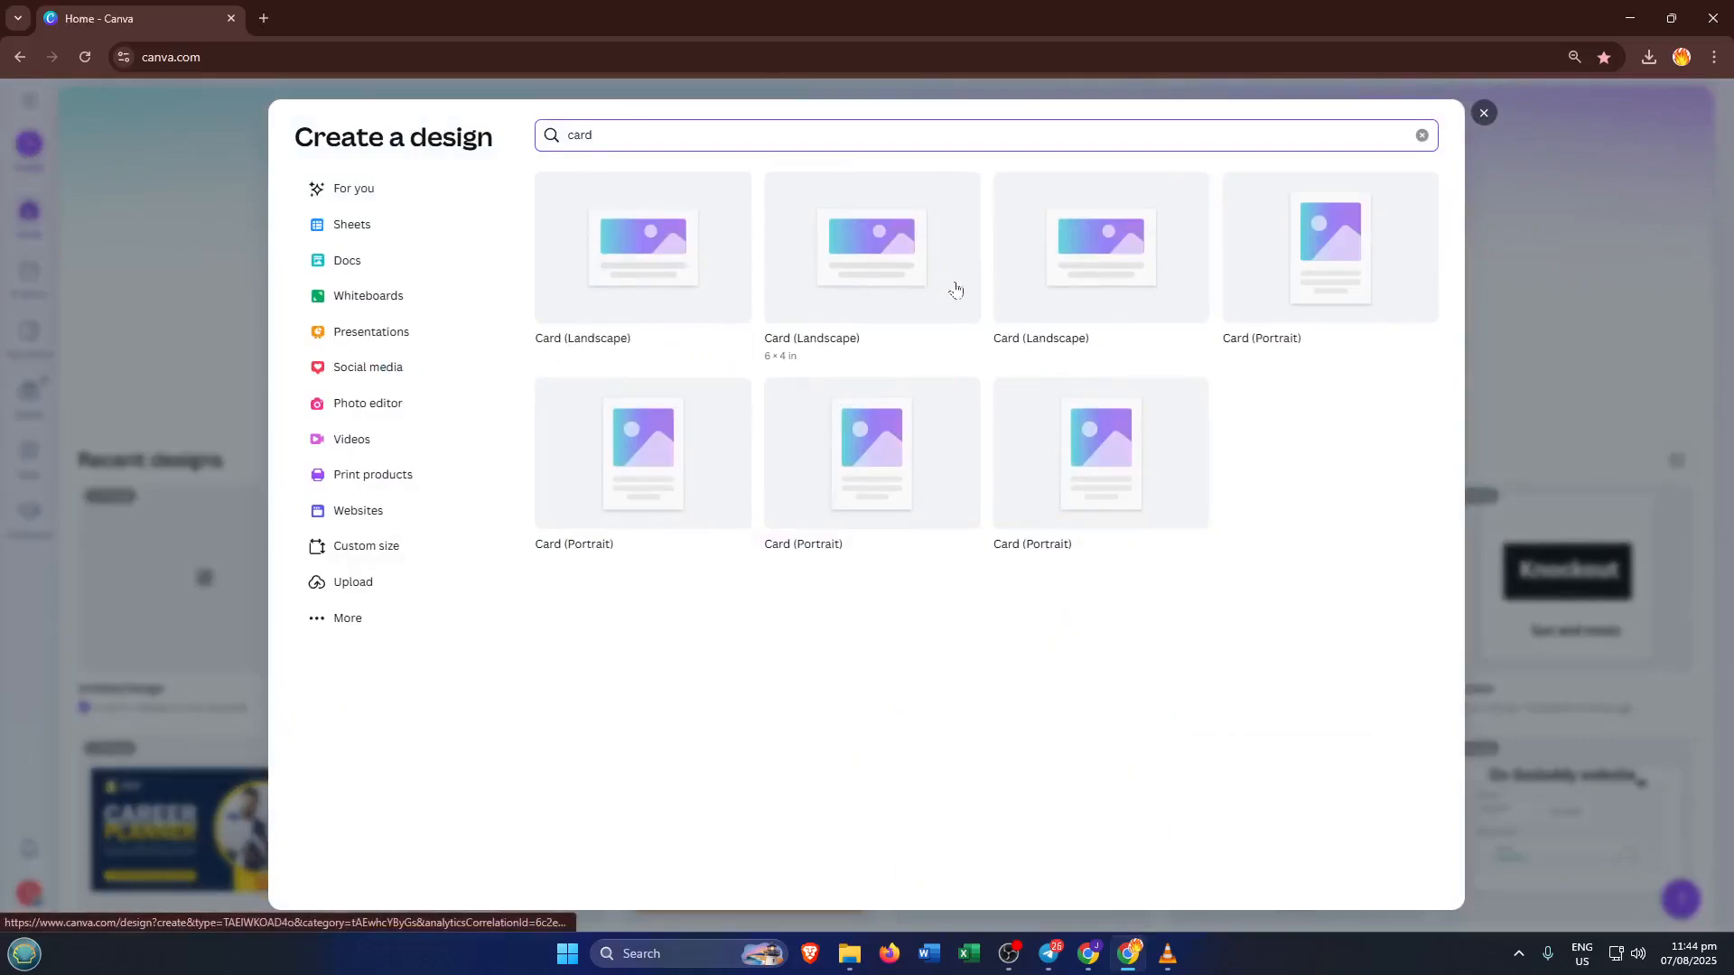
pyautogui.moveTo(1082, 373)
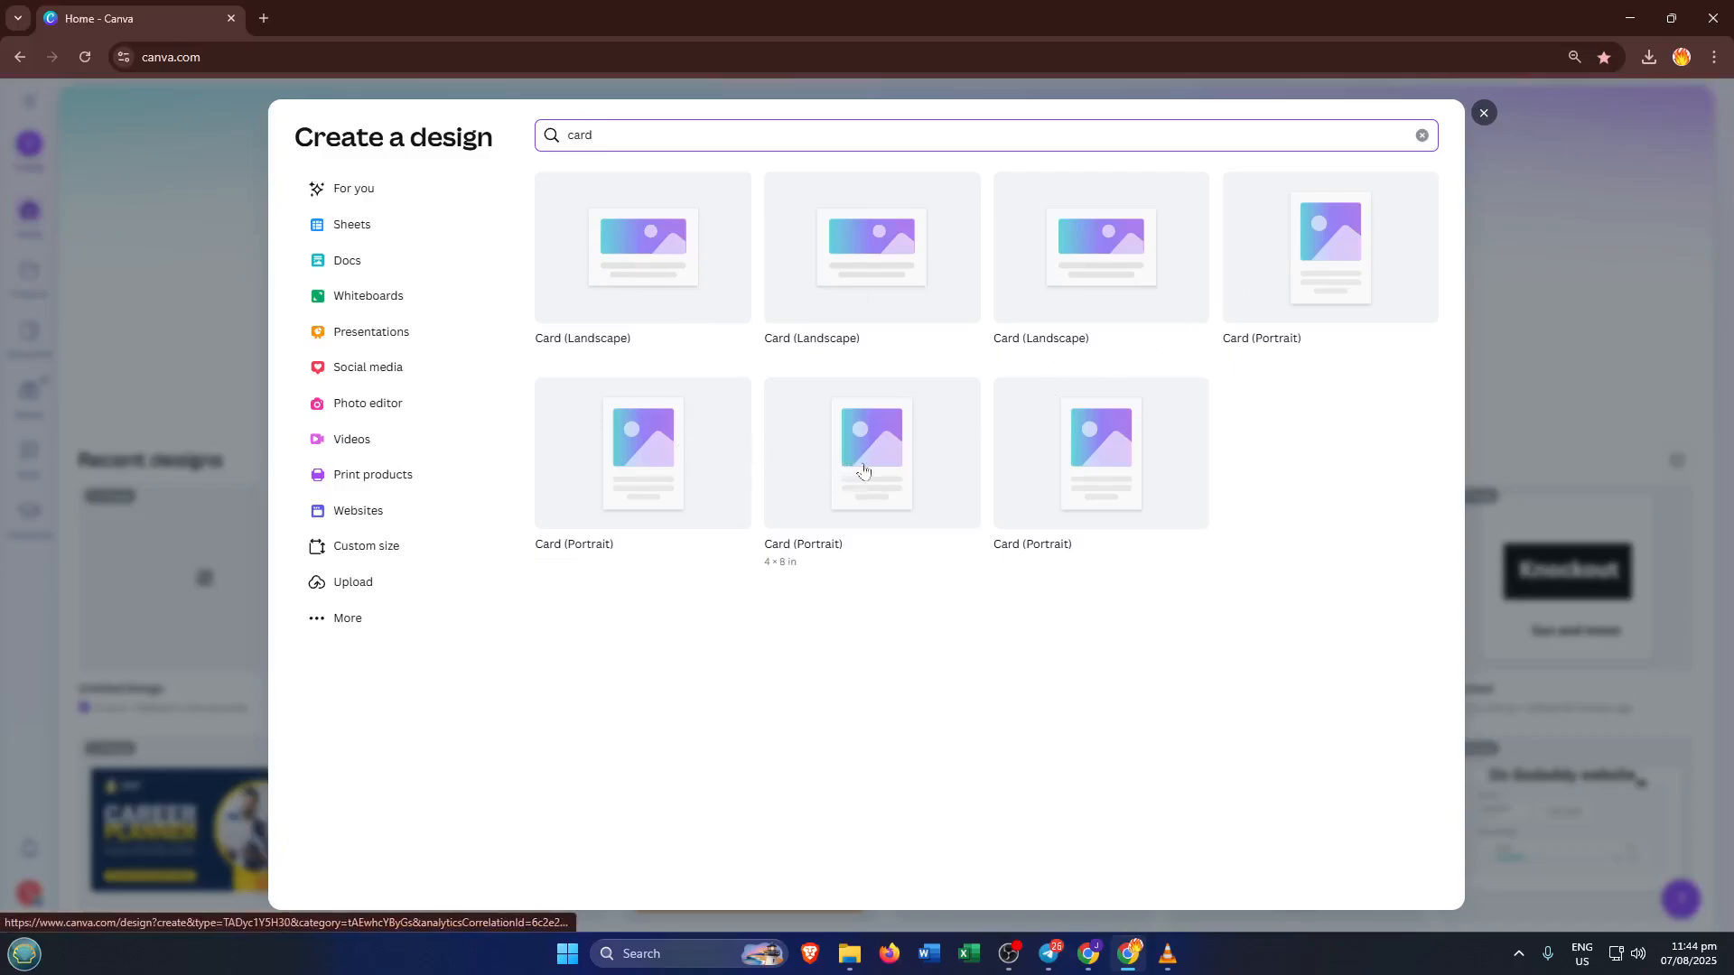
pyautogui.moveTo(882, 484)
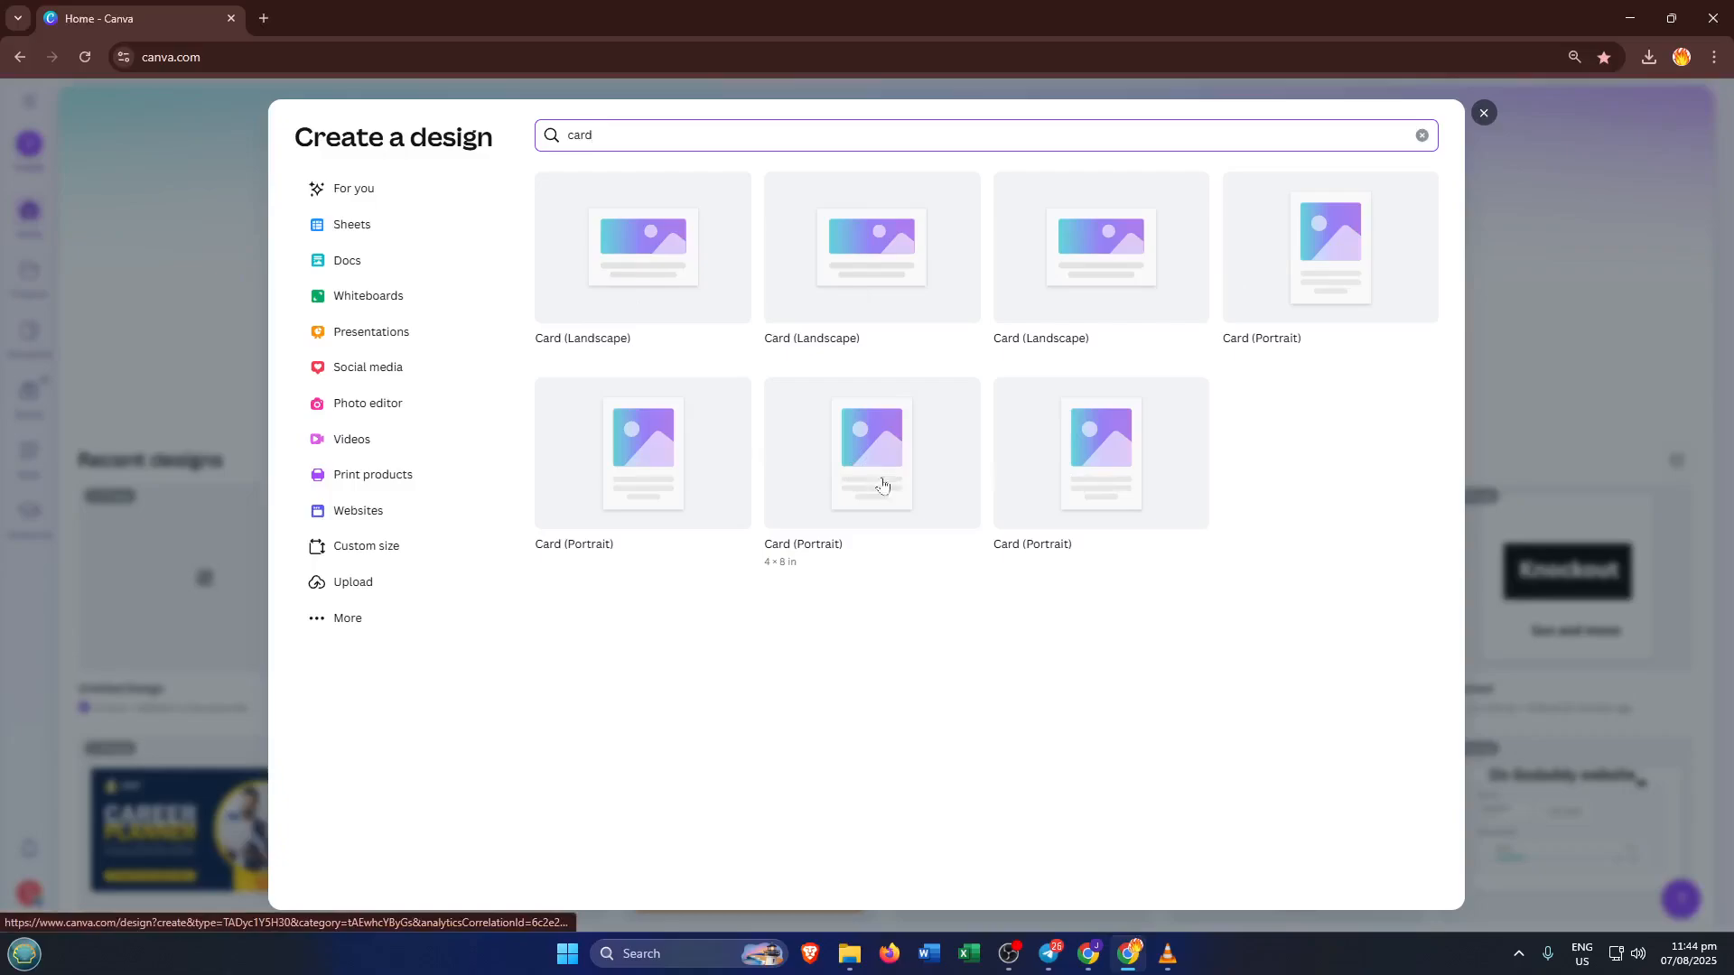
pyautogui.moveTo(883, 468)
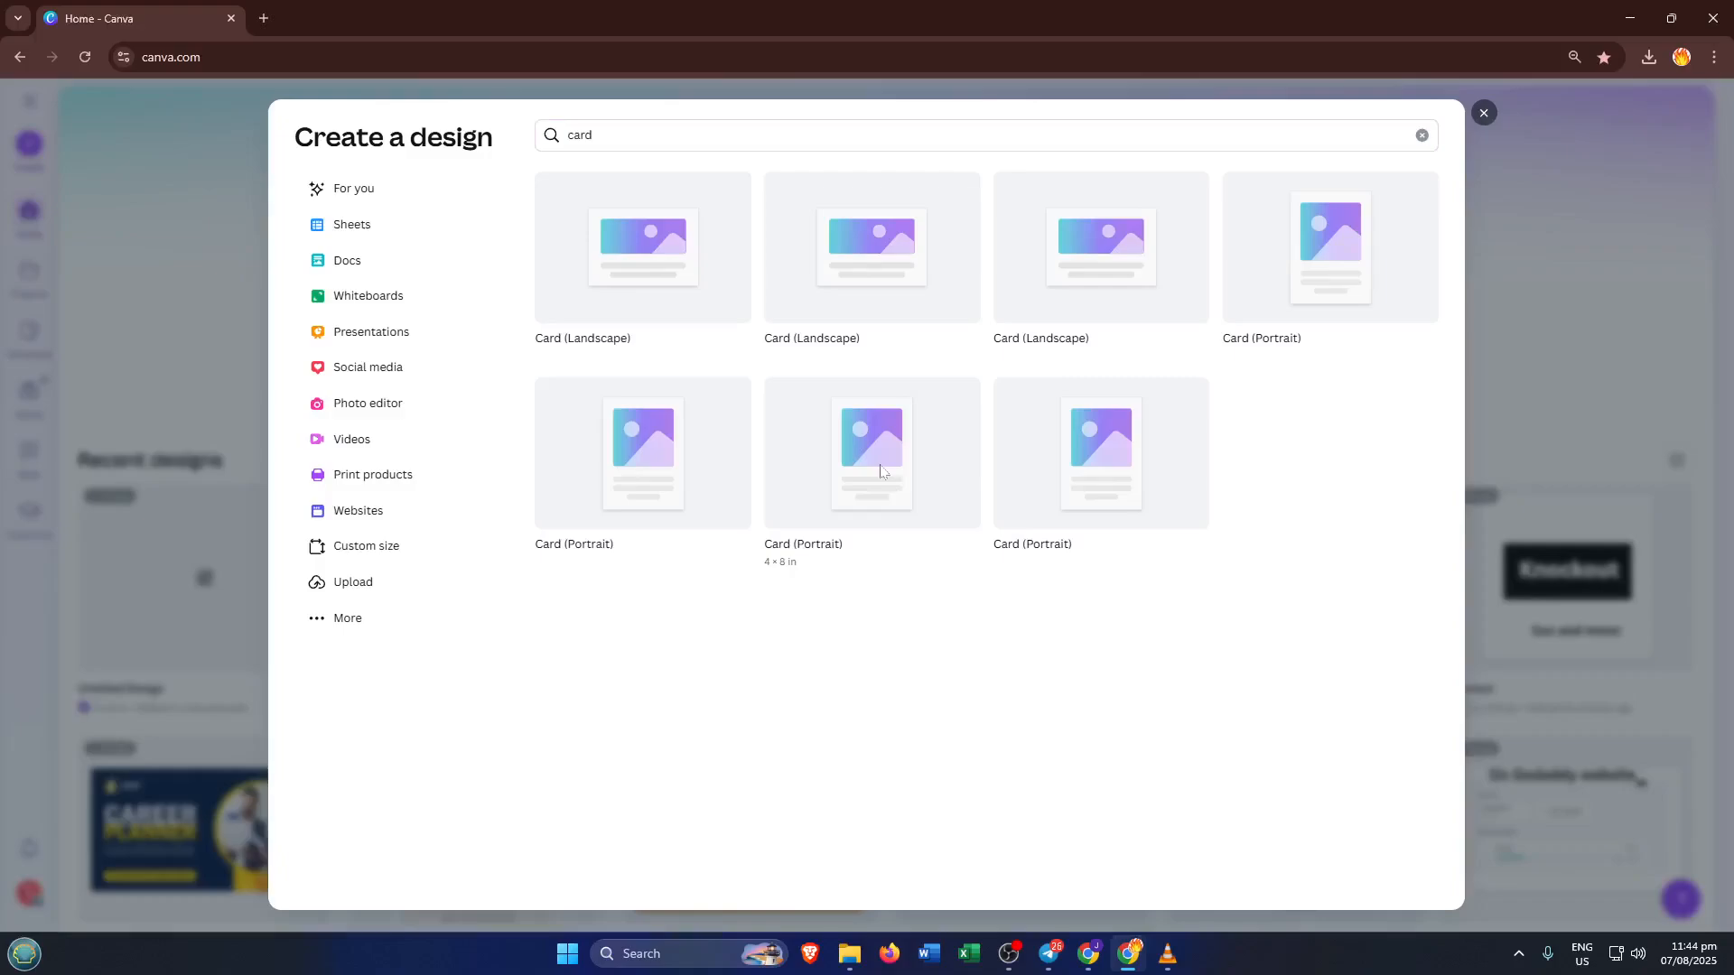
# - Create a blank Card (Portrait) 4 × 8 in design with the Design templates panel showing
pyautogui.click(870, 454)
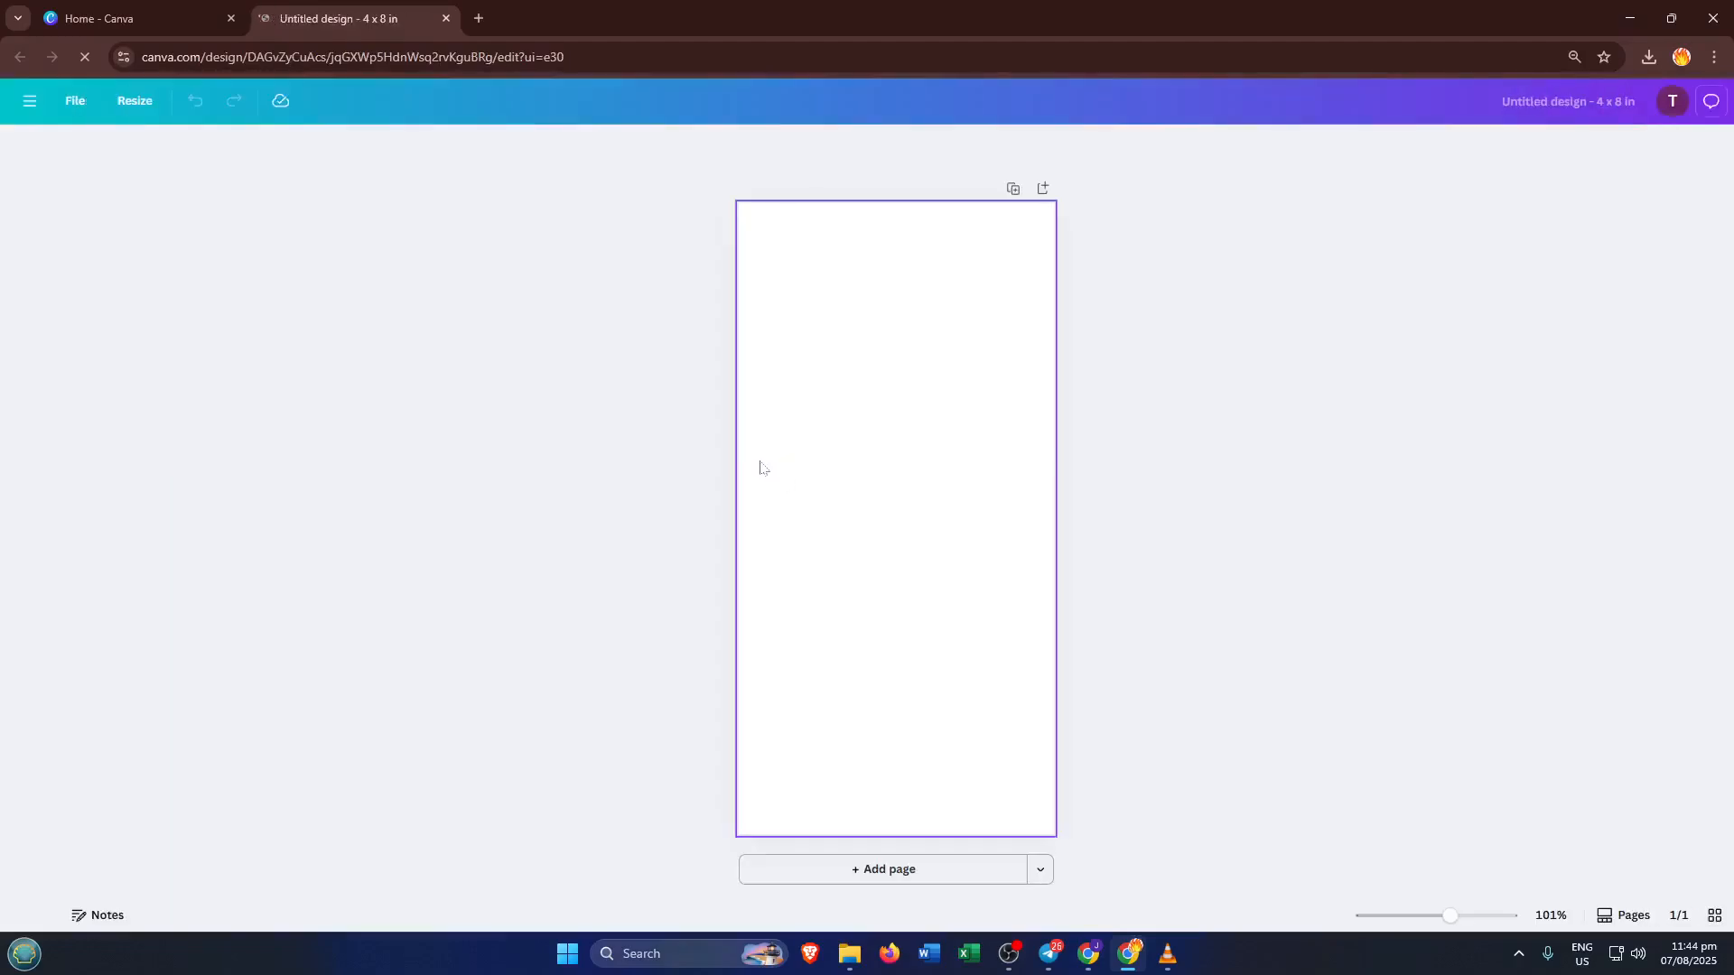
pyautogui.click(29, 158)
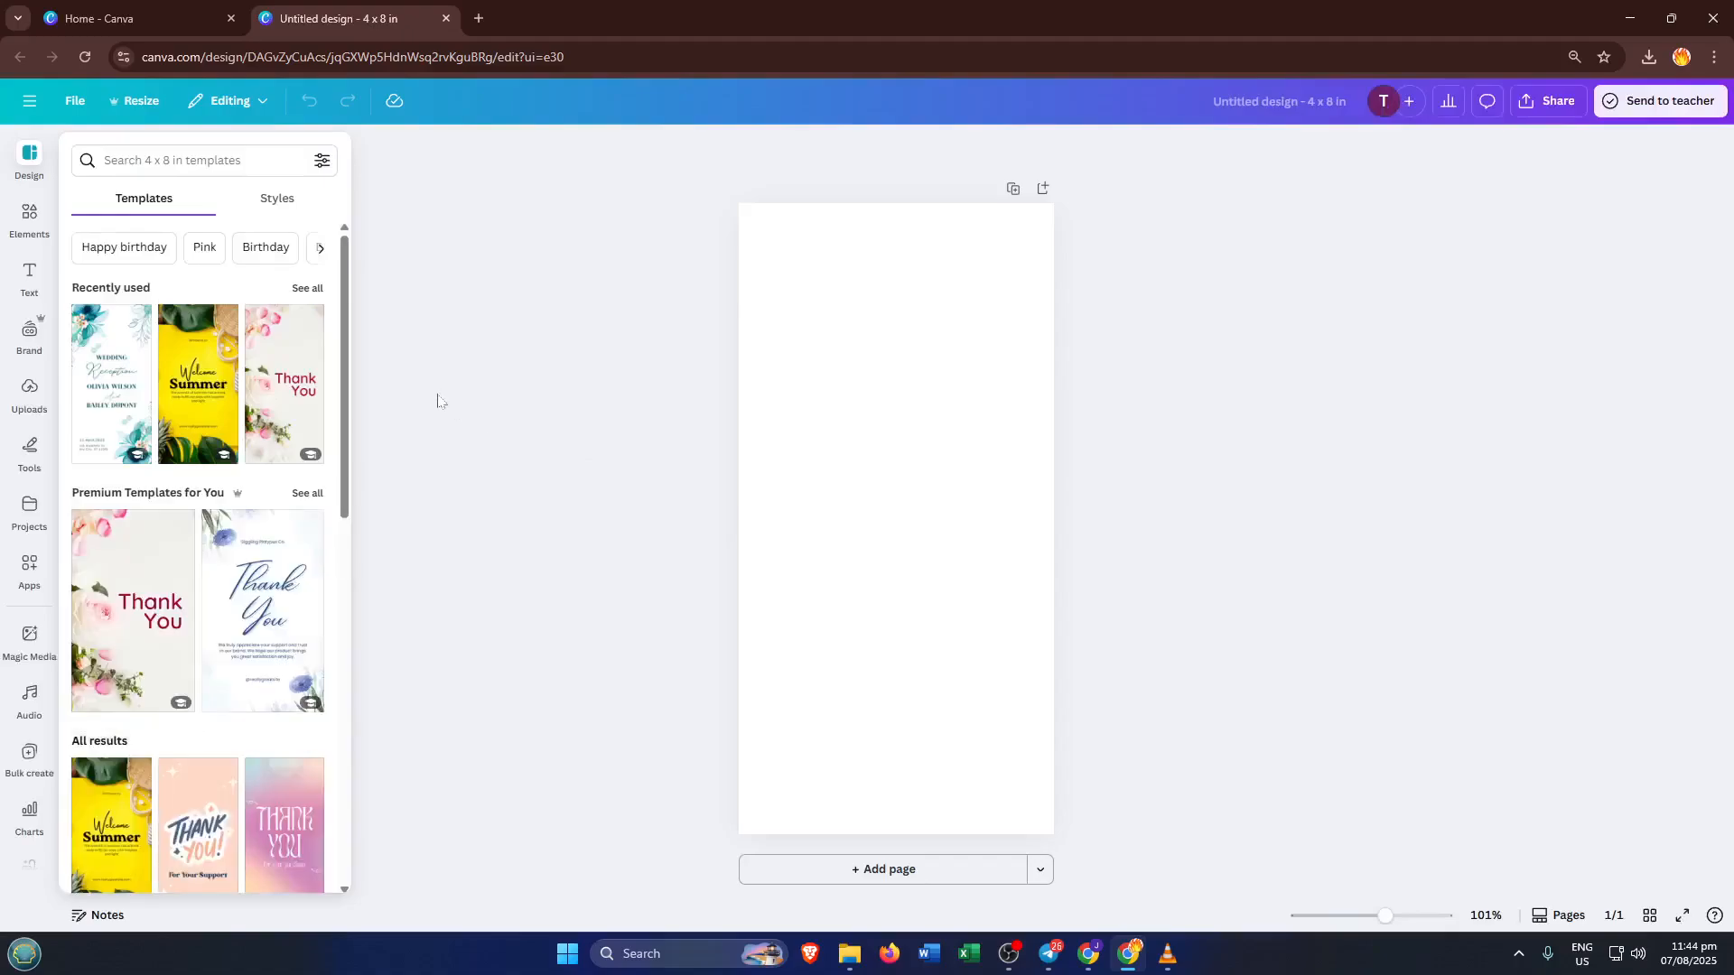
pyautogui.moveTo(457, 330)
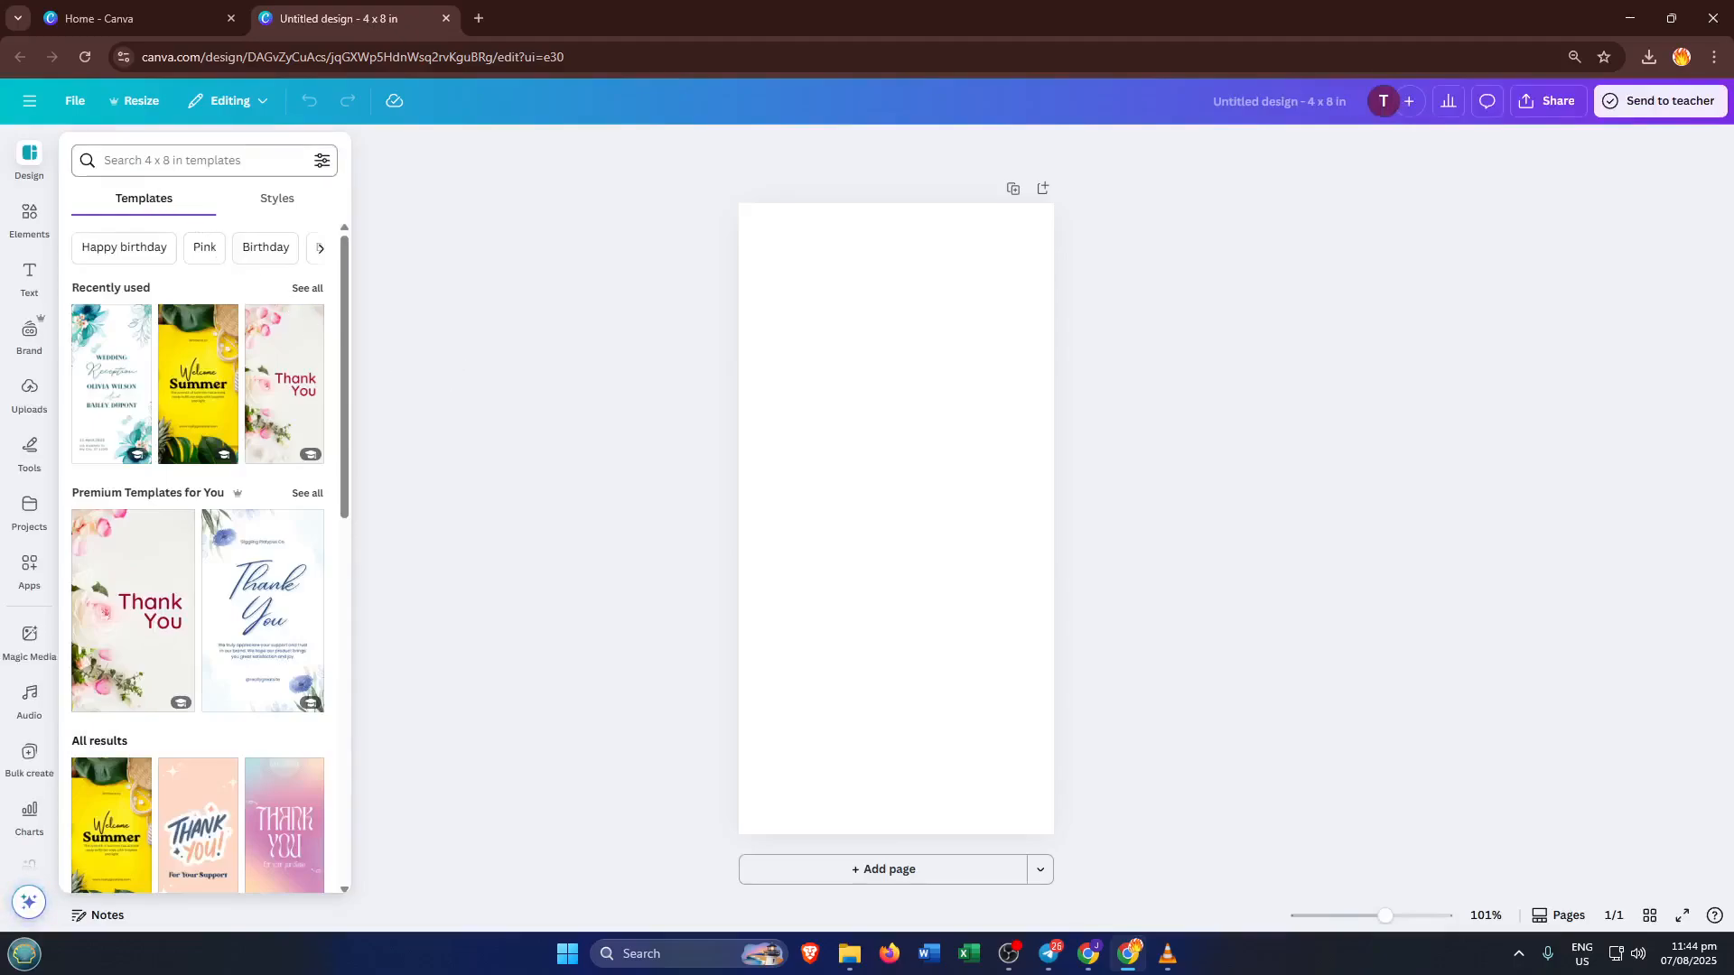
# - Rerun the recent 'double sided flash cards' template search and browse its results
pyautogui.click(188, 160)
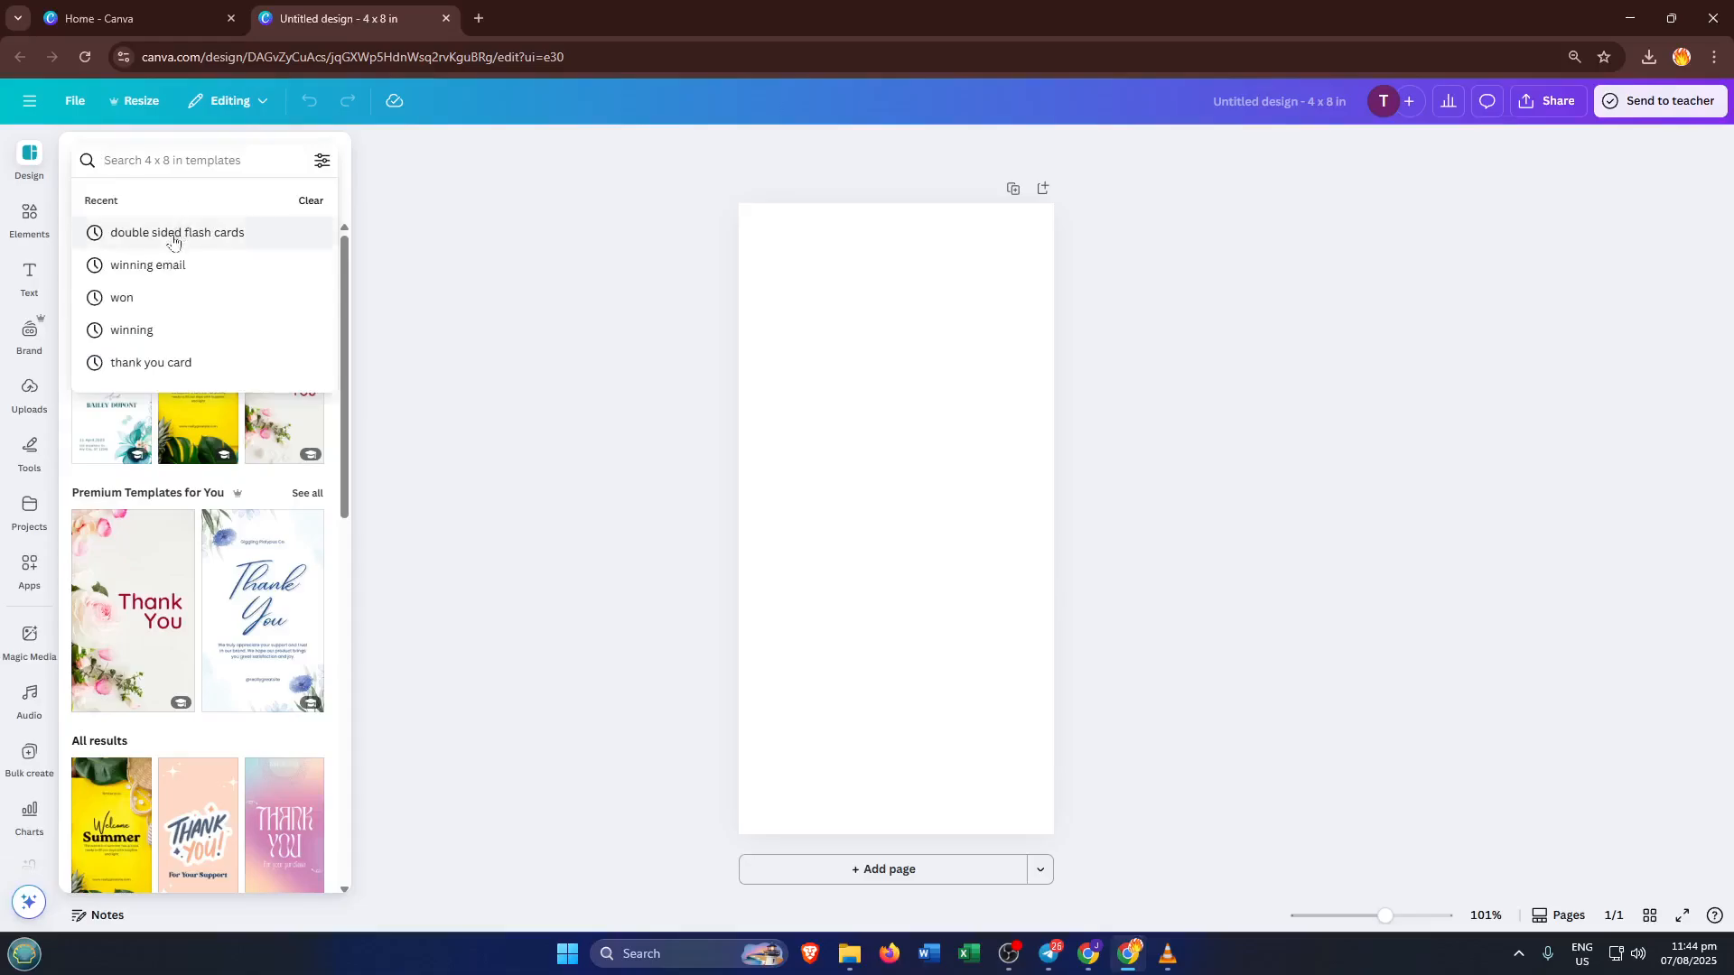
pyautogui.click(177, 232)
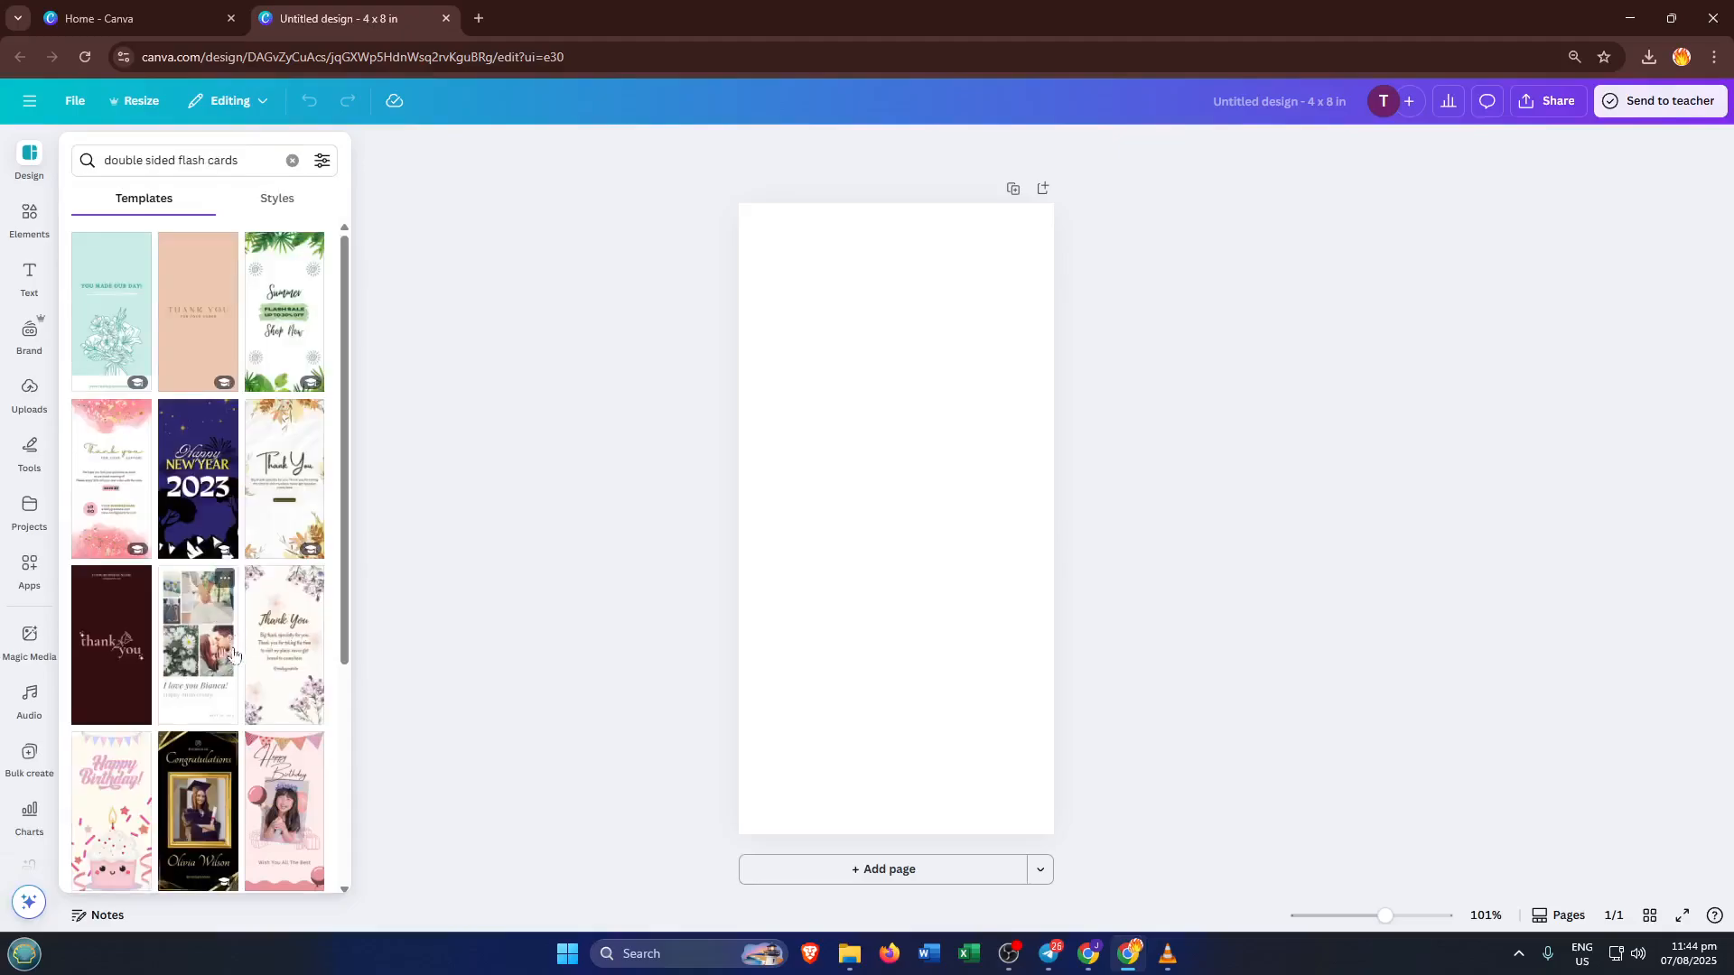
pyautogui.scroll(-3)
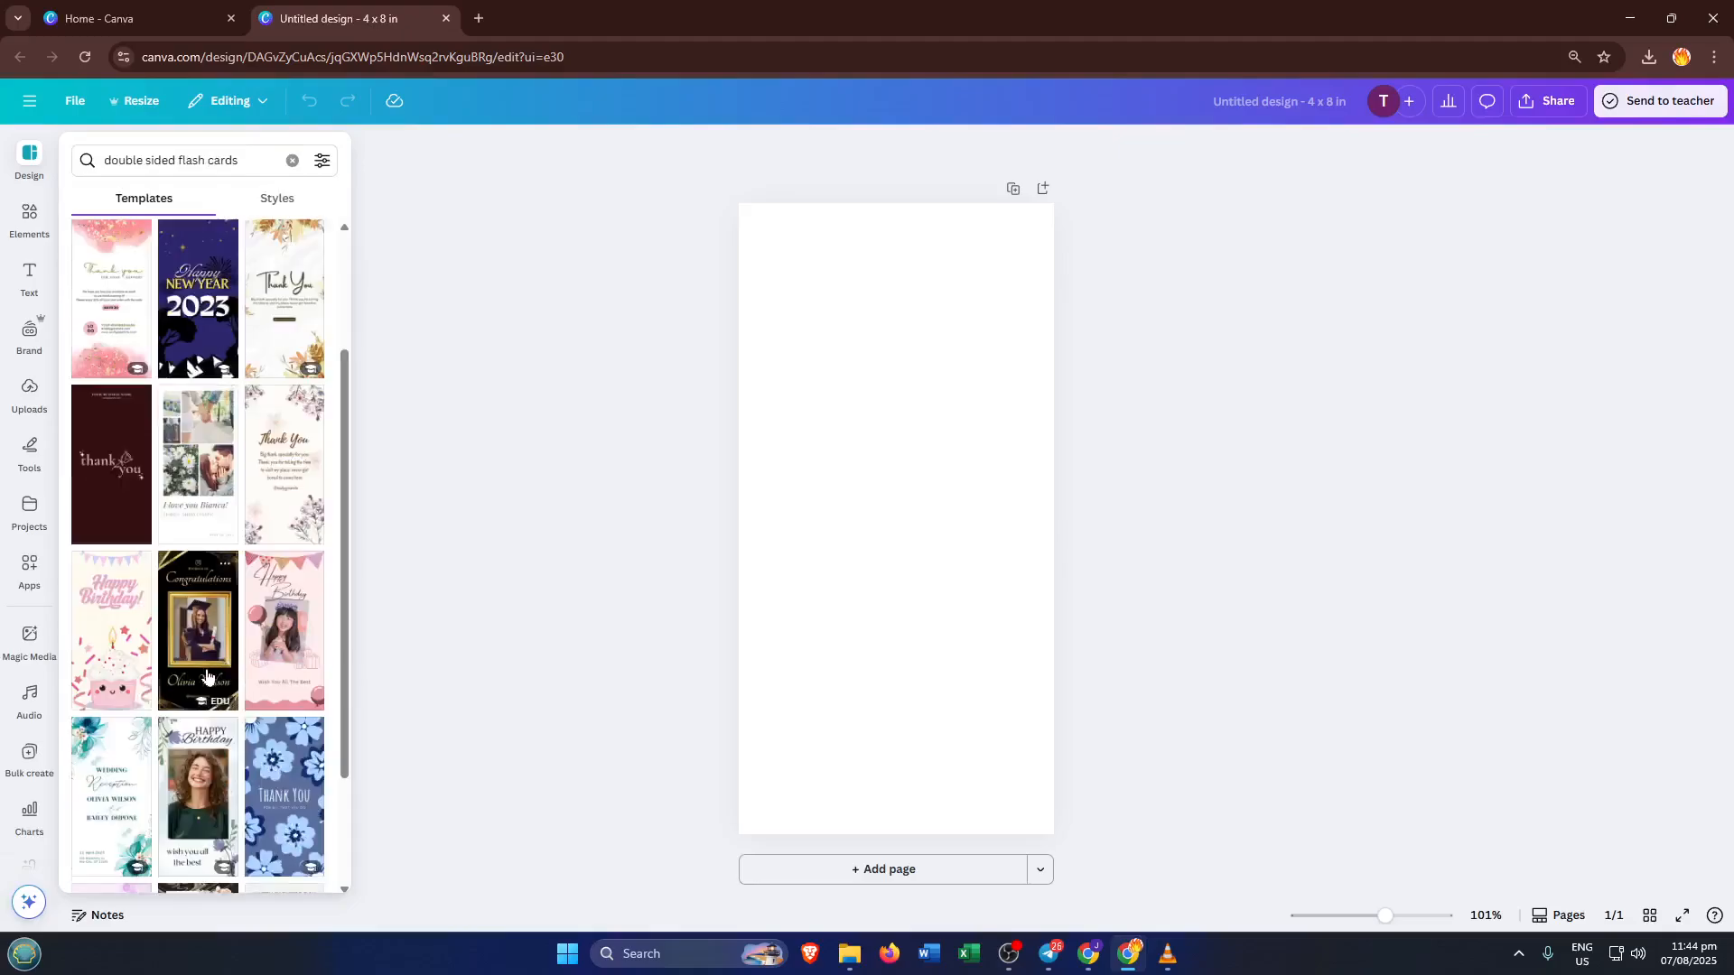
pyautogui.scroll(-3)
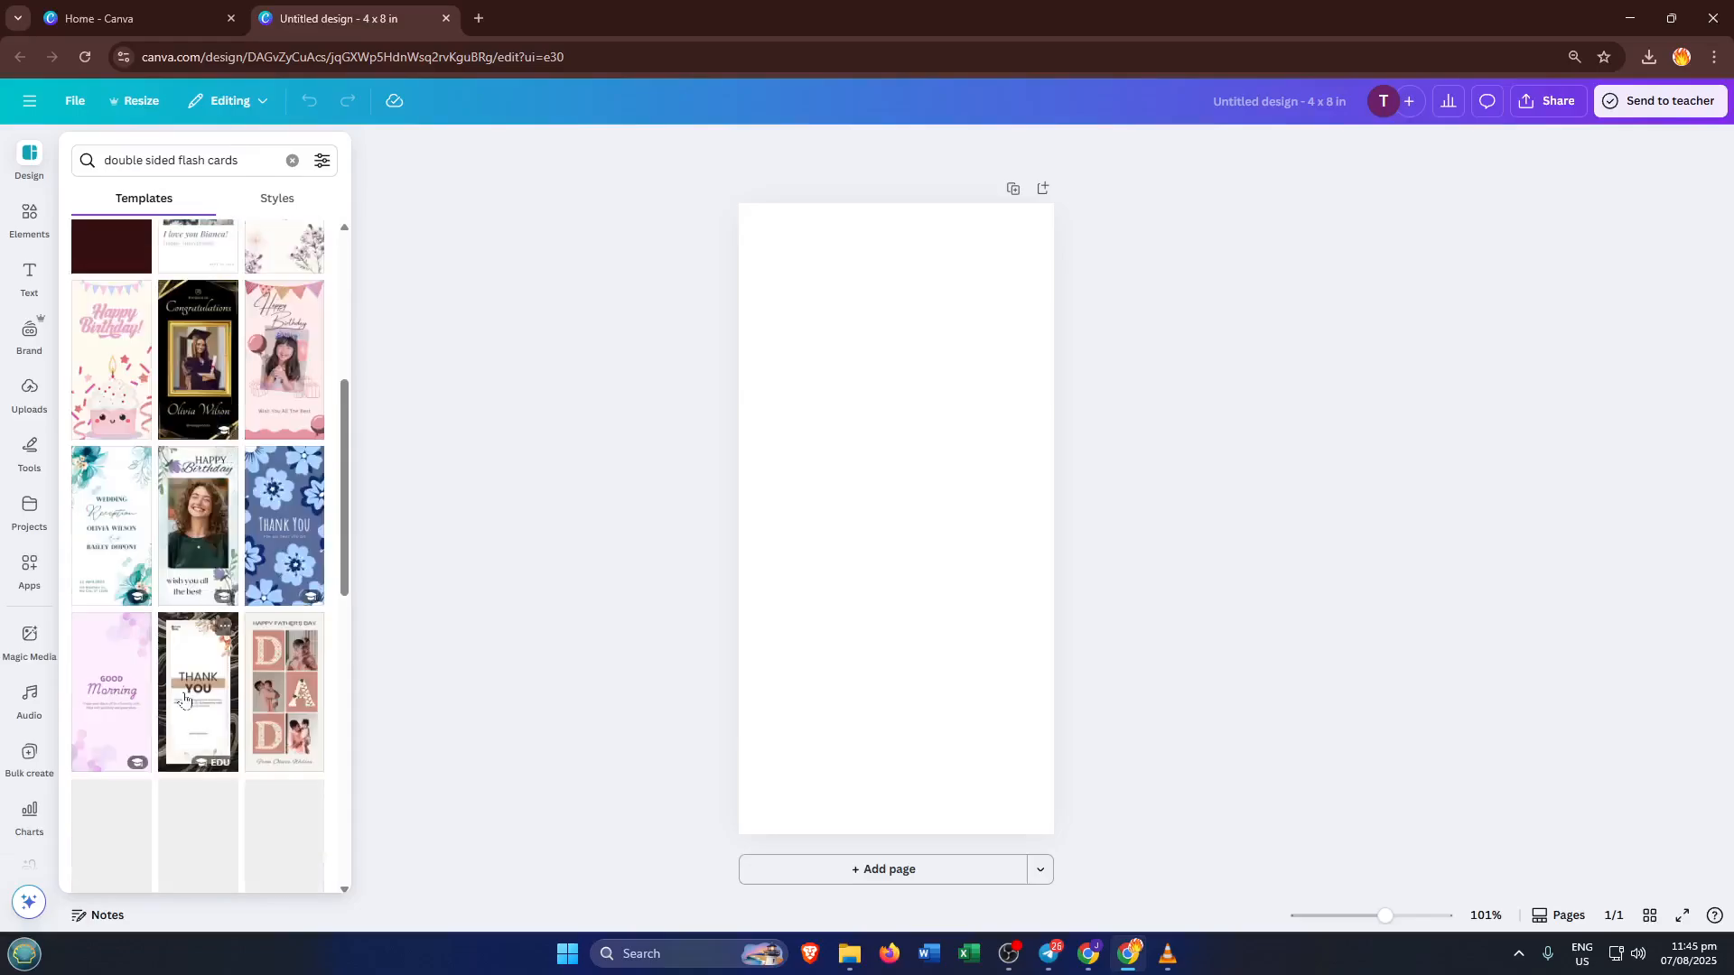
pyautogui.scroll(-3)
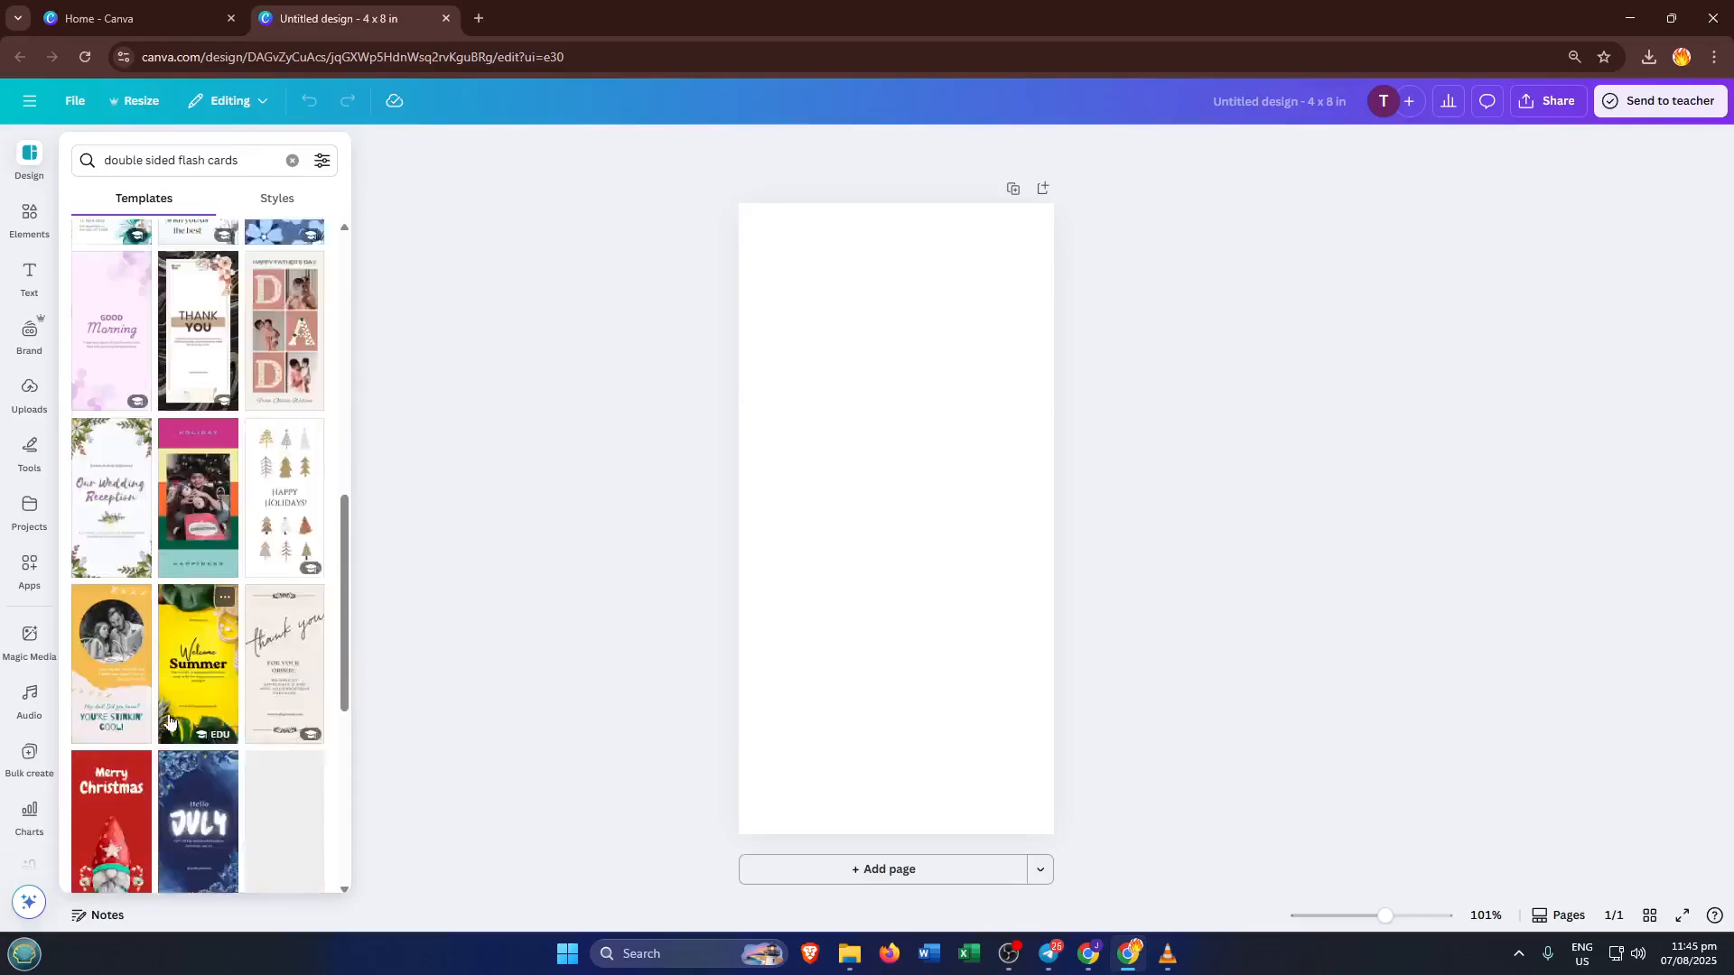
pyautogui.scroll(-3)
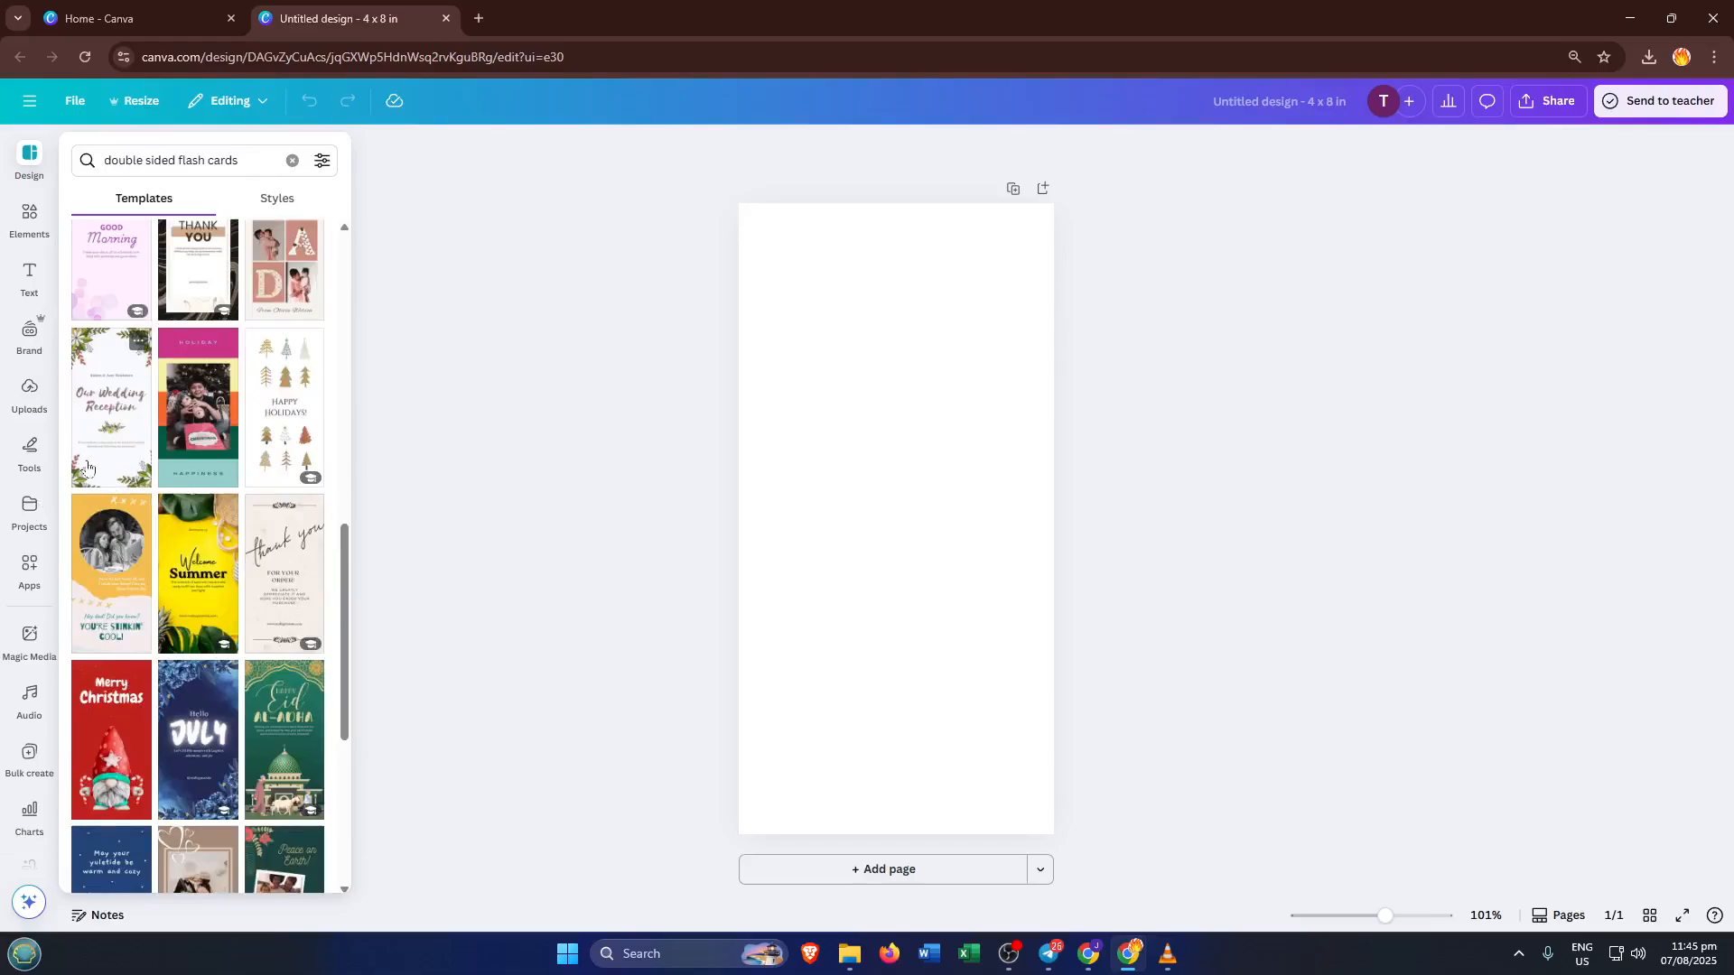
pyautogui.scroll(-3)
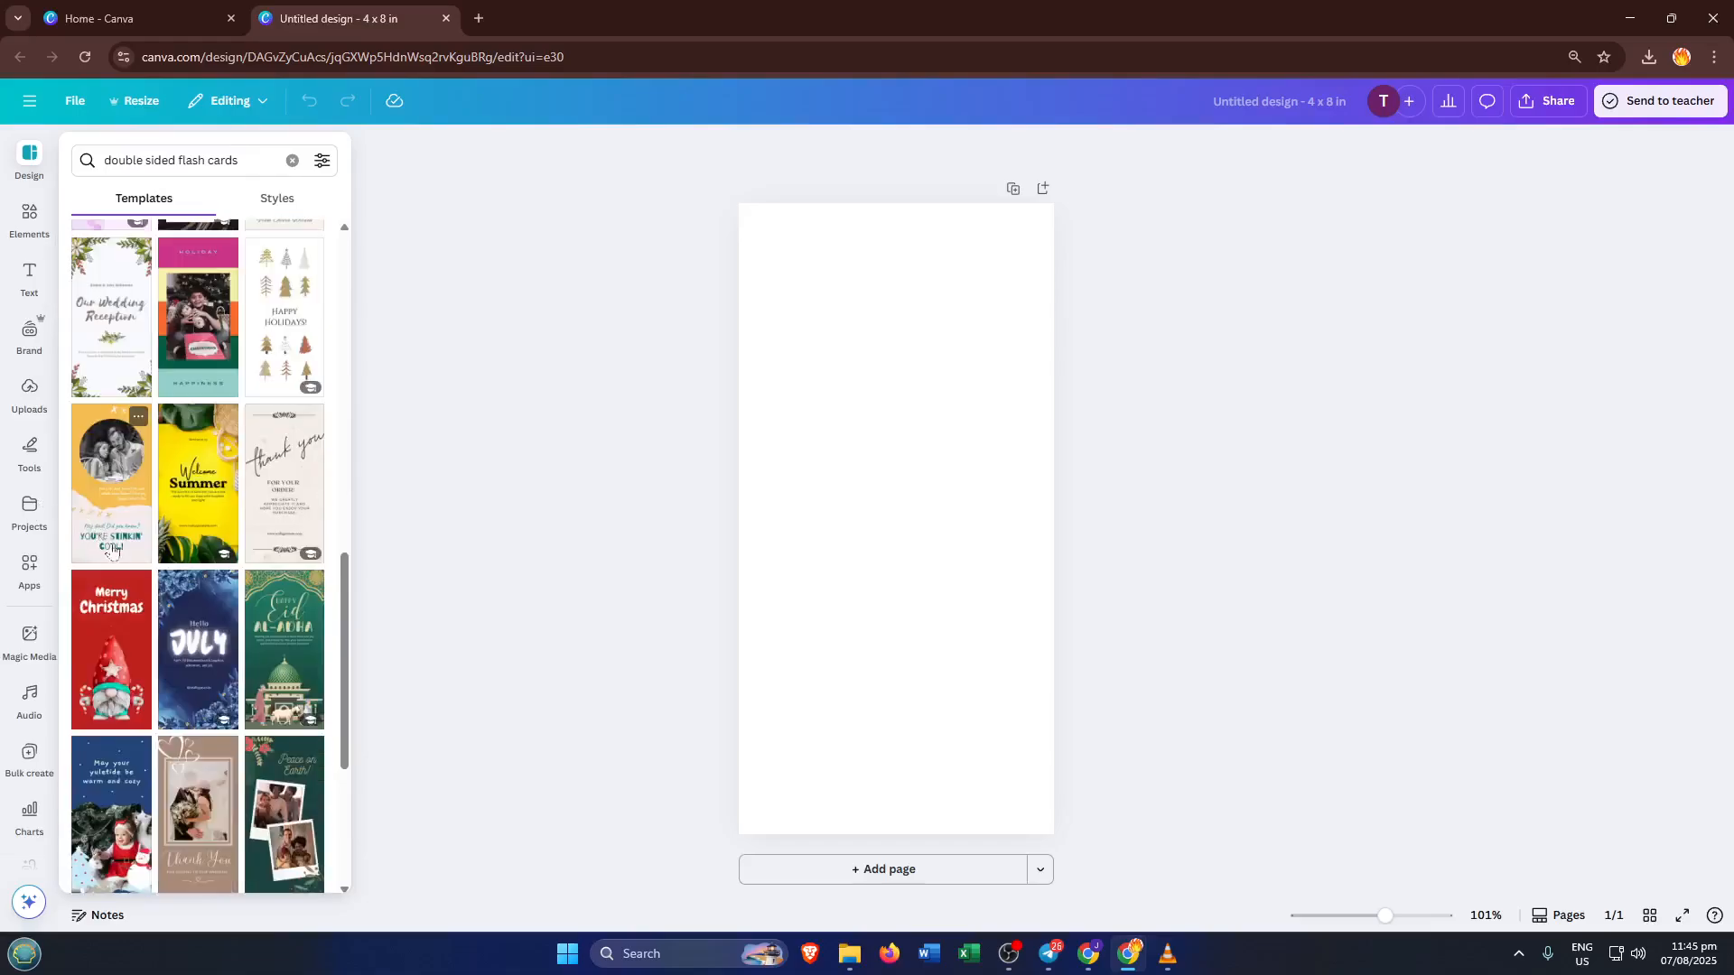
pyautogui.scroll(-3)
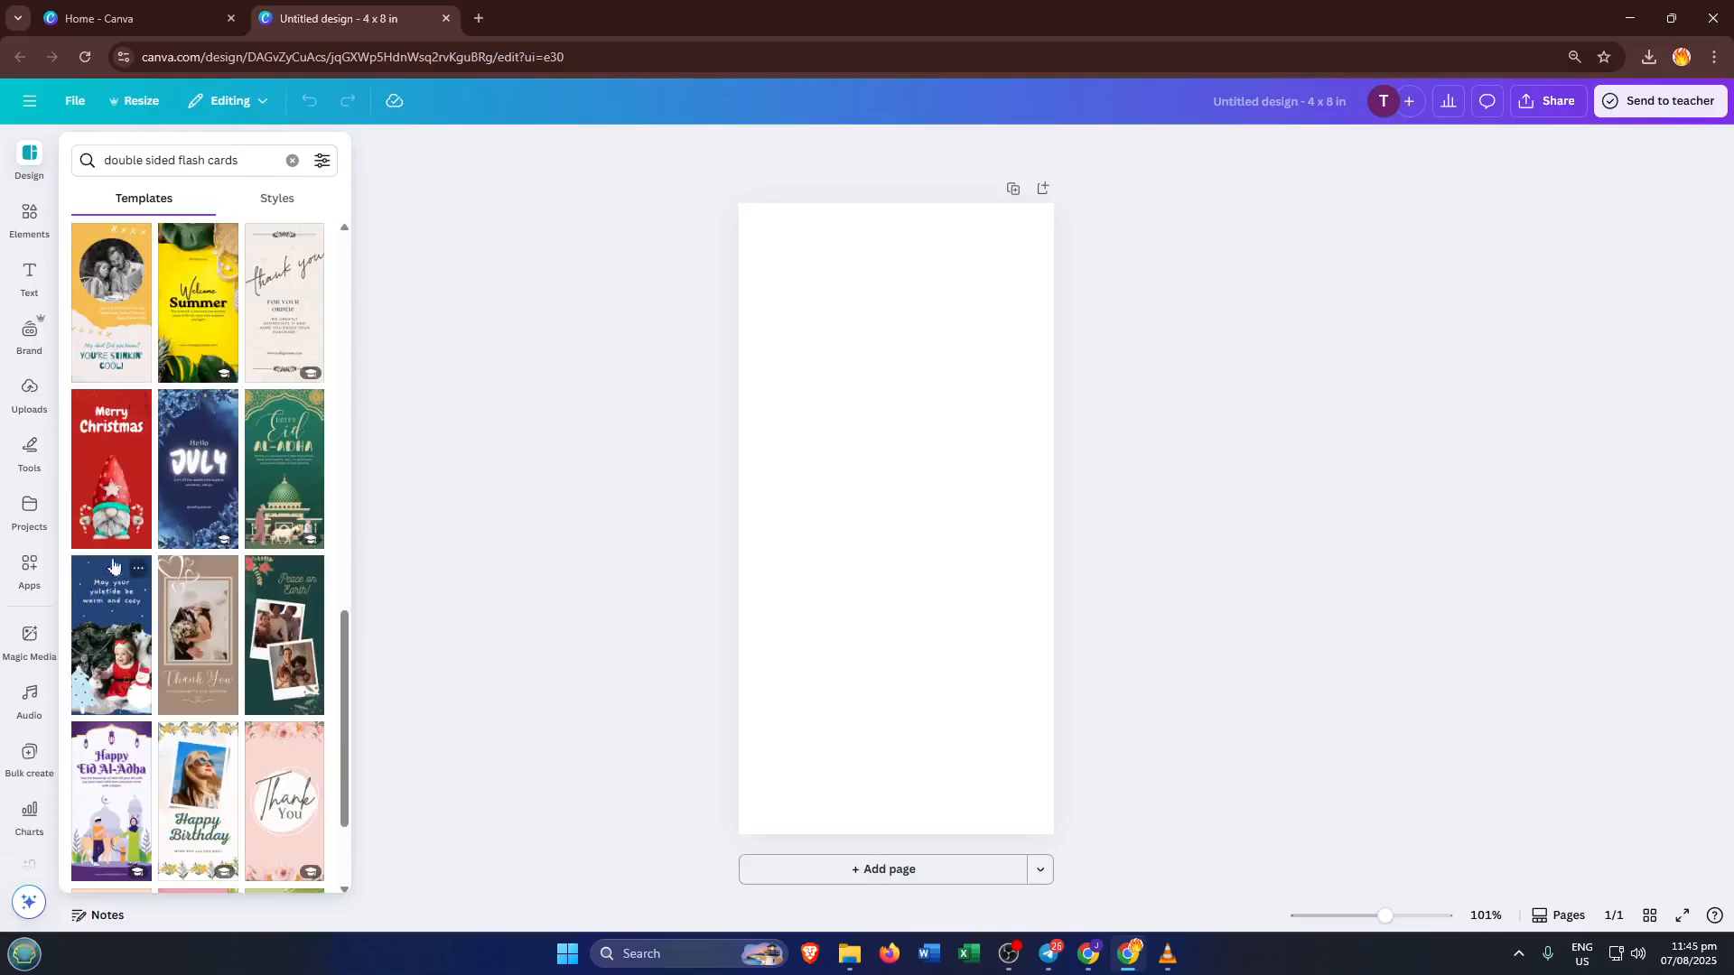
pyautogui.moveTo(132, 511)
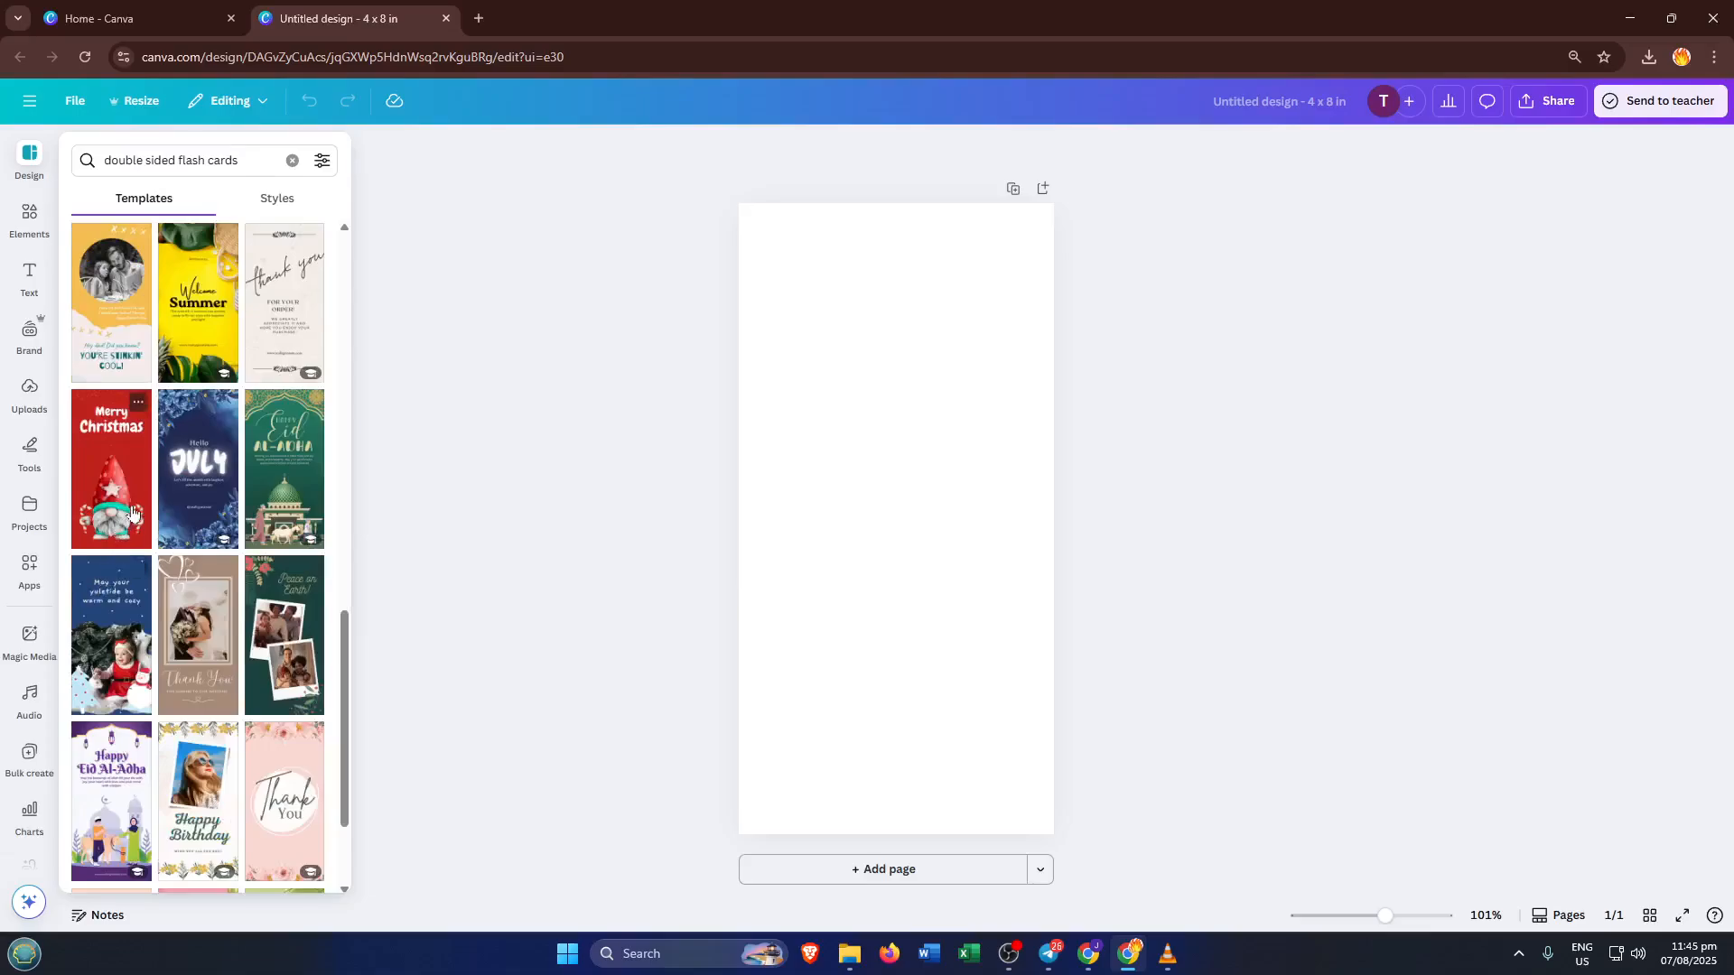
# - Apply the red Merry Christmas gnome template to the card page
pyautogui.click(109, 468)
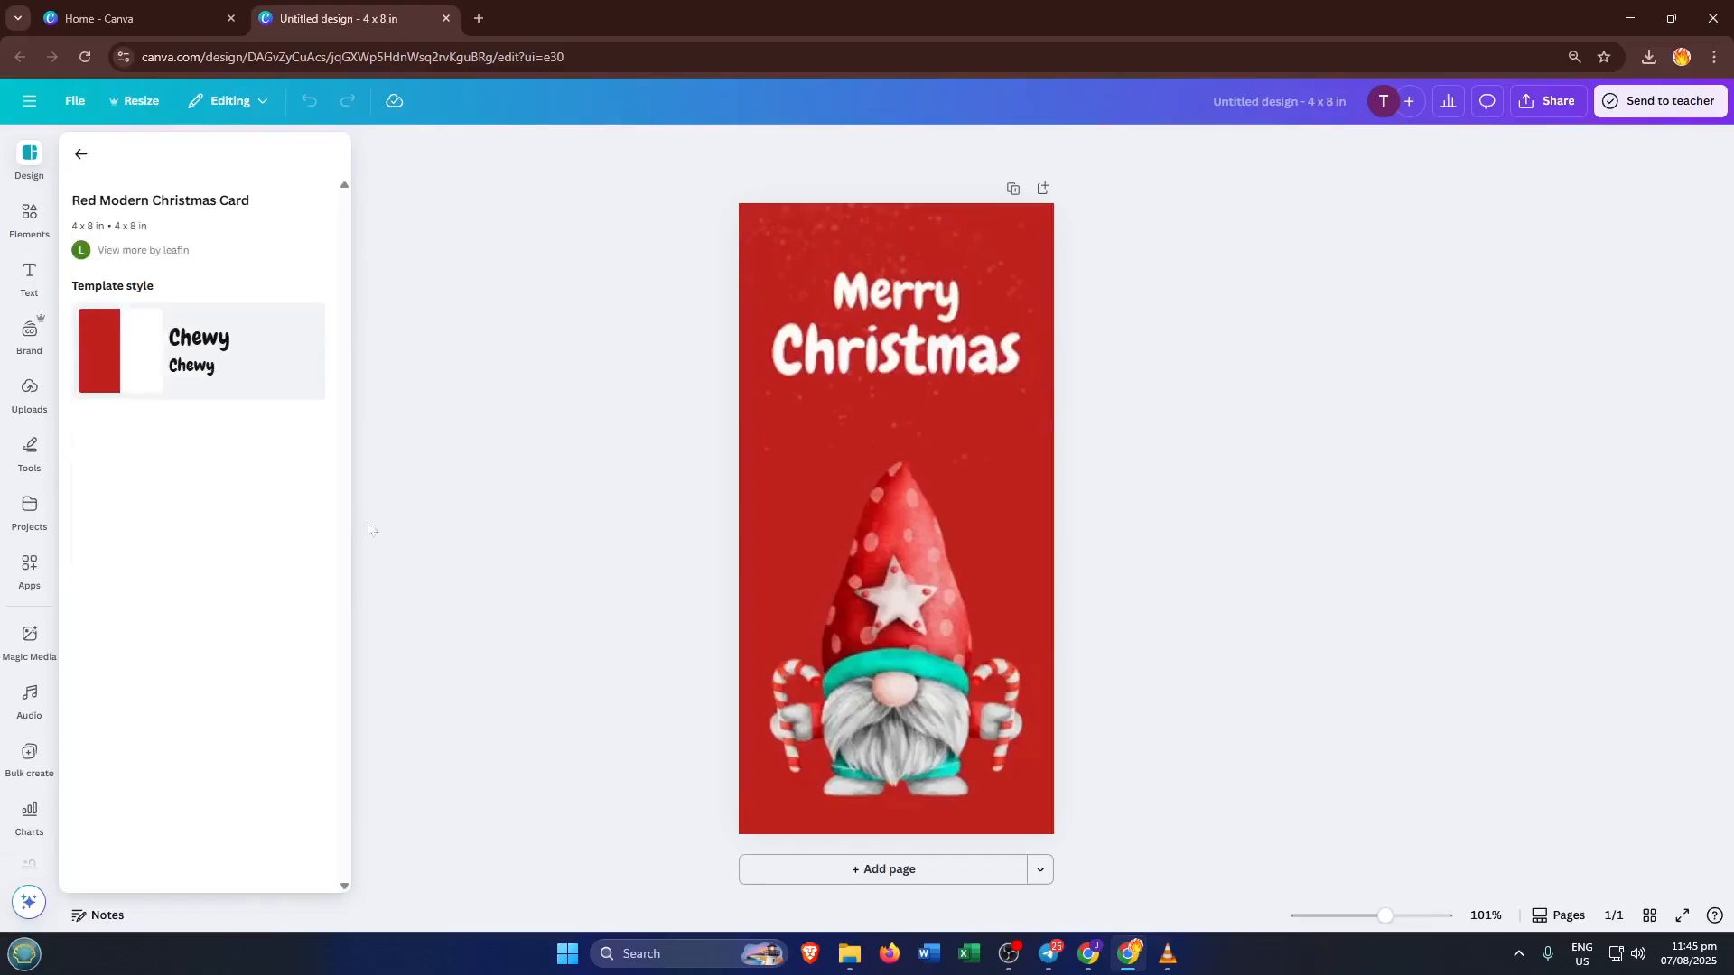
pyautogui.click(895, 513)
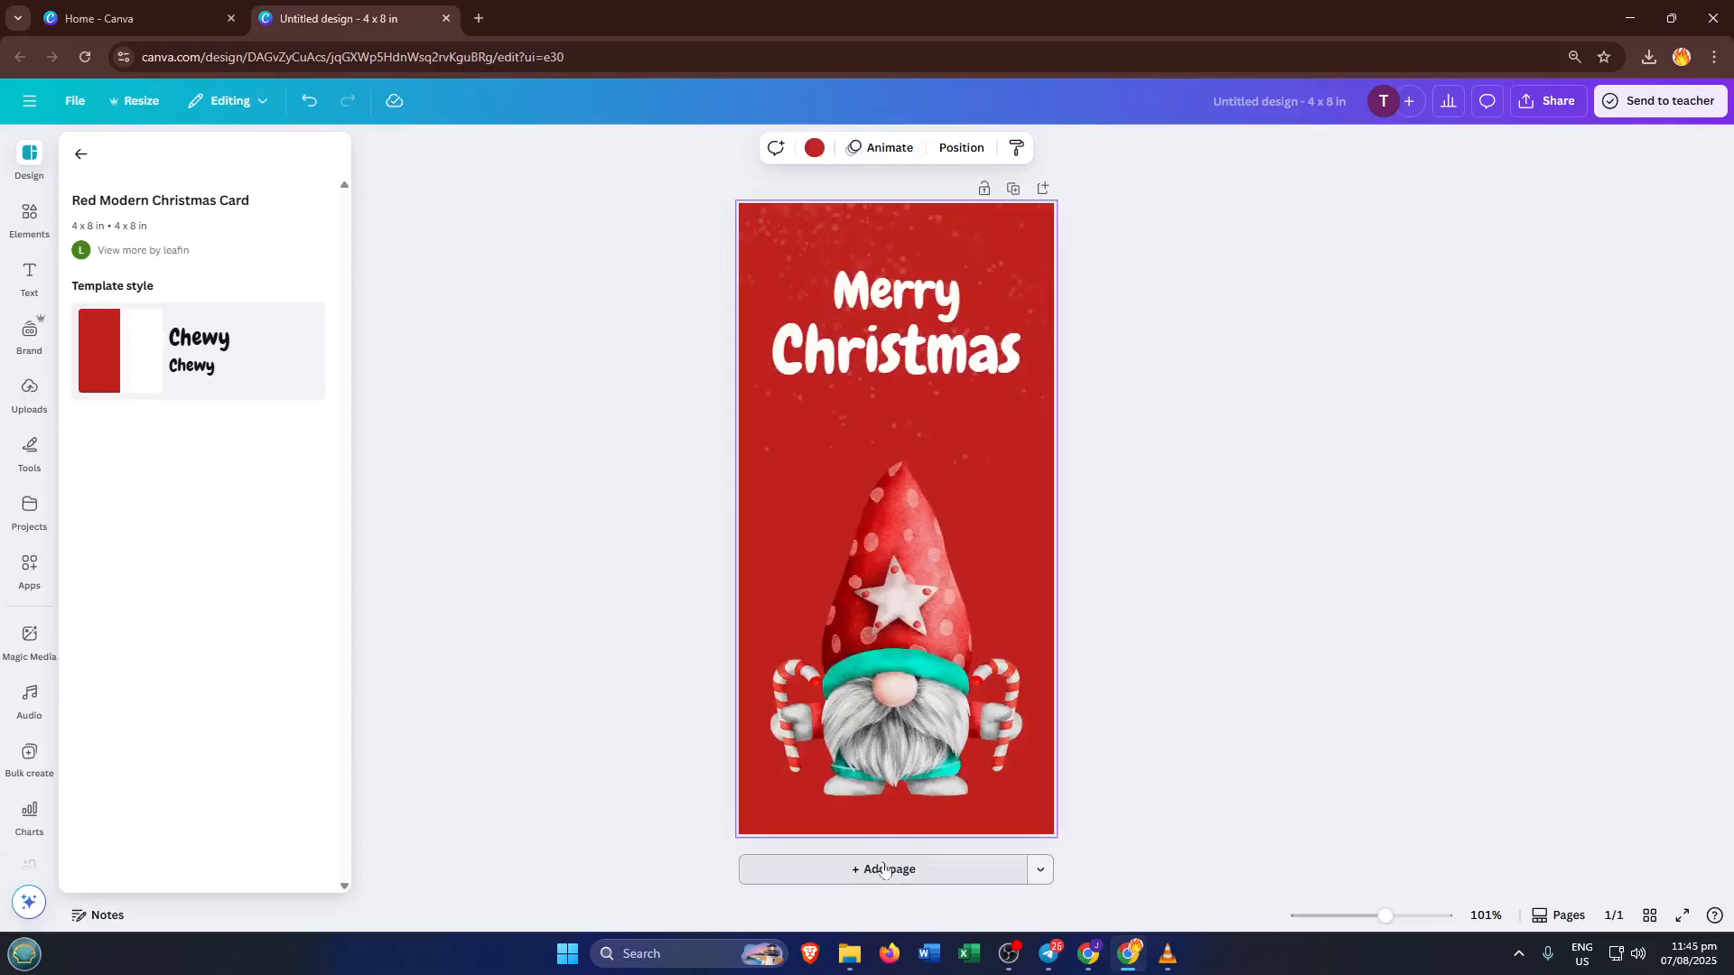
# - Add a second red page to the card
pyautogui.click(883, 868)
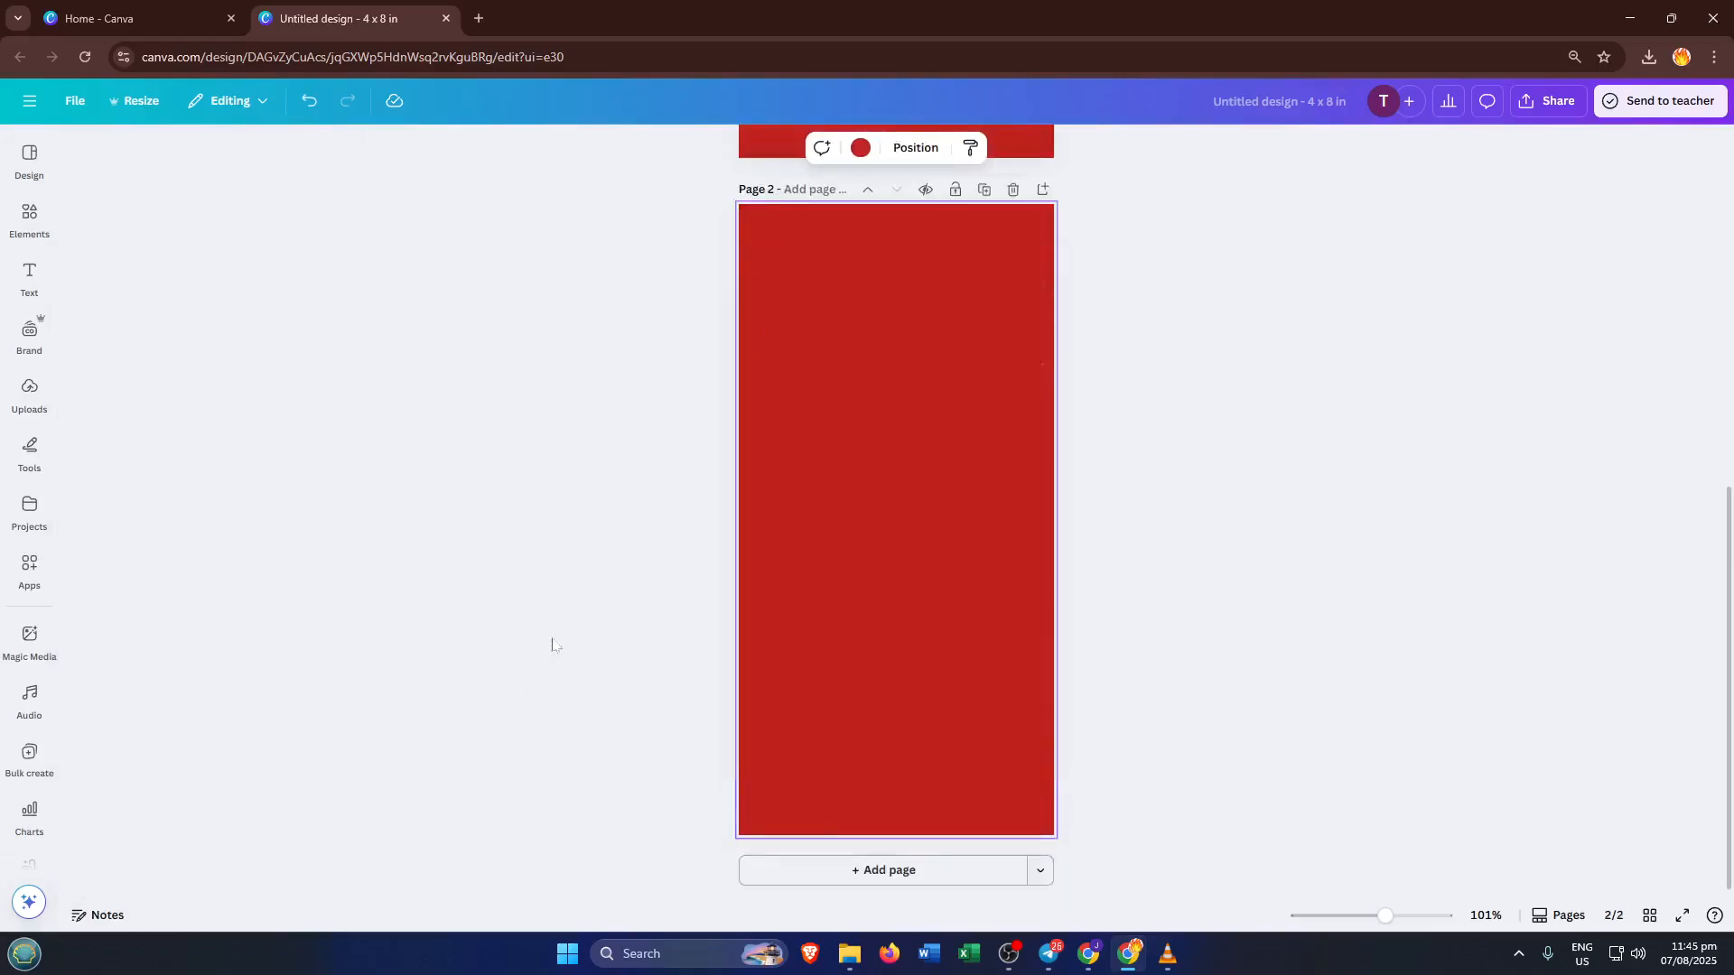
pyautogui.scroll(3)
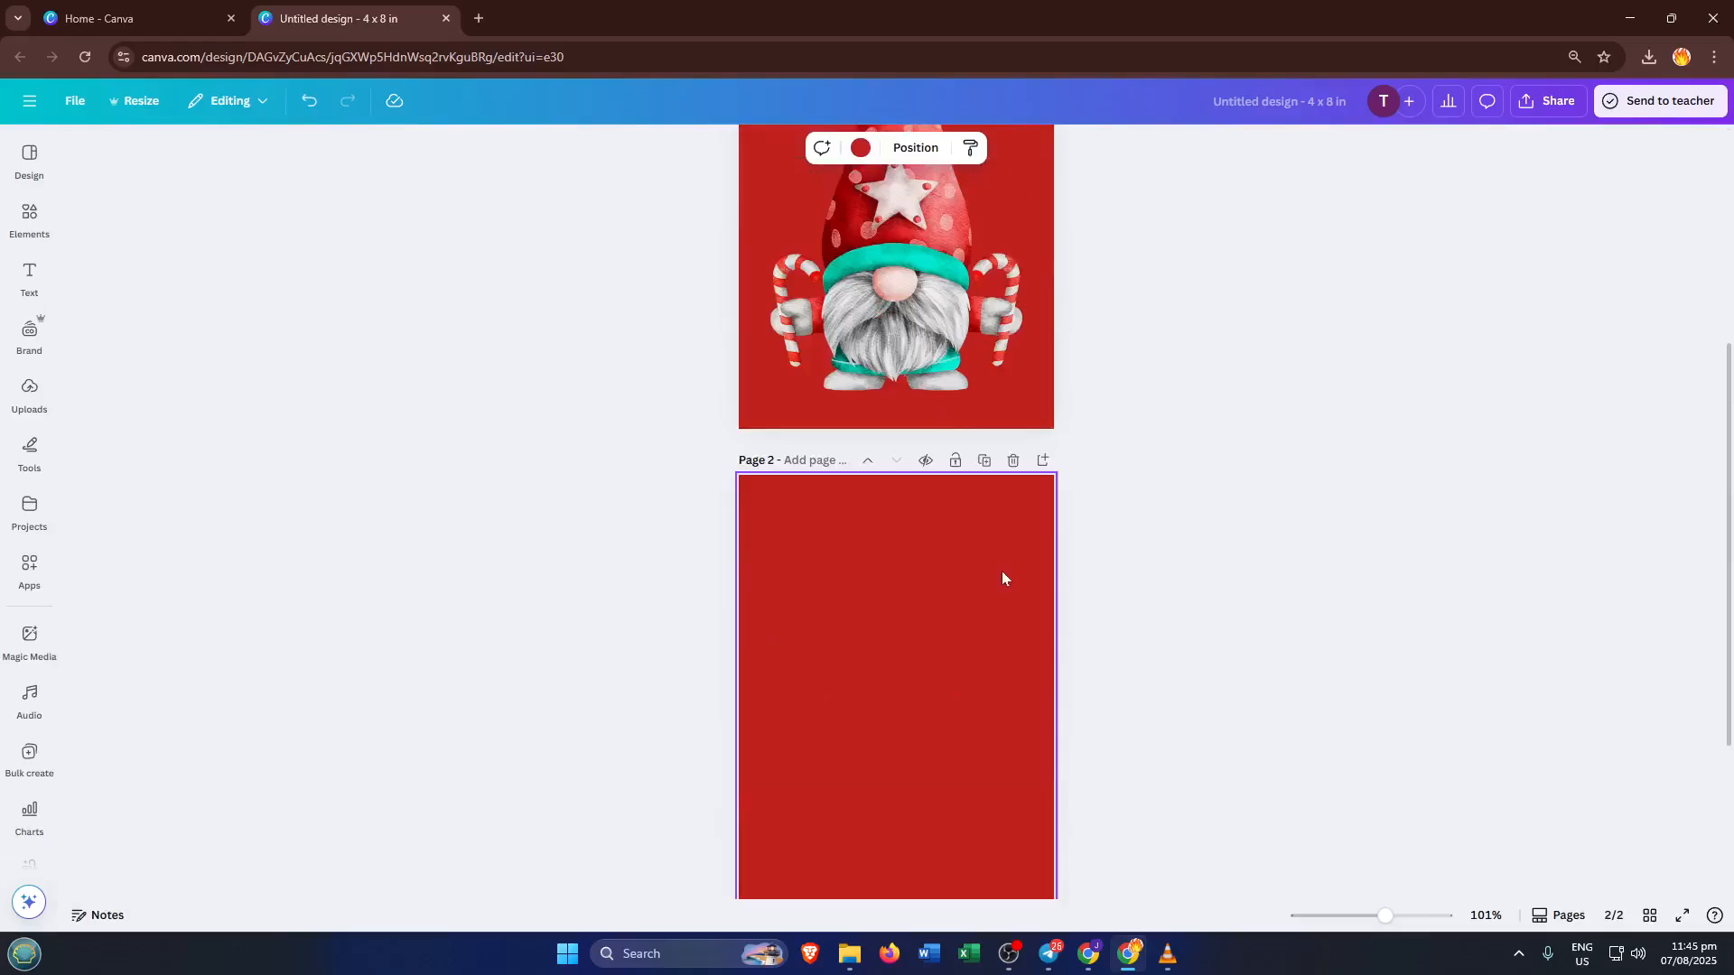
pyautogui.scroll(3)
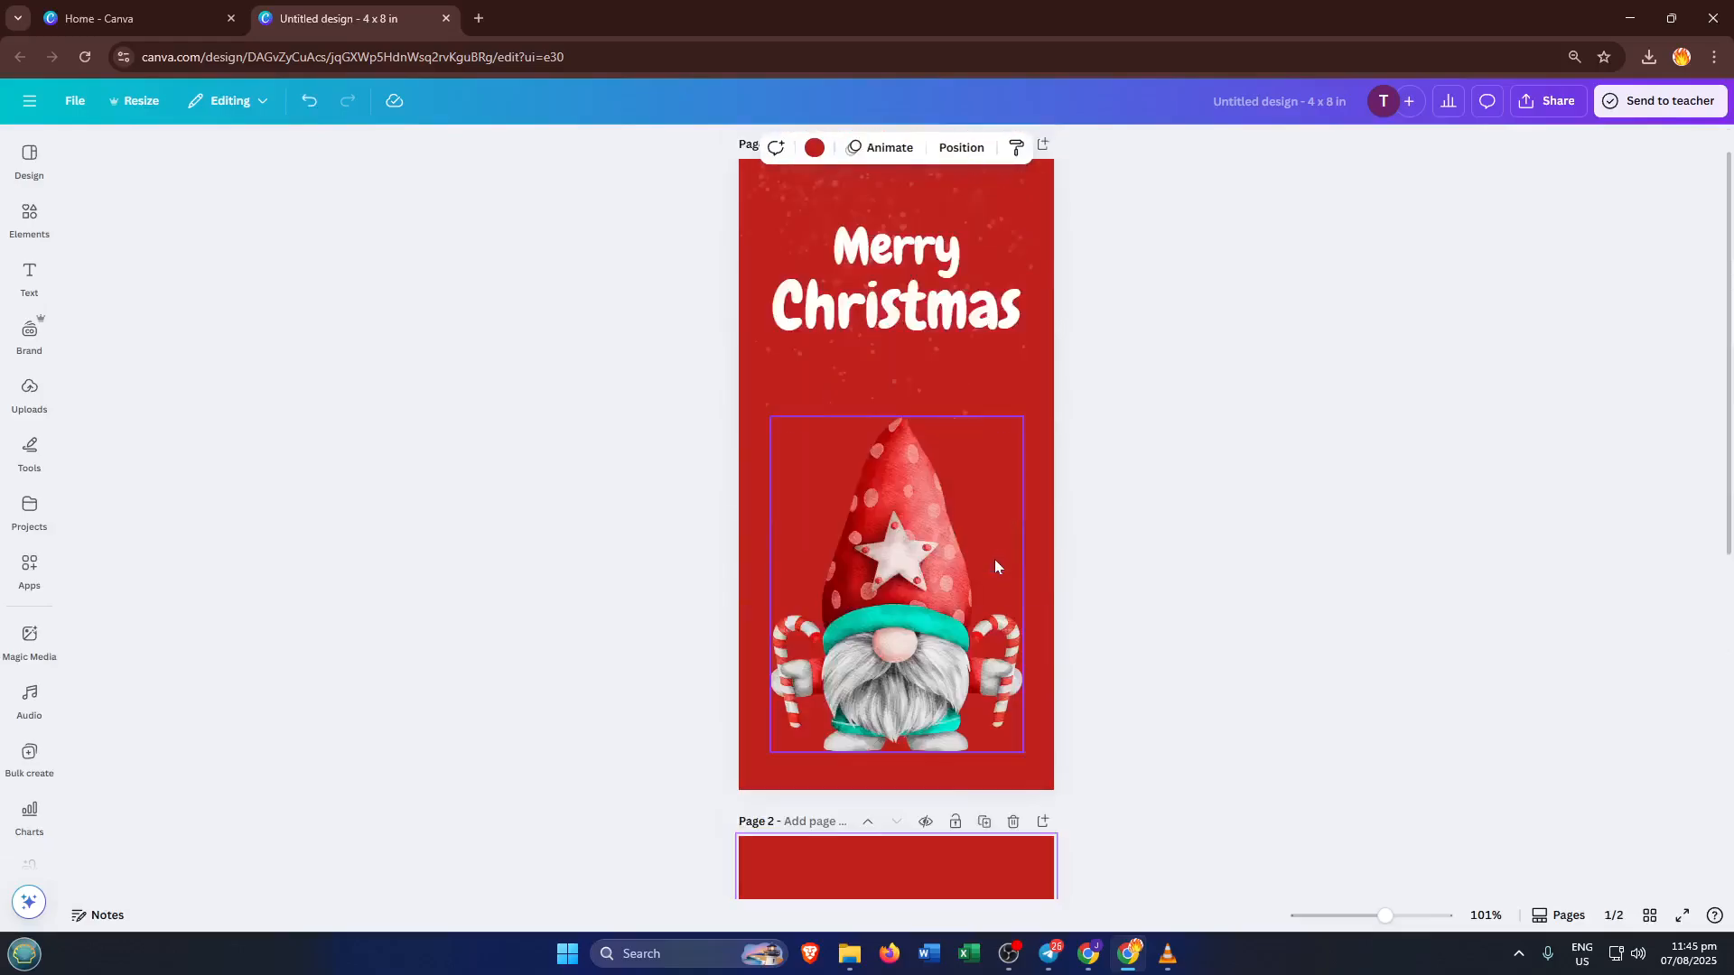
pyautogui.scroll(-3)
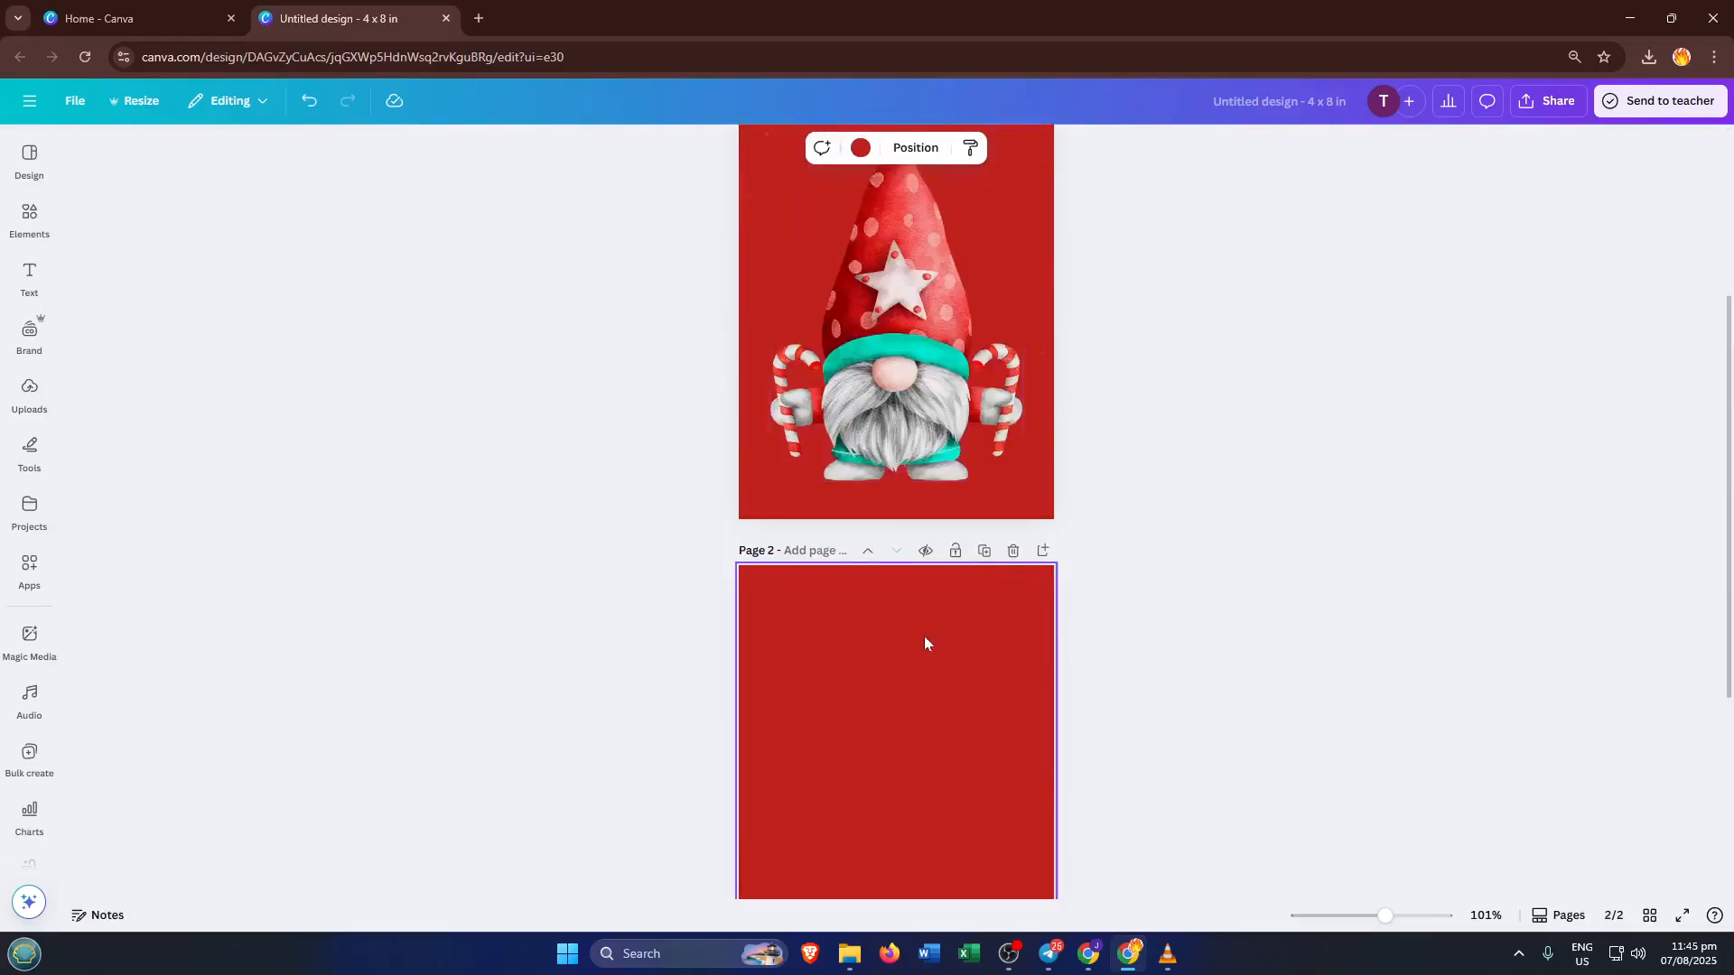
# - Copy the gnome illustration from page 1 onto the bottom of page 2
pyautogui.click(896, 387)
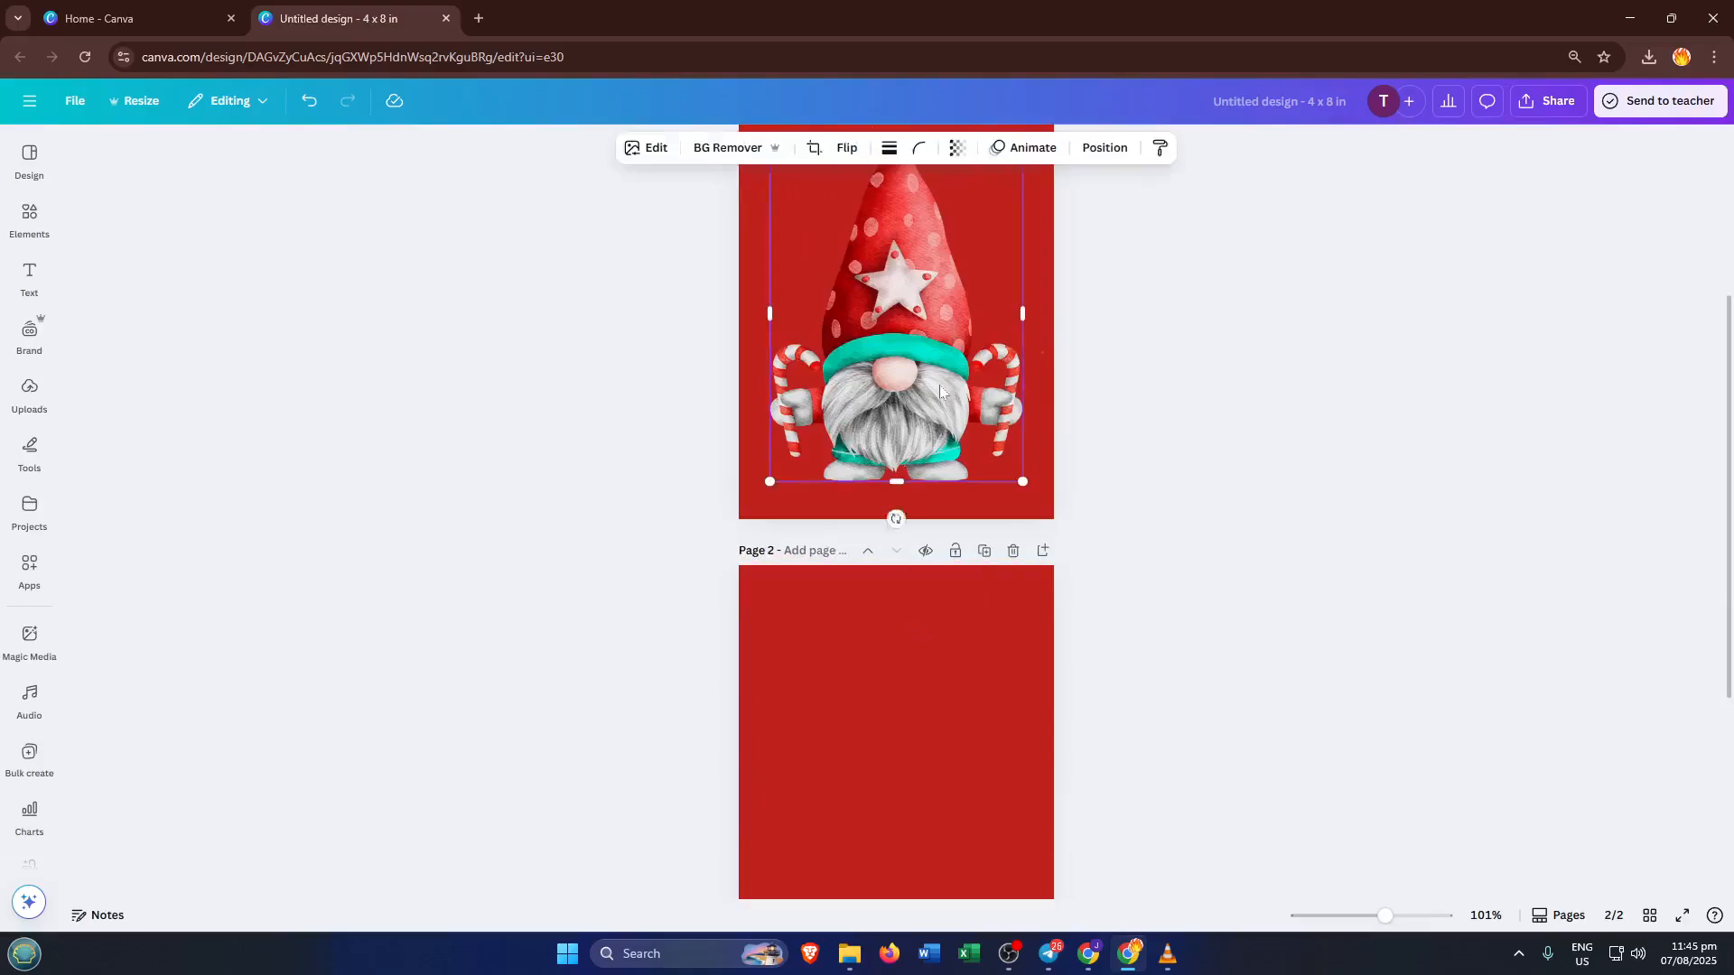
pyautogui.click(896, 730)
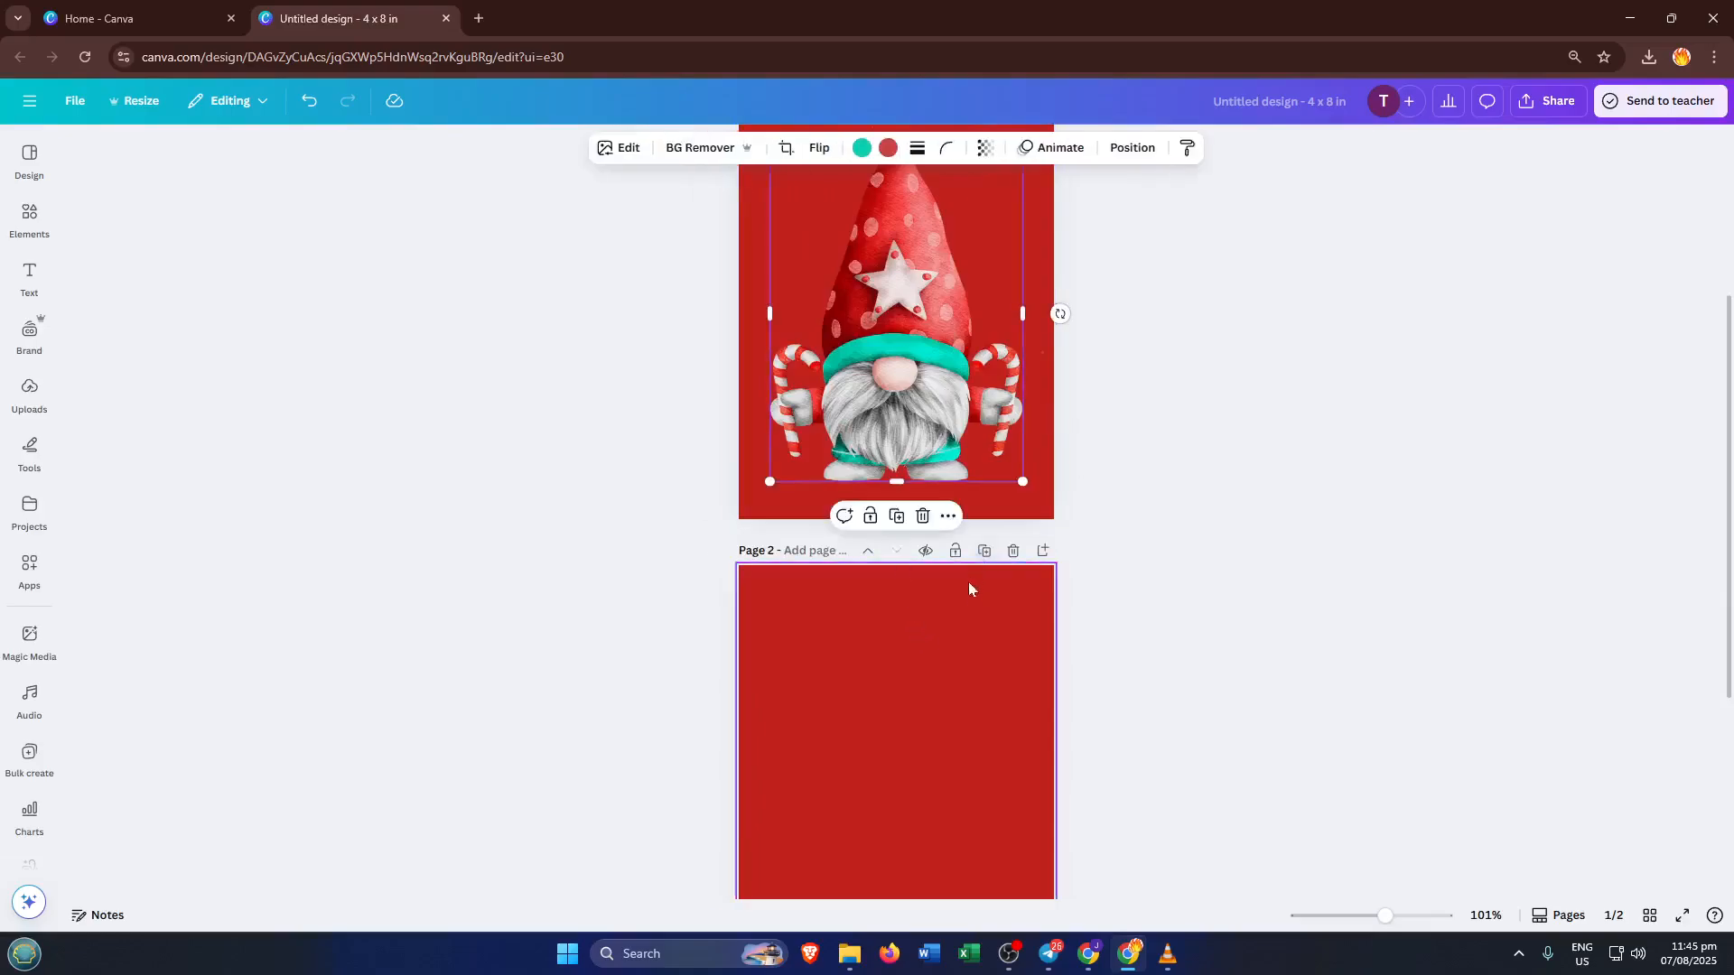
pyautogui.click(961, 641)
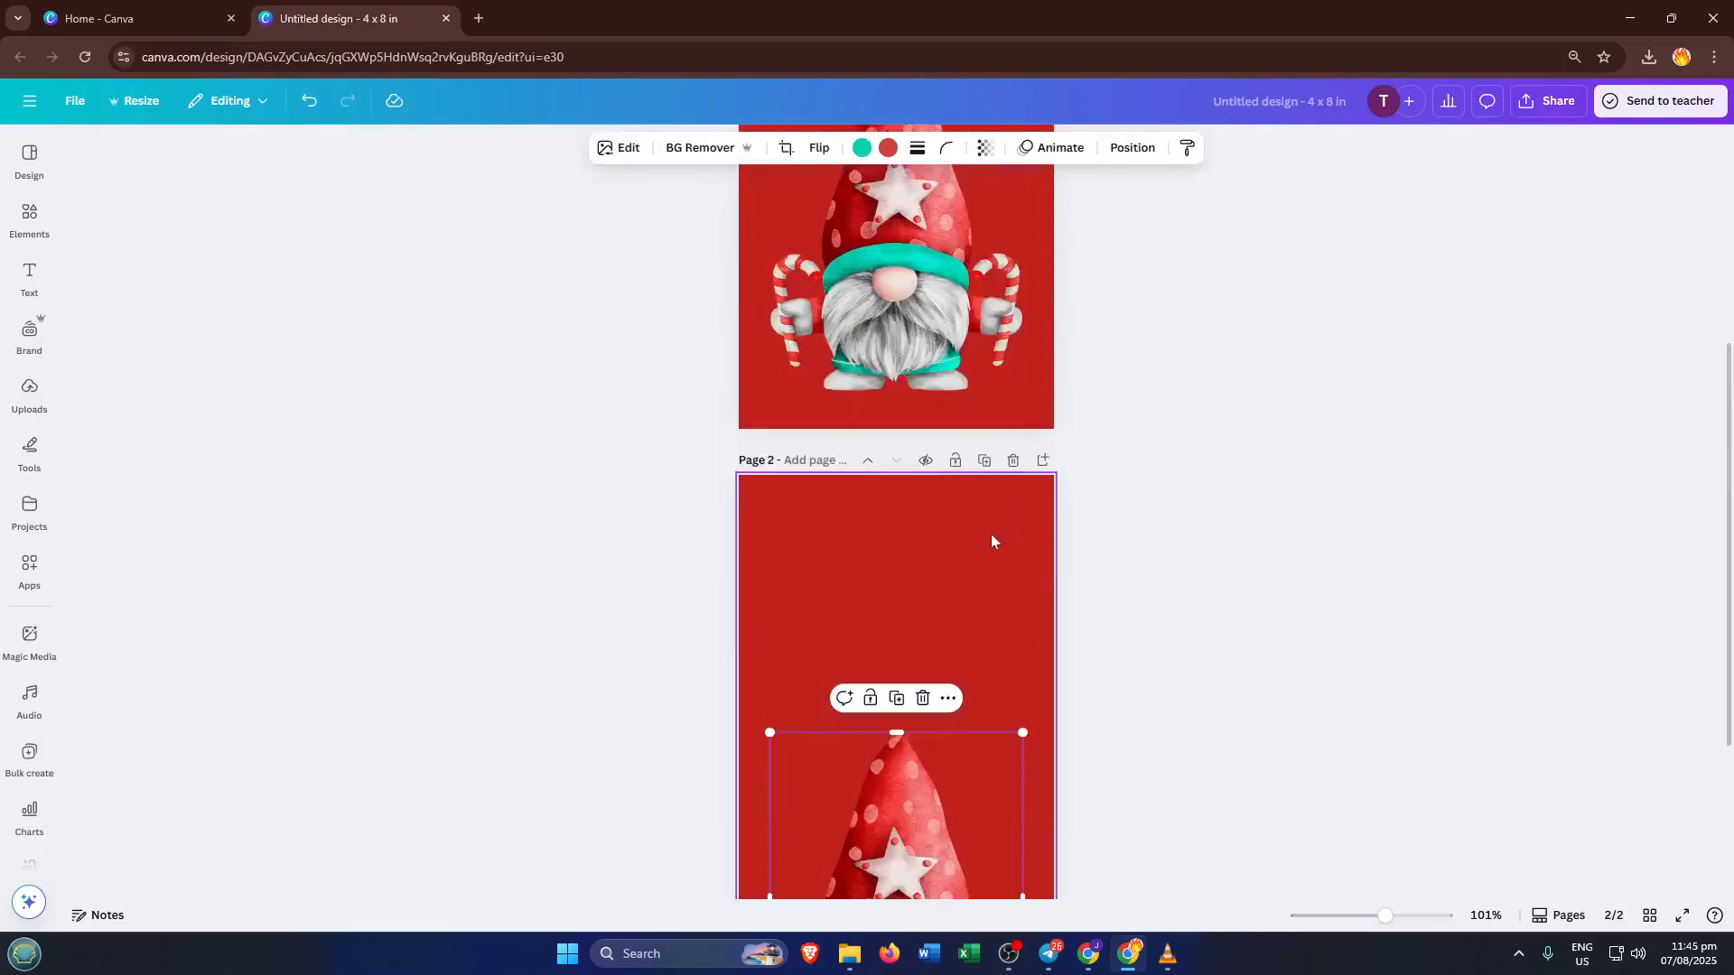
pyautogui.scroll(3)
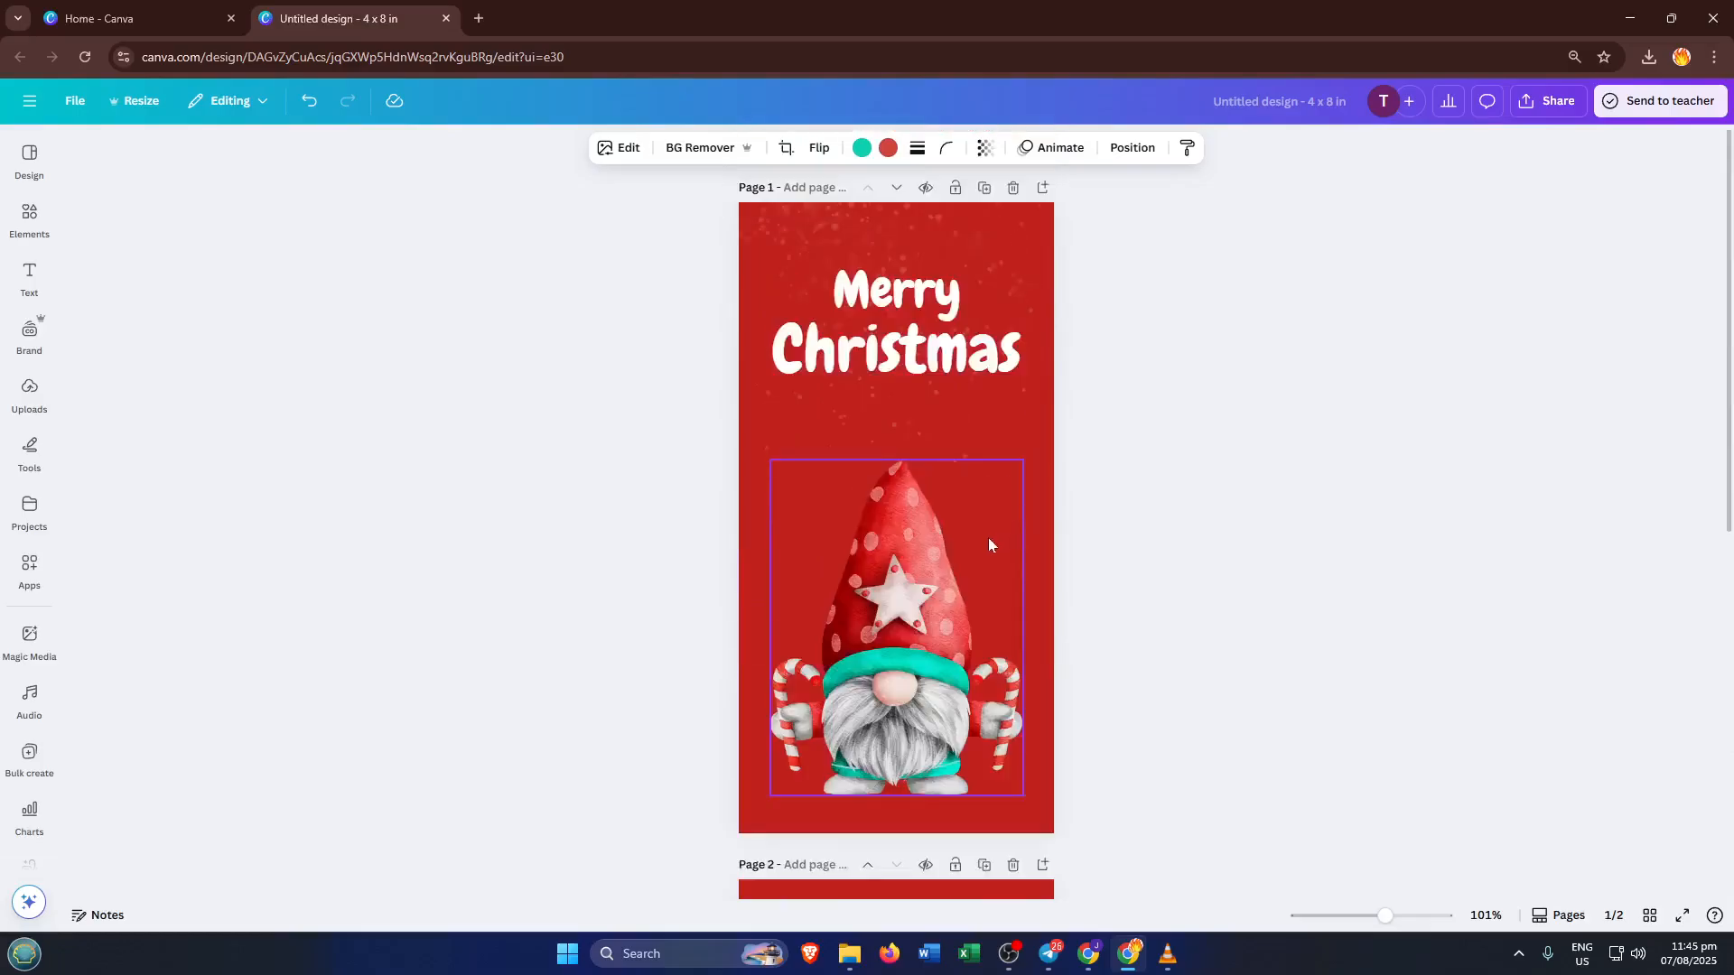
pyautogui.scroll(-3)
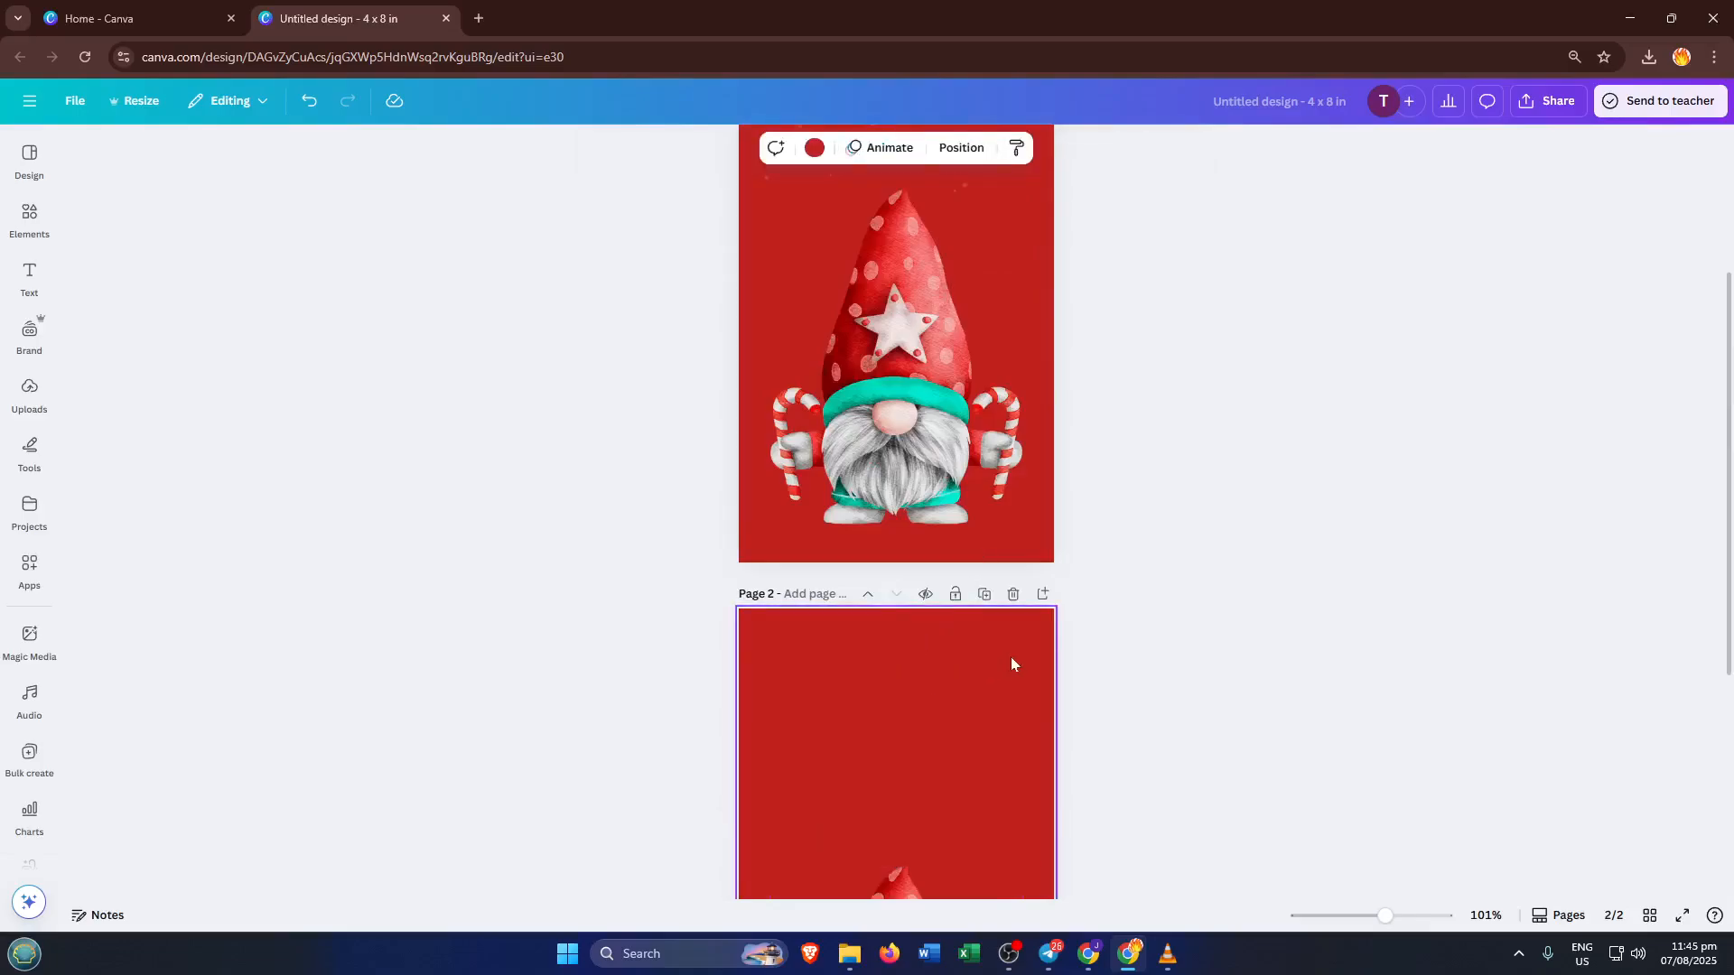
pyautogui.scroll(3)
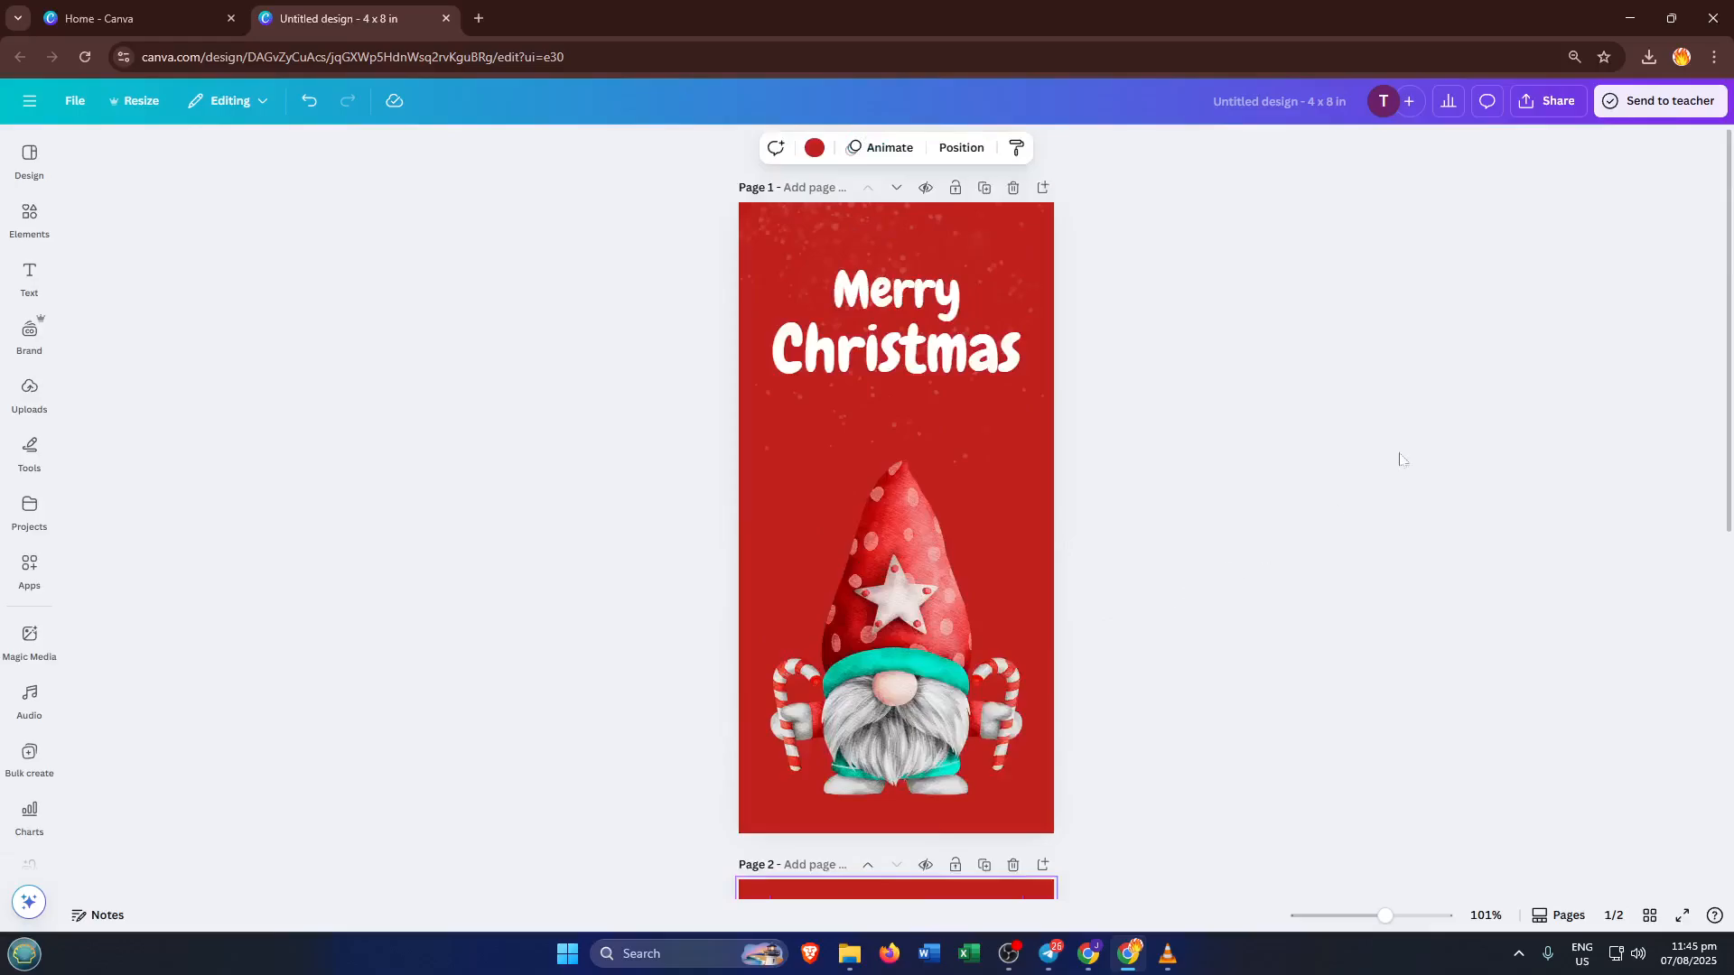
# - Bring up the Share > Download settings with Transparent background turned on
pyautogui.click(1546, 101)
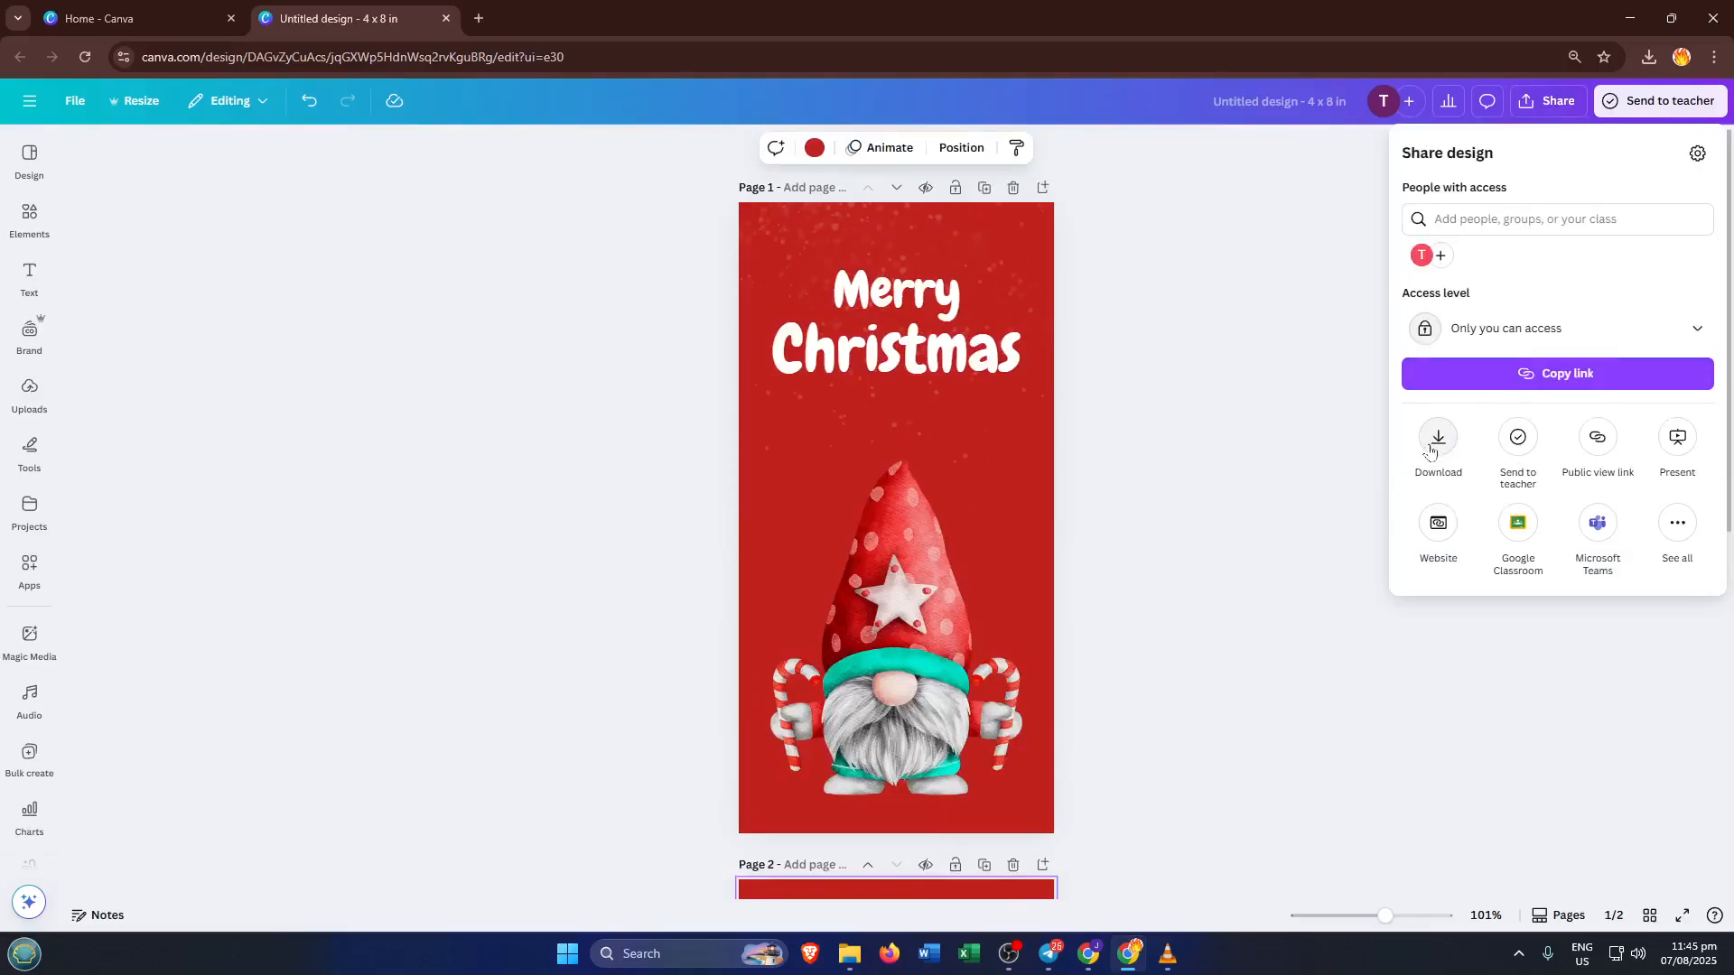
pyautogui.click(1437, 444)
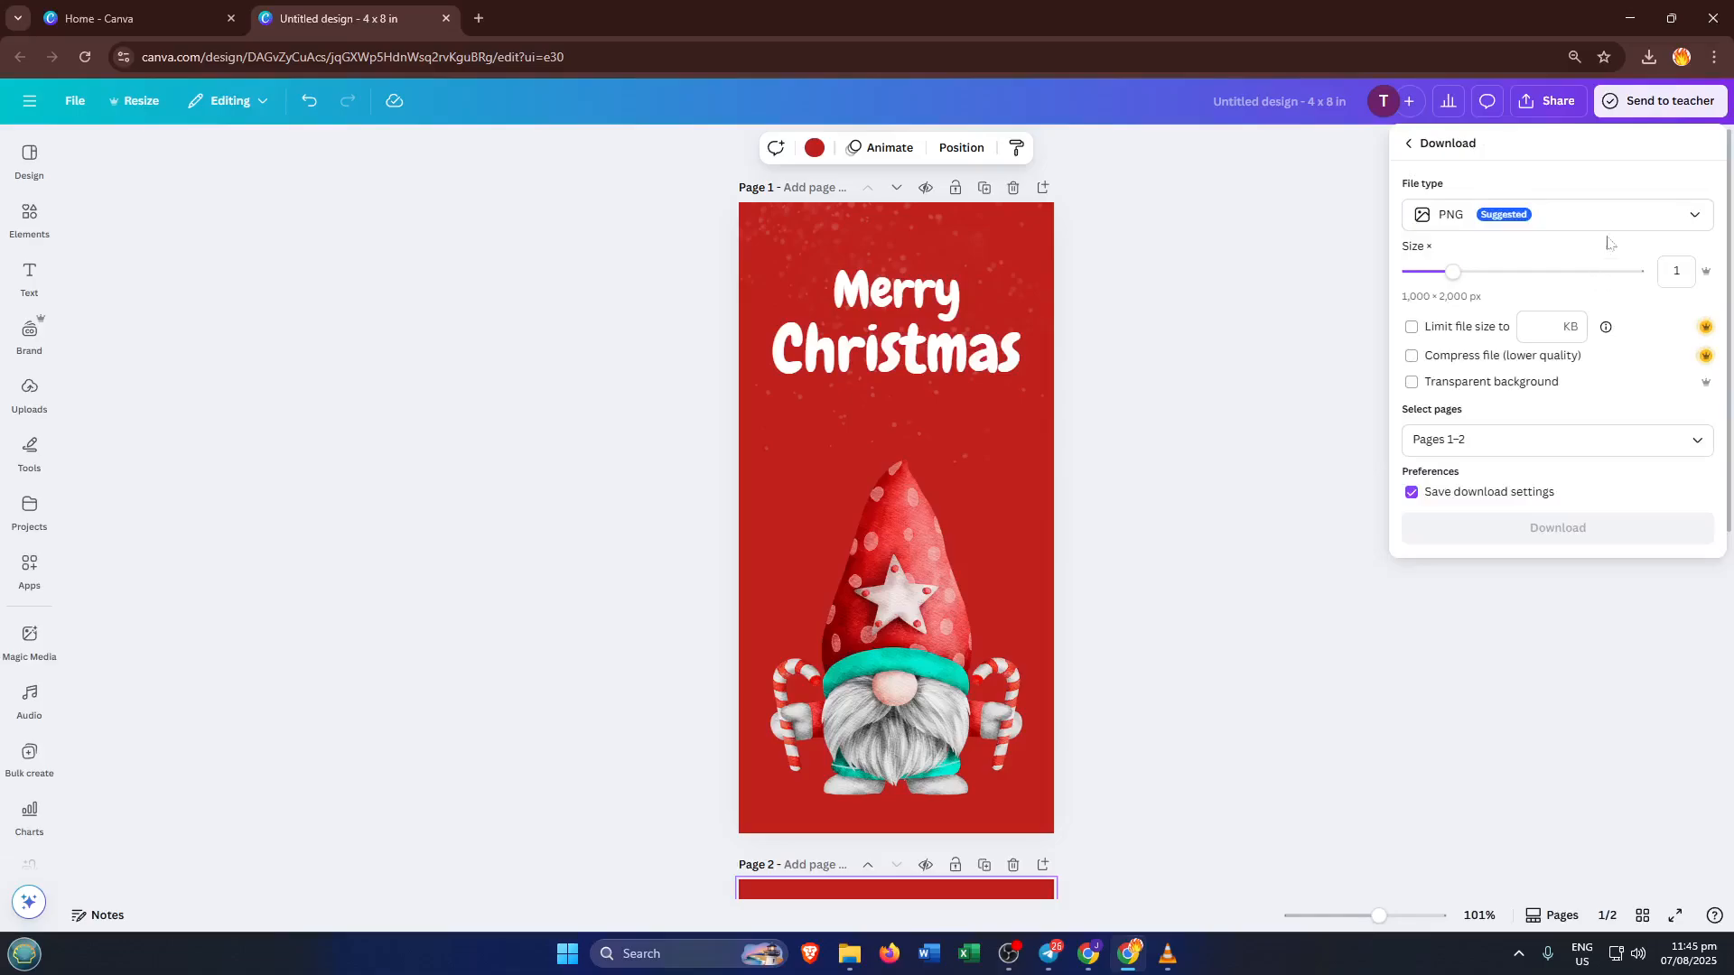
pyautogui.click(1555, 214)
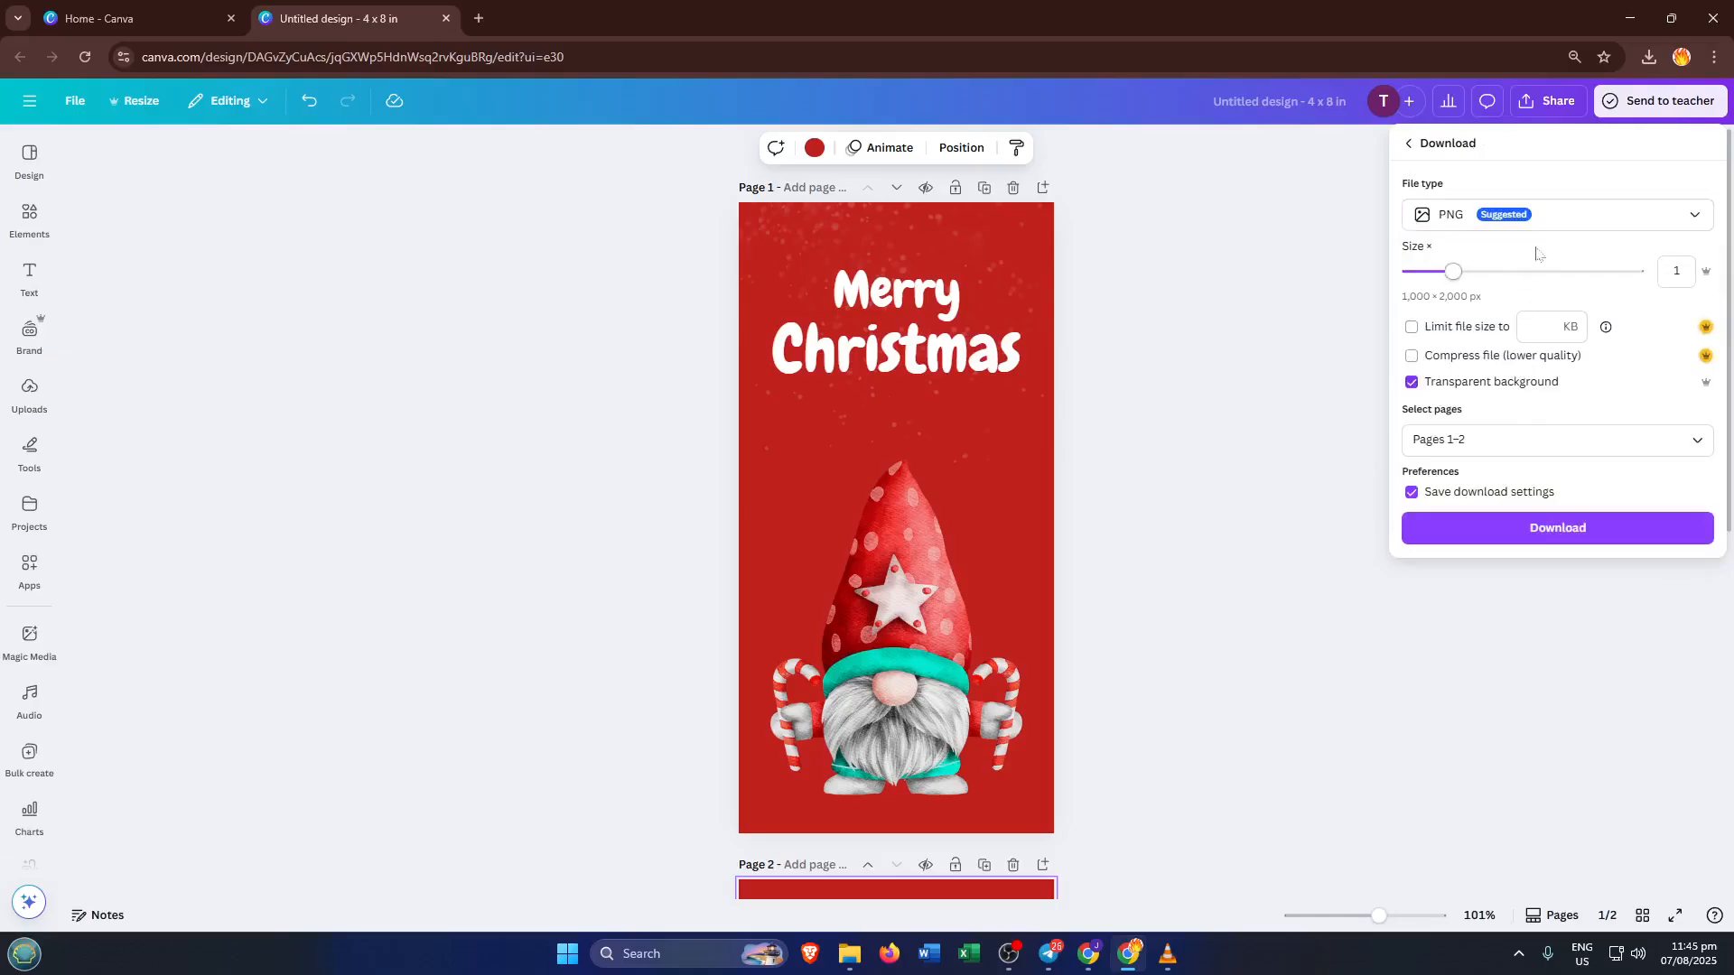
# - Choose PDF Print as the file type with the CMYK professional-printing colour profile
pyautogui.click(1553, 213)
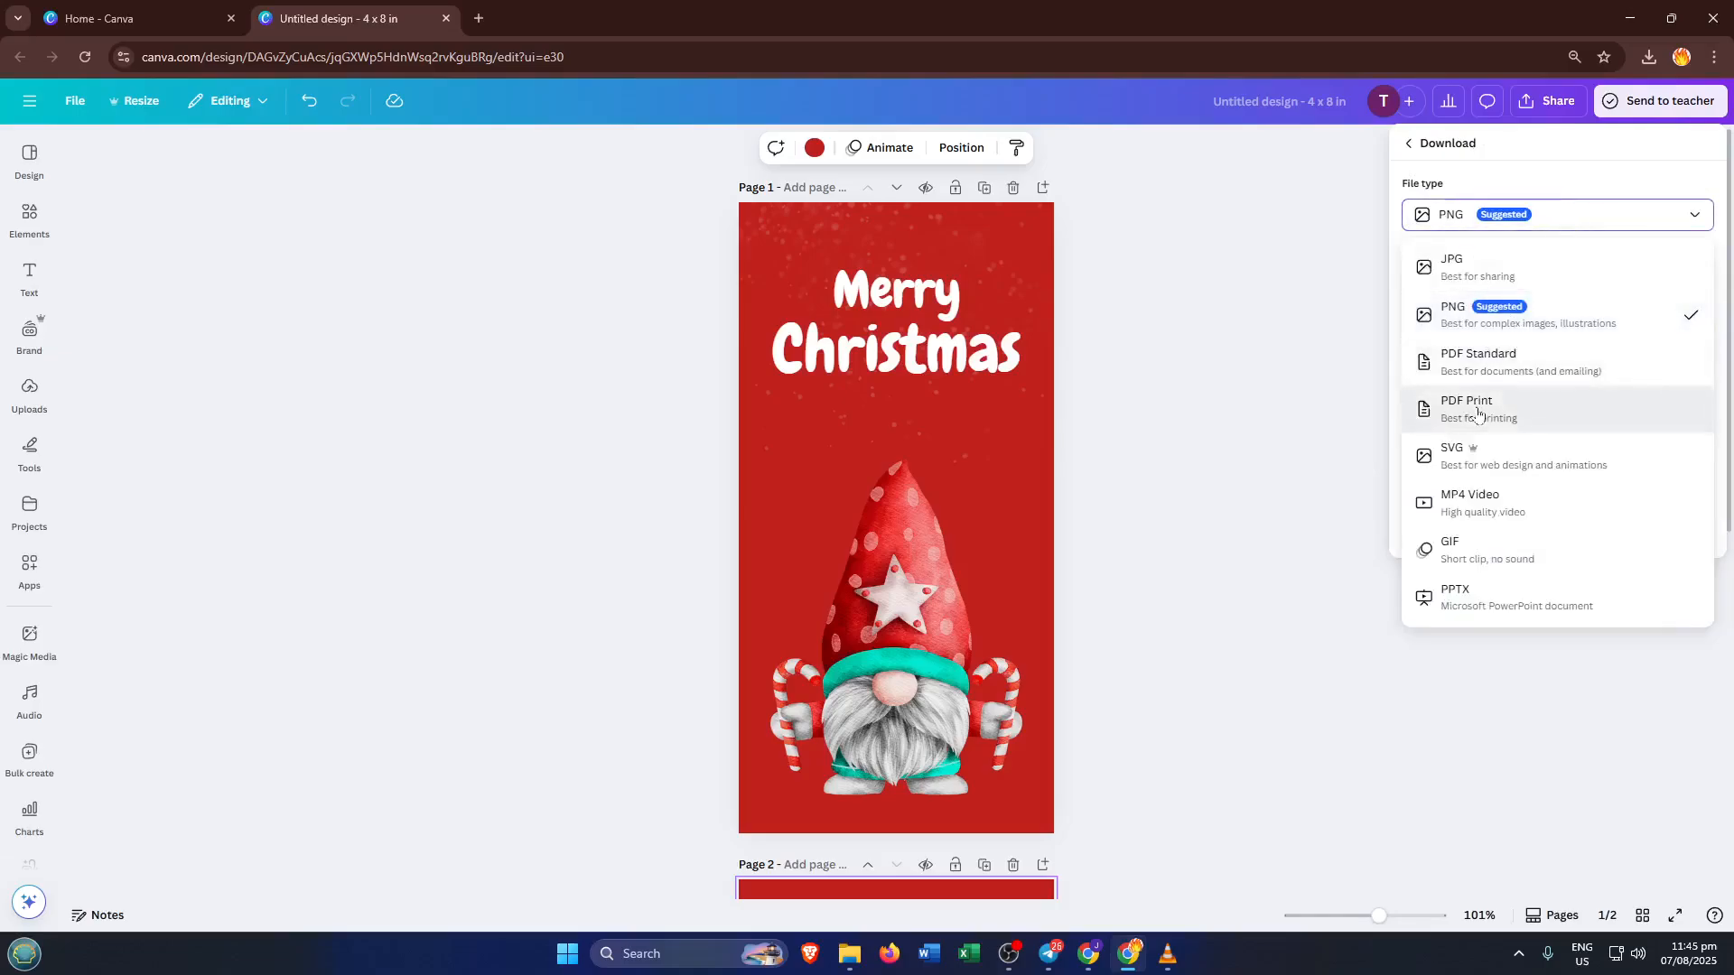
pyautogui.click(1467, 408)
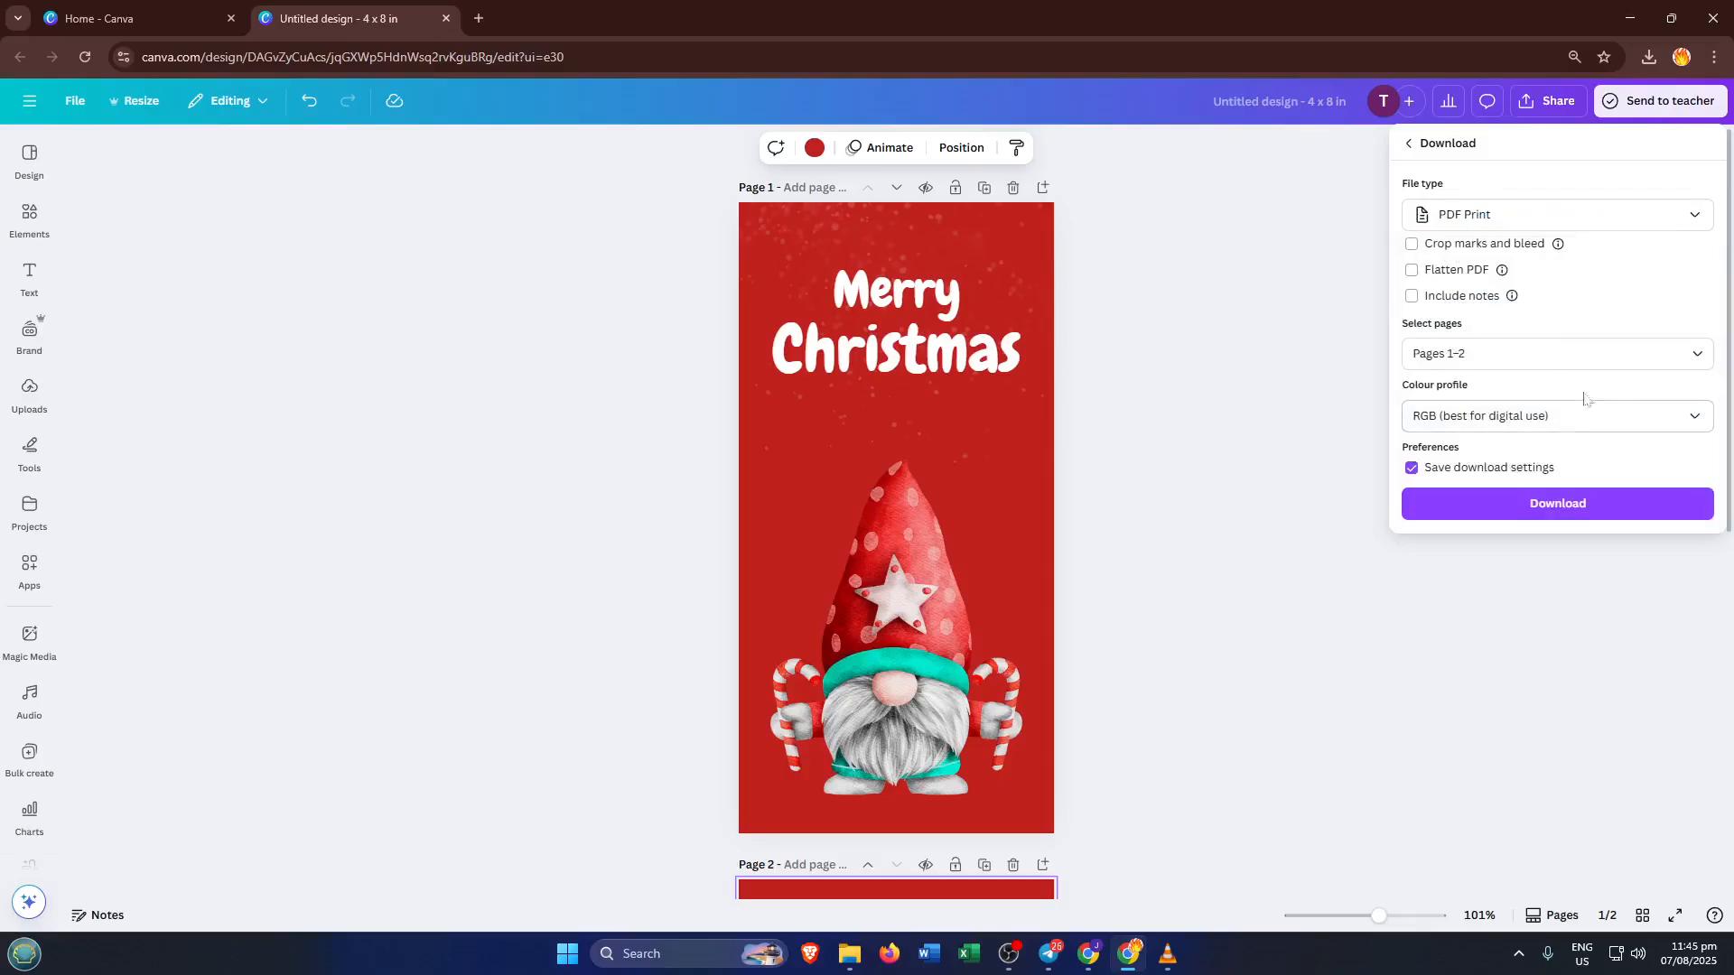
pyautogui.click(1555, 415)
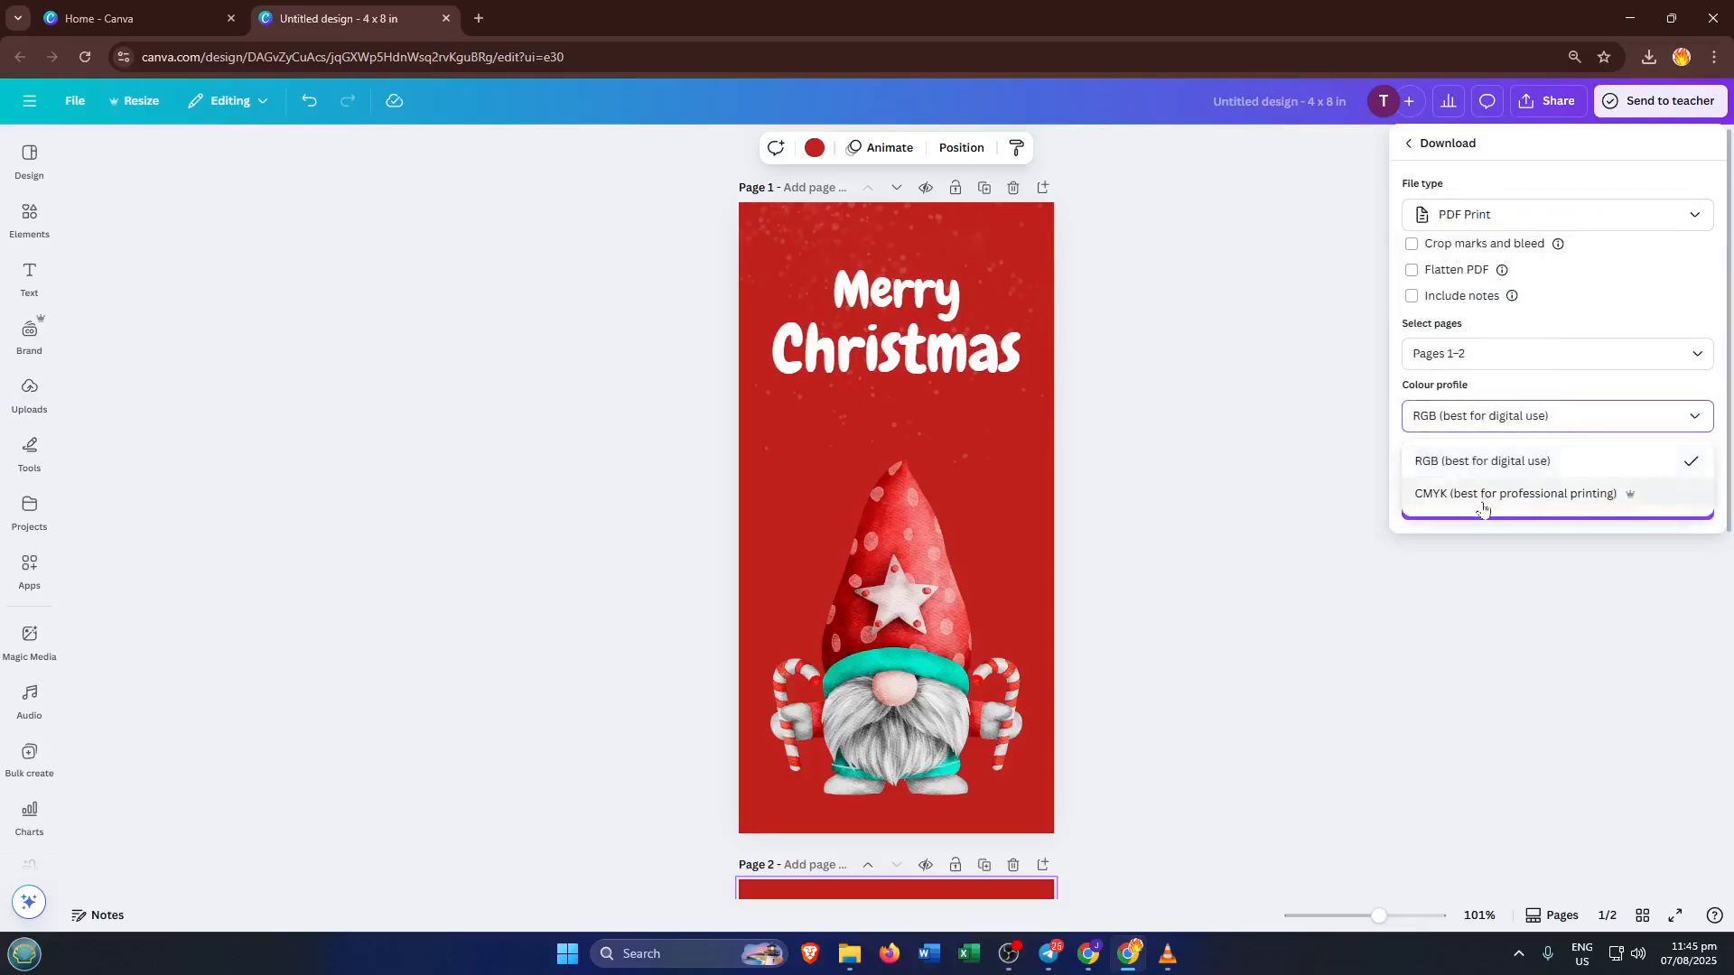
pyautogui.click(1515, 493)
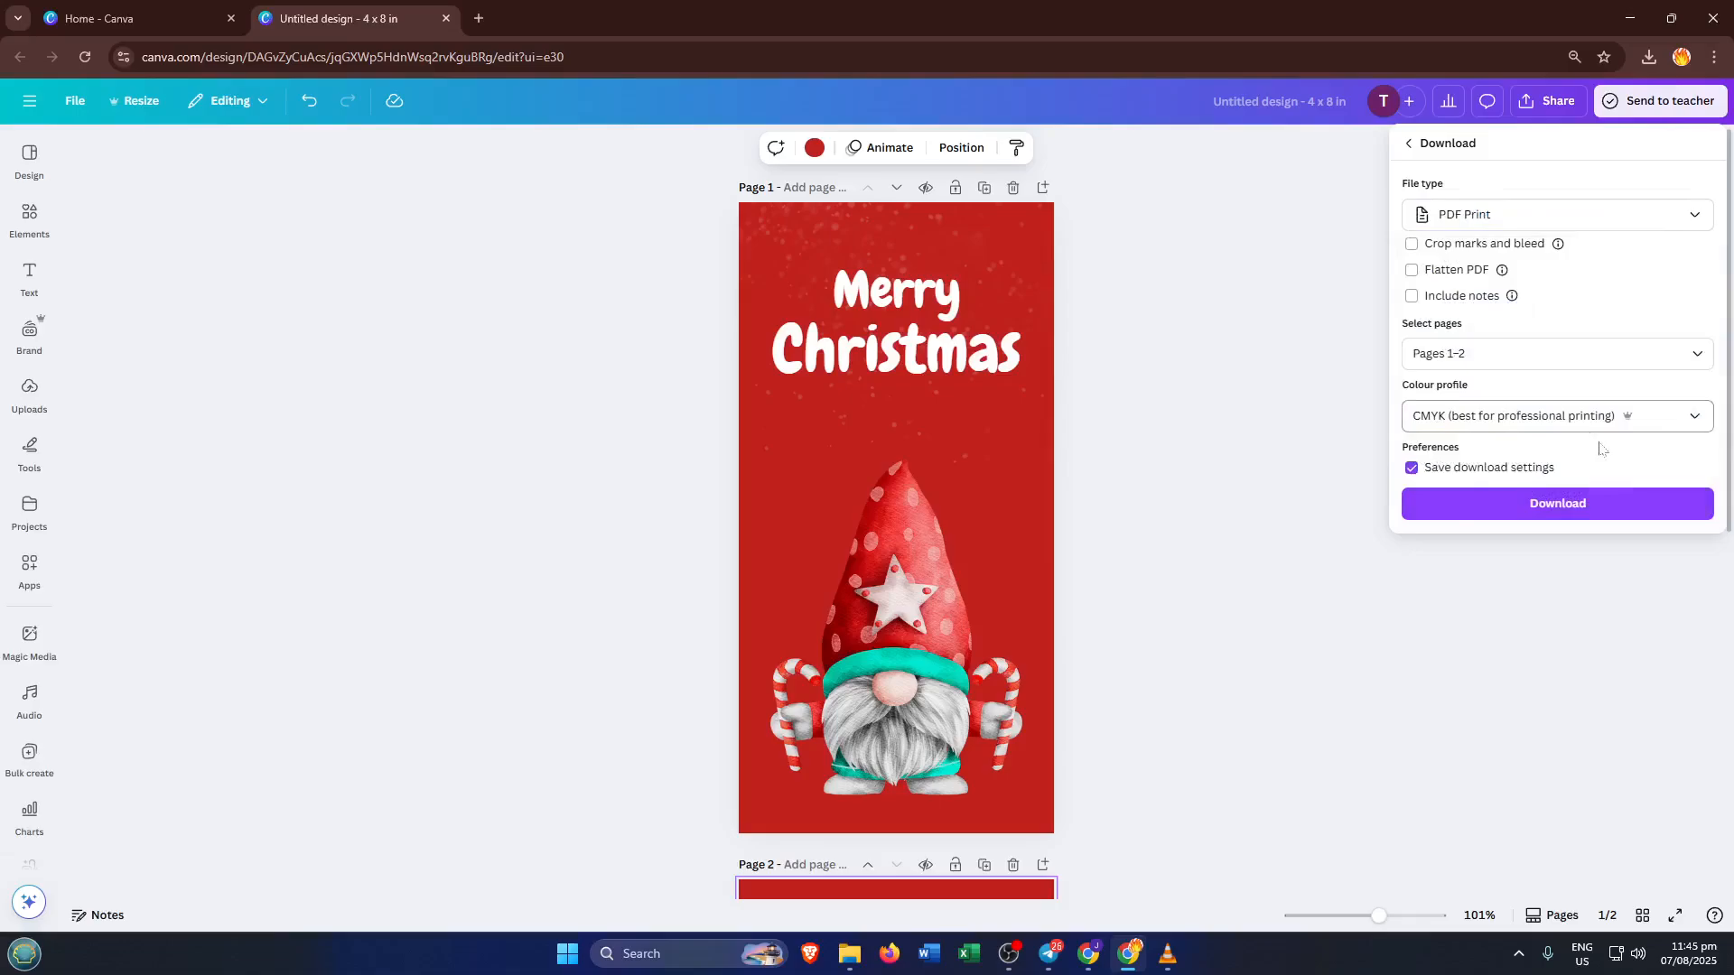
pyautogui.moveTo(1627, 474)
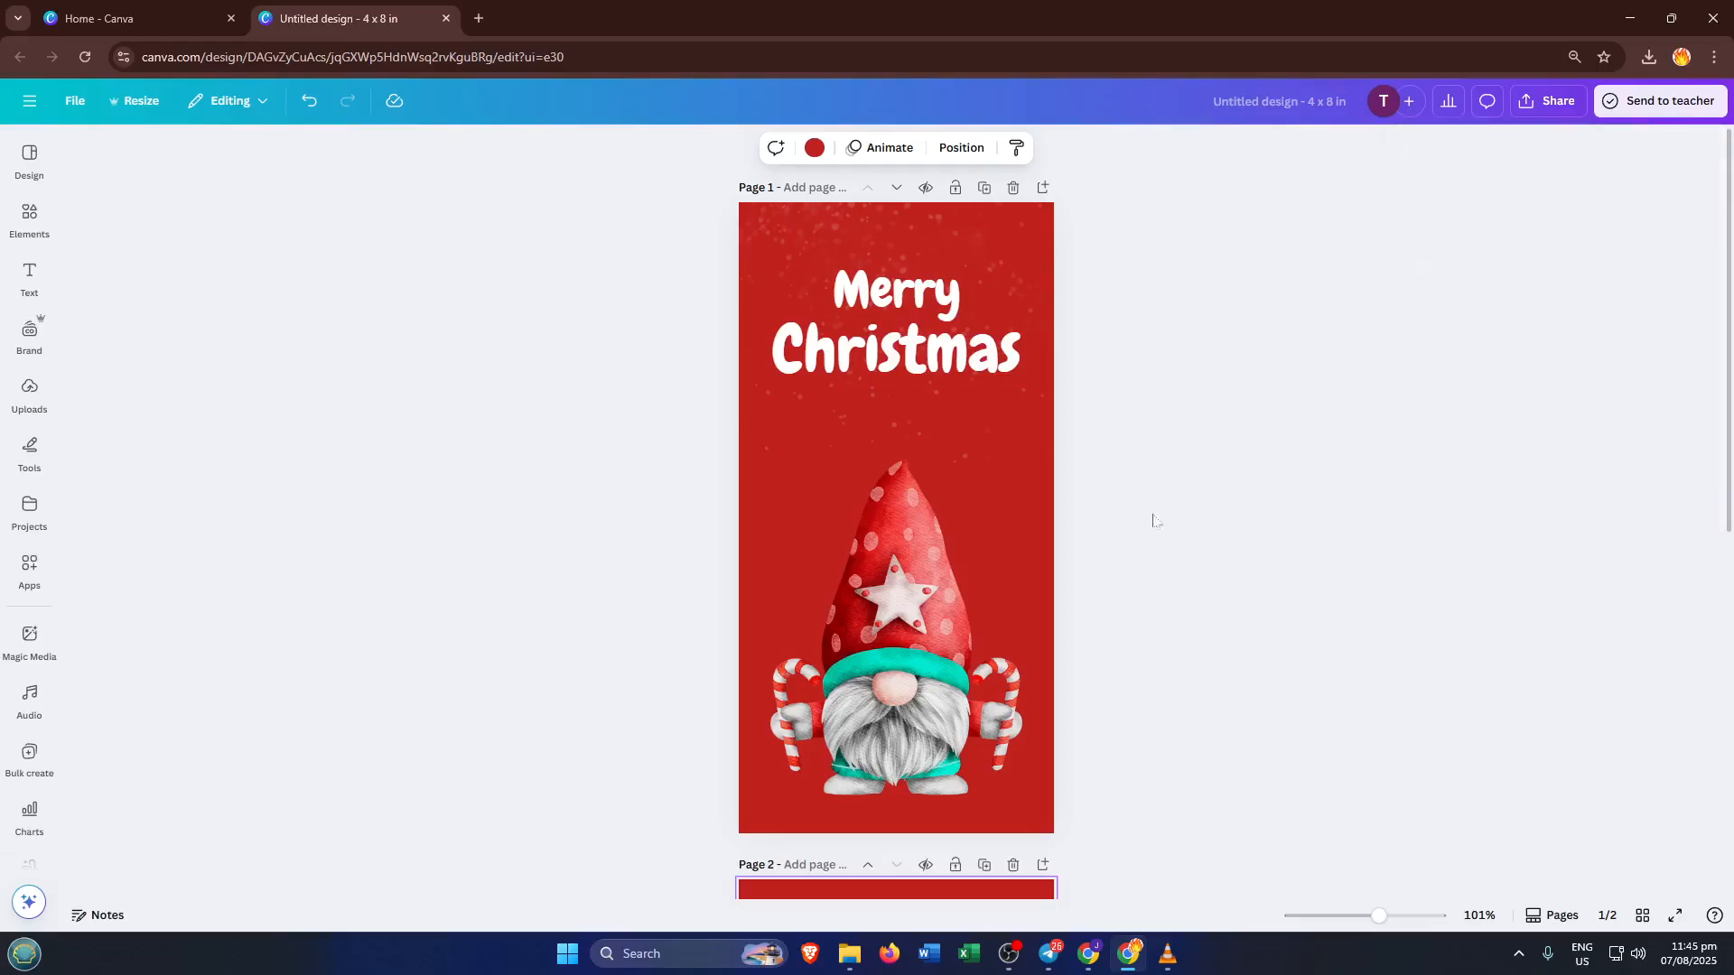
pyautogui.moveTo(553, 193)
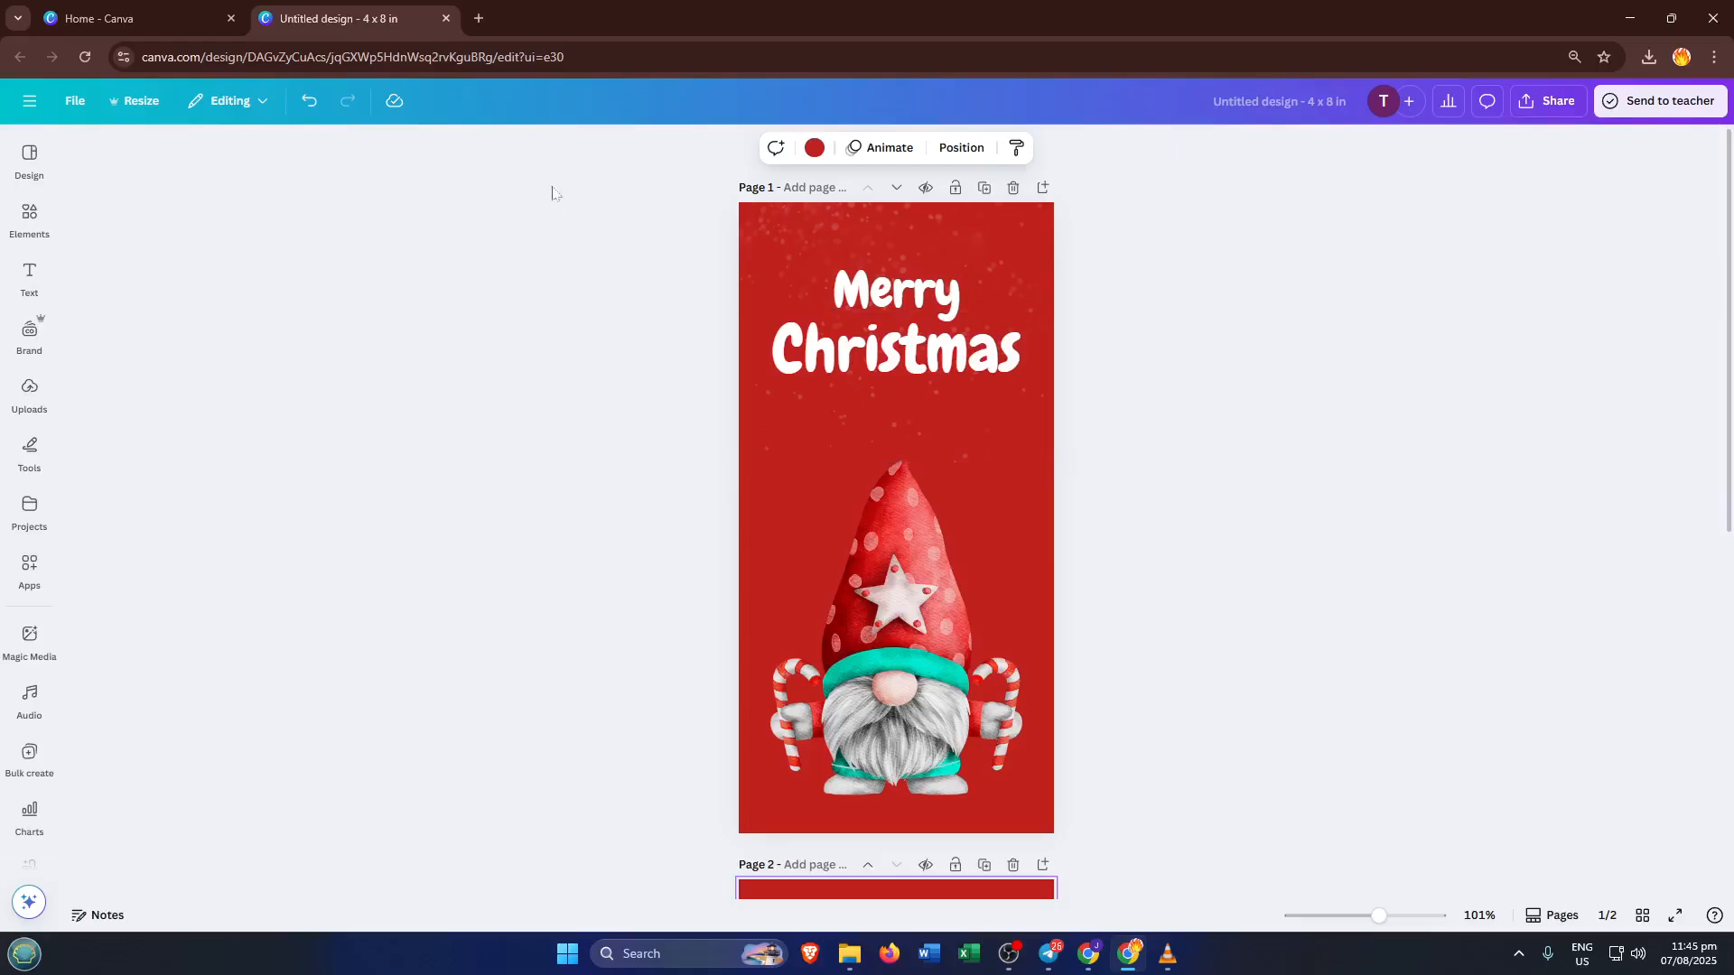
pyautogui.moveTo(558, 250)
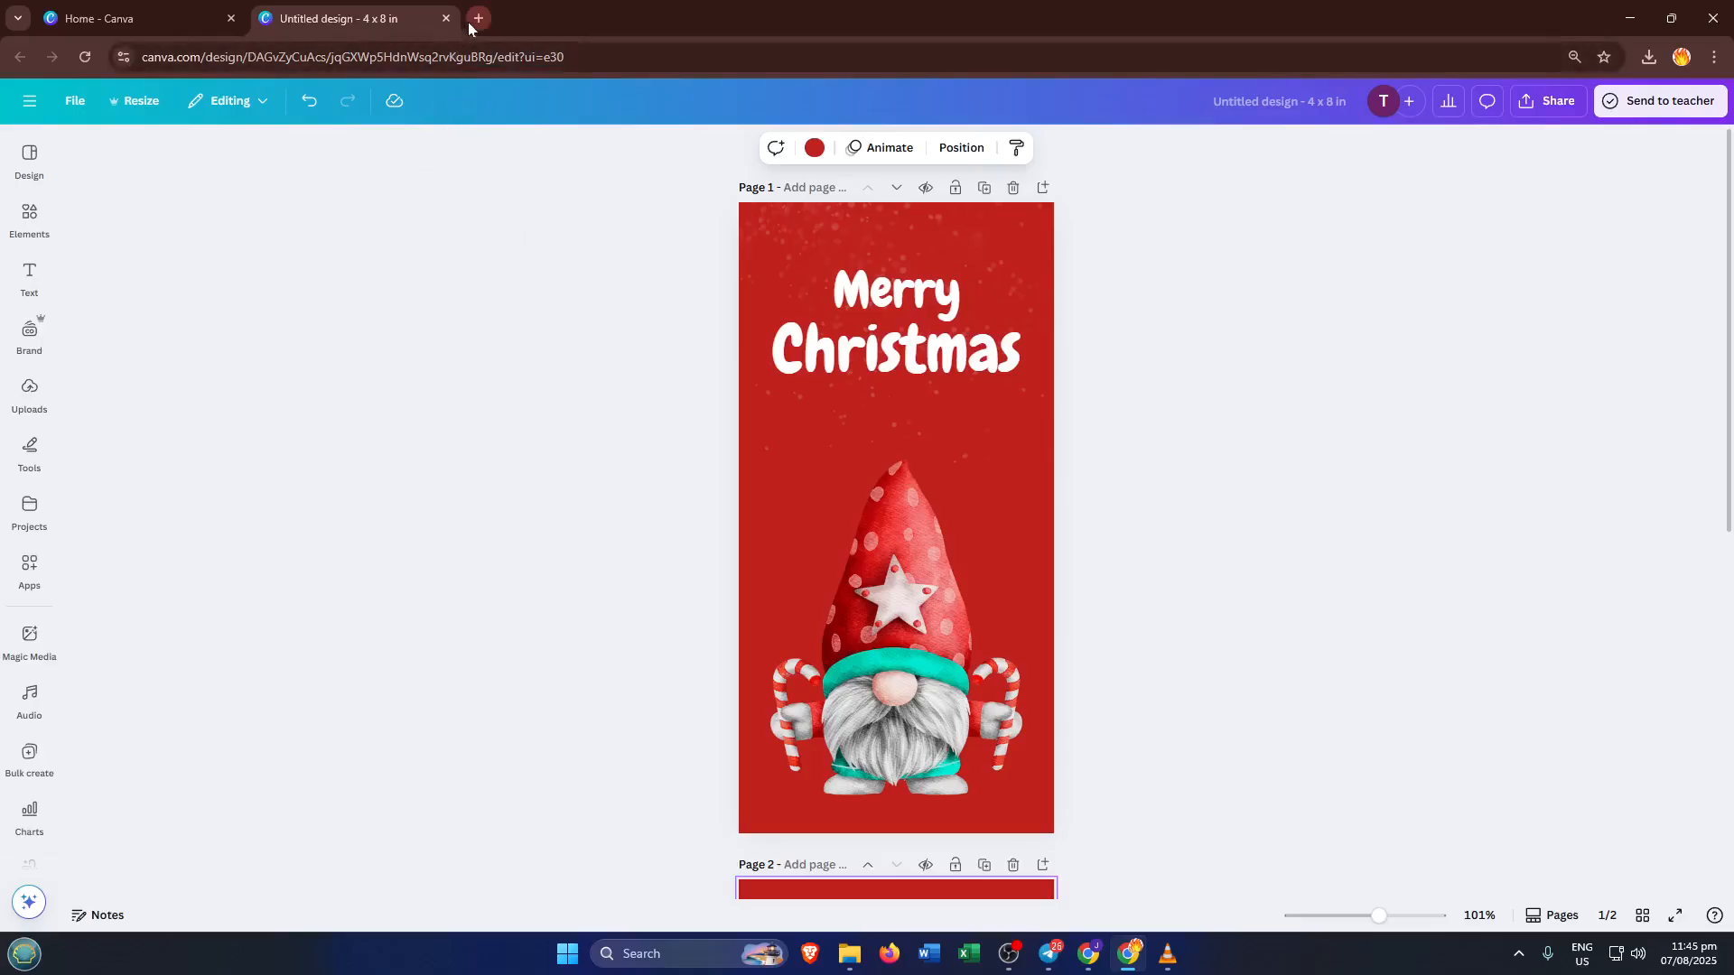
pyautogui.moveTo(477, 19)
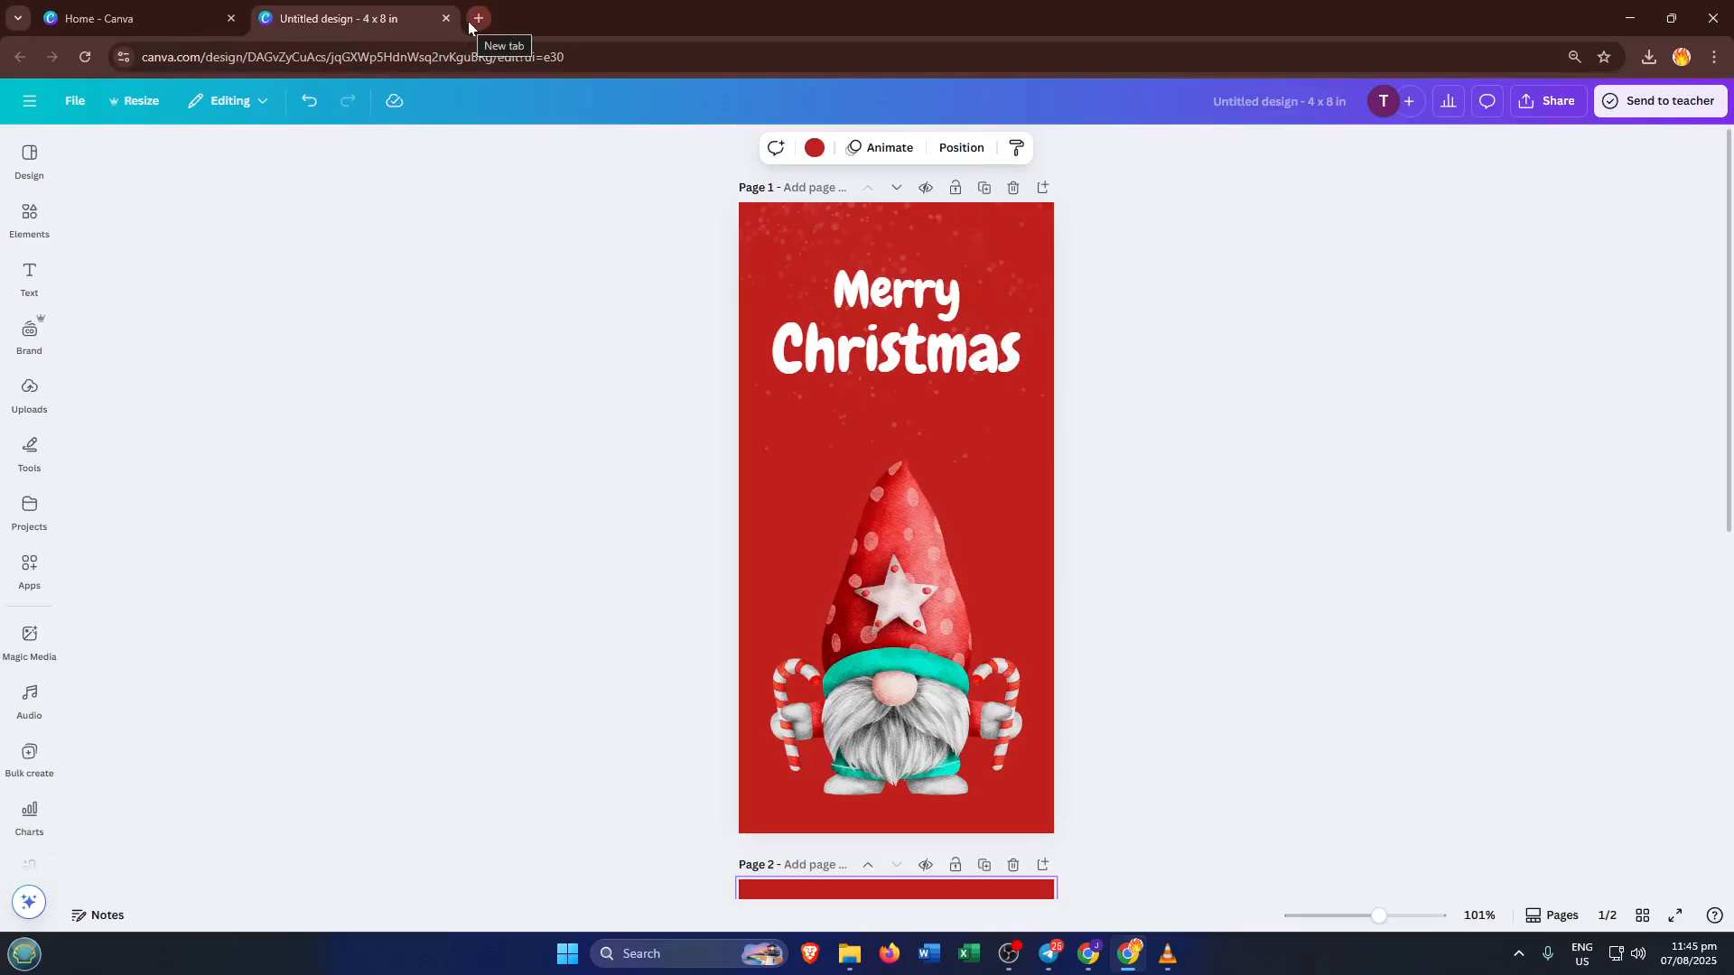